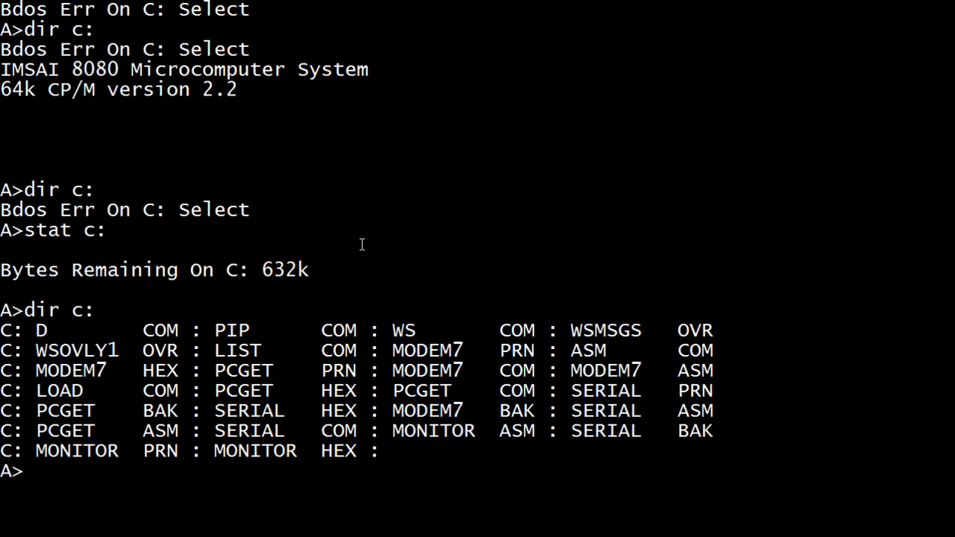
Step: Switch to drive C and start WordStar with ws
{"action": "type", "text": "ws"}
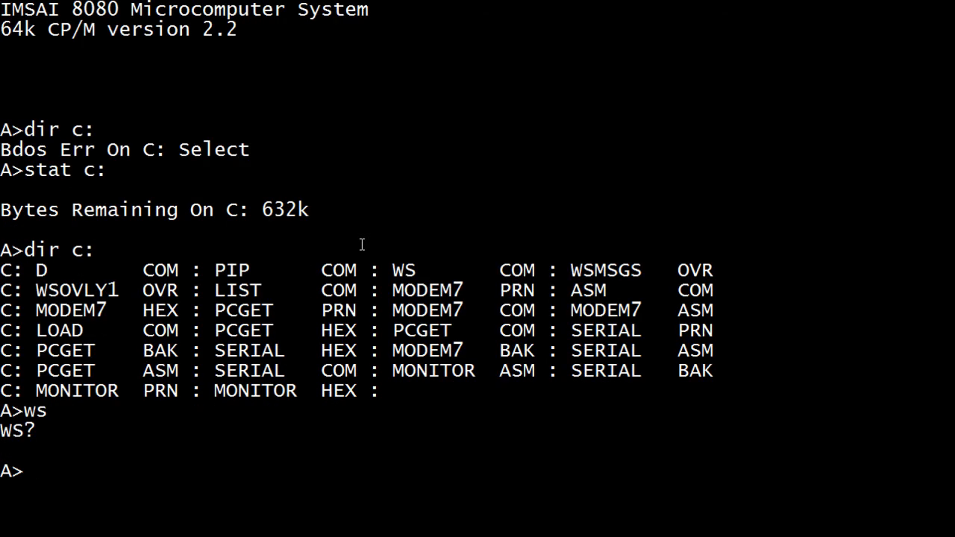
{"action": "type", "text": "c"}
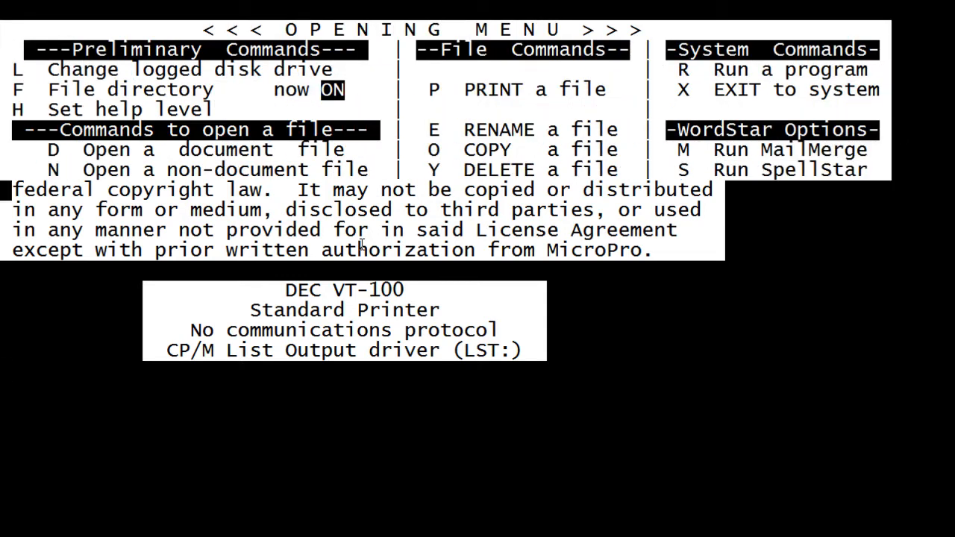
Step: Dismiss the sign-on notice and create the non-document file COUNT
{"action": "key", "text": "F"}
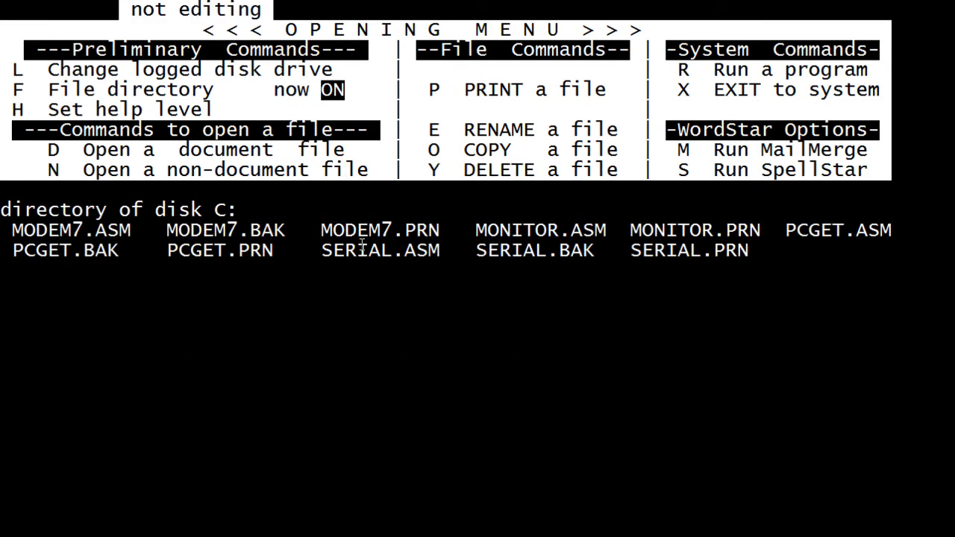
{"action": "key", "text": "n"}
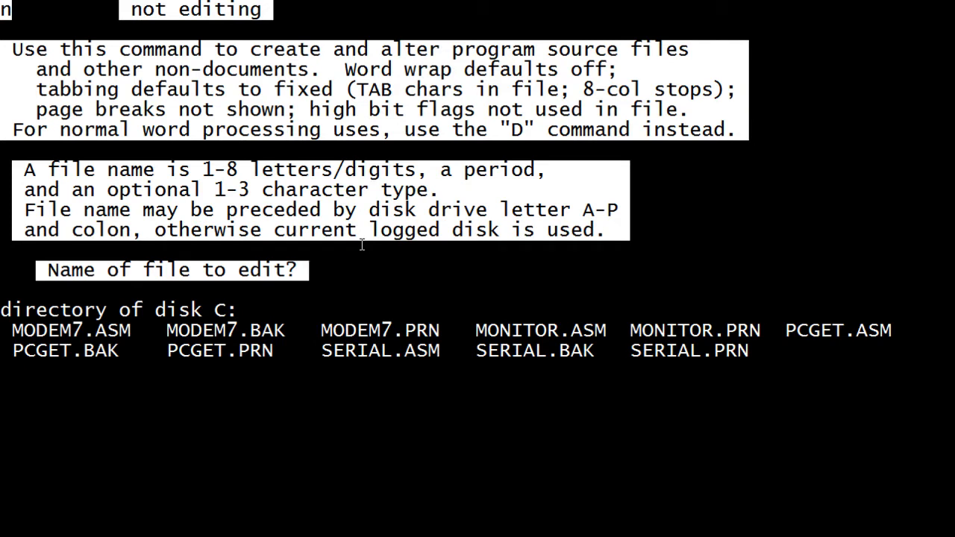
{"action": "type", "text": "count"}
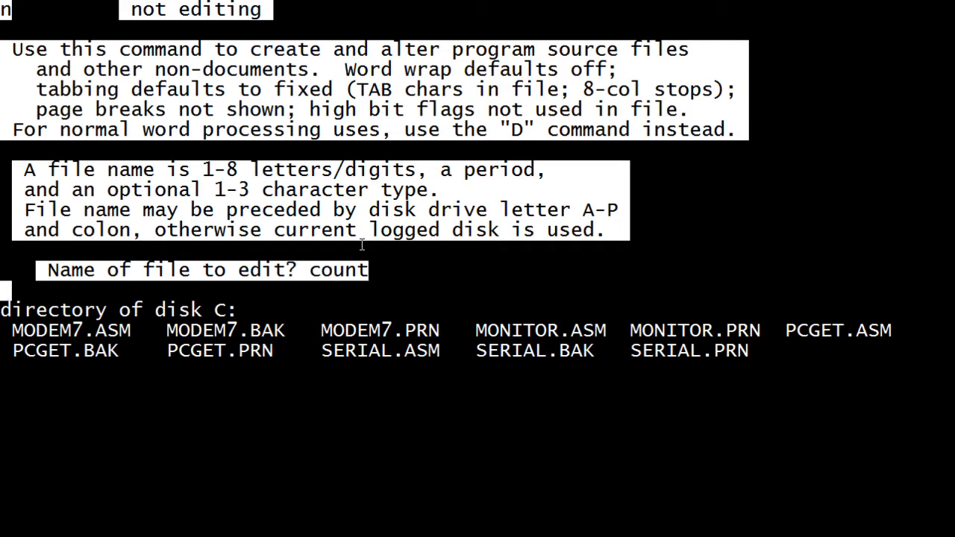
{"action": "key", "text": "Return"}
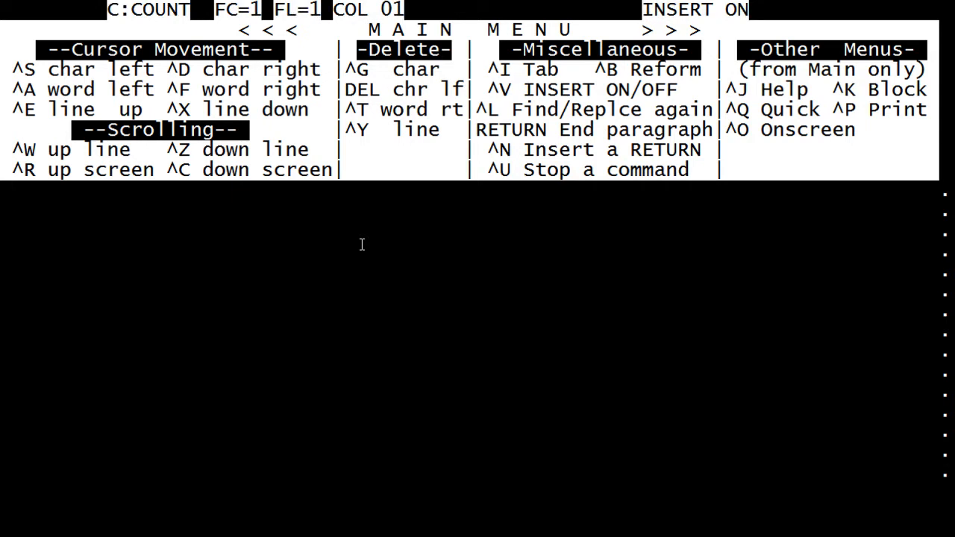
Step: Begin the comment '; program to increment', fixing the typo in 'program'
{"action": "type", "text": "; i"}
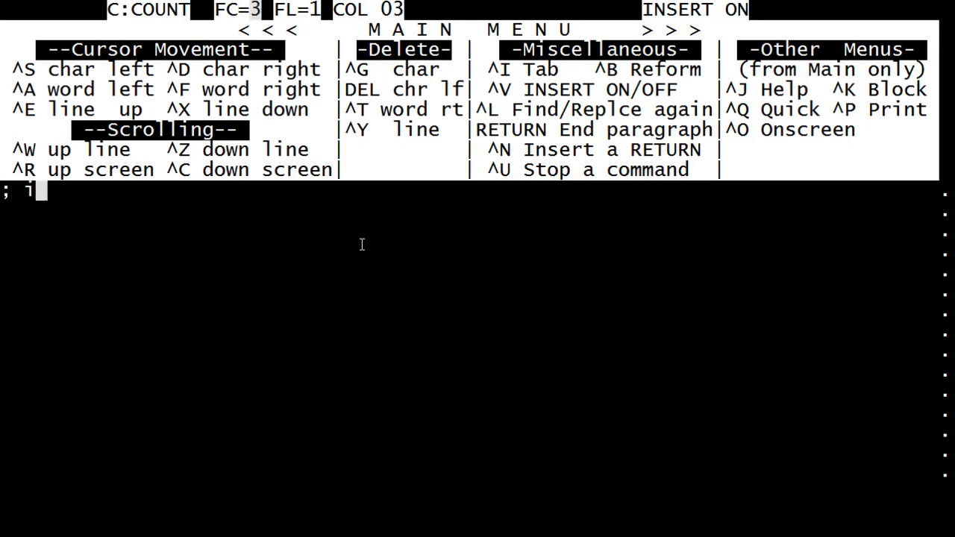
{"action": "type", "text": "proin"}
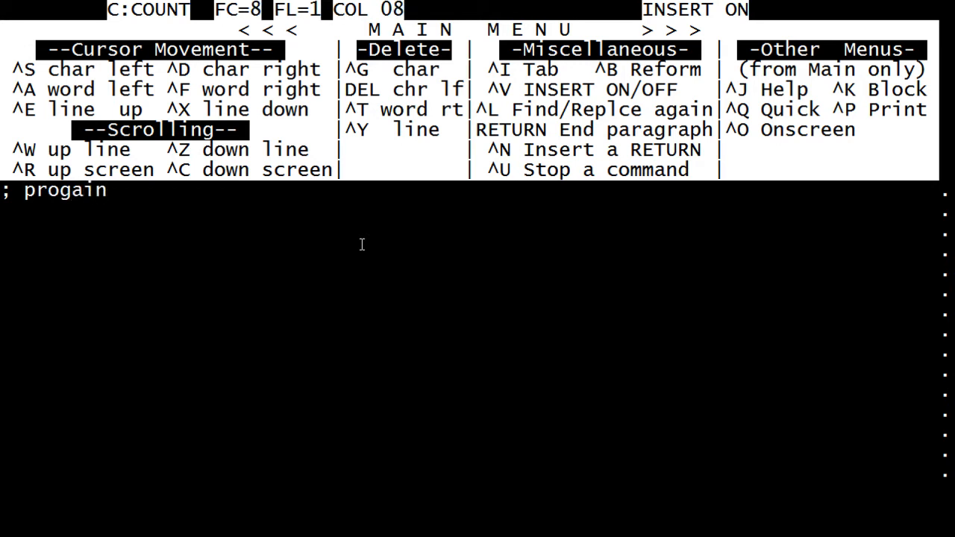
{"action": "key", "text": "BackSpace"}
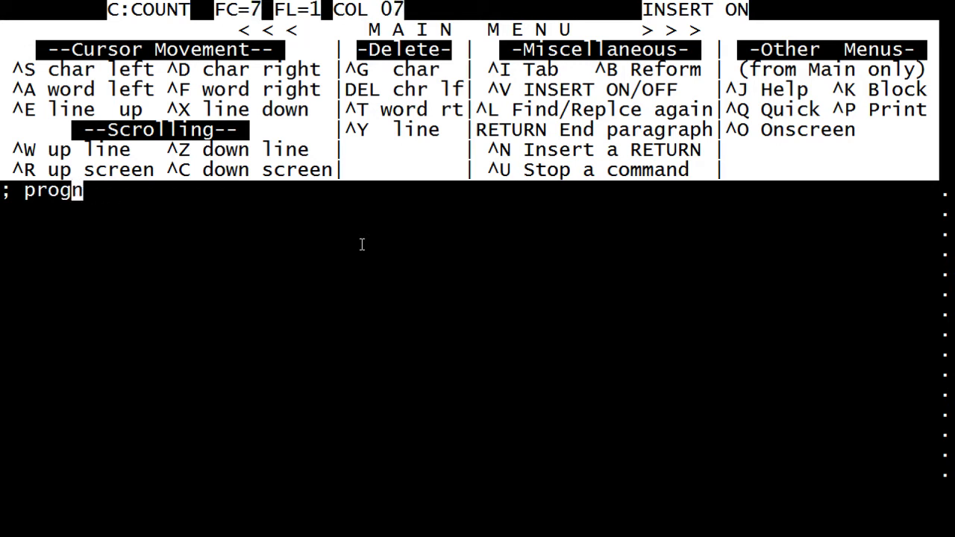
{"action": "type", "text": "r"}
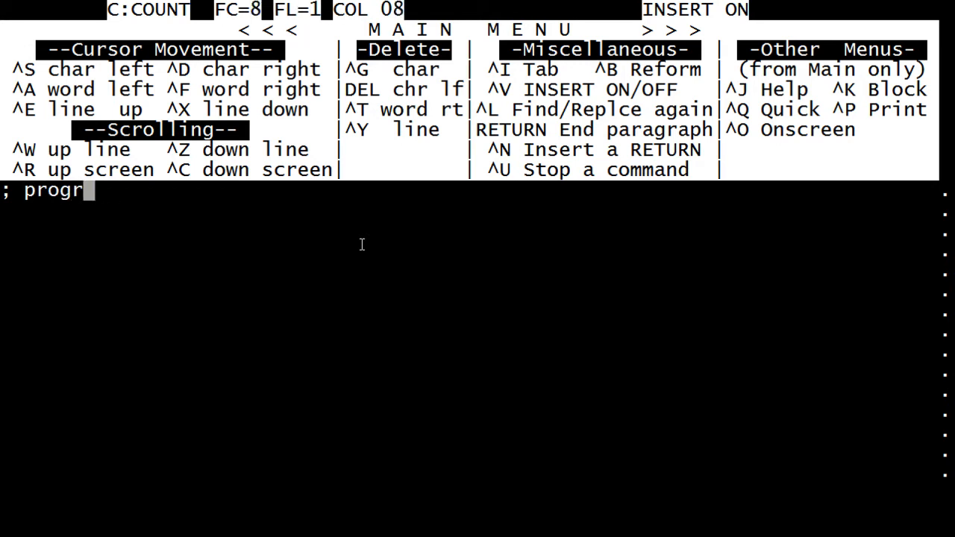
{"action": "type", "text": "am to"}
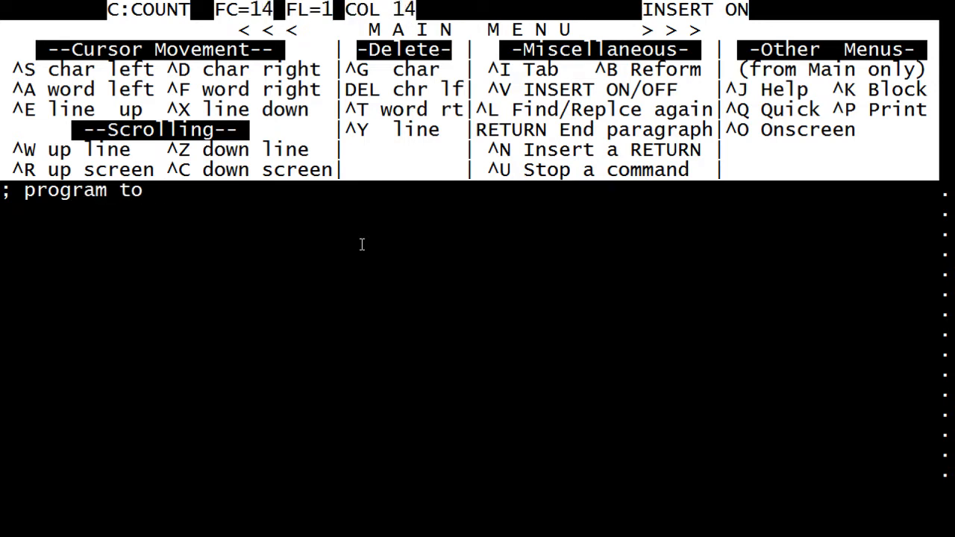
{"action": "type", "text": "increment A"}
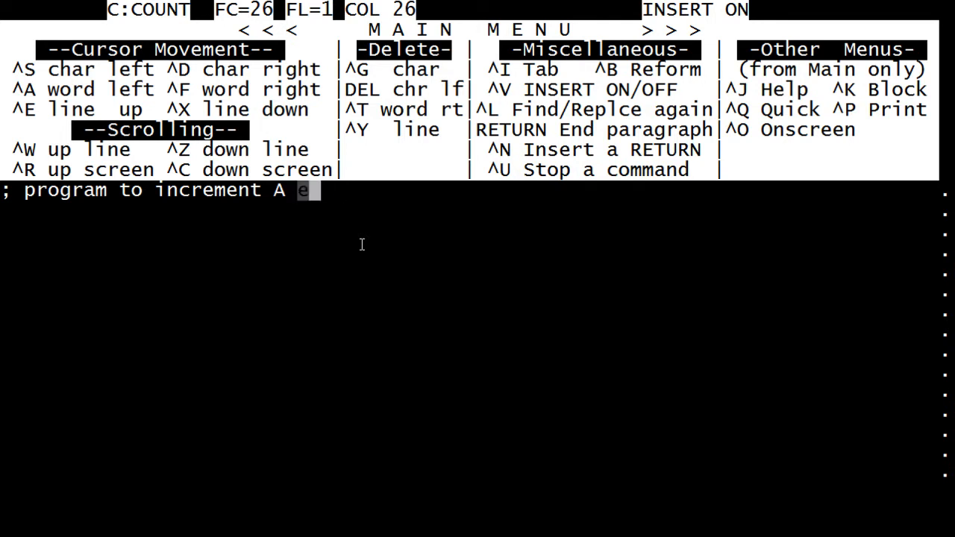
Step: Finish the comment with 'A register and display on IMSAI', then add a blank line
{"action": "type", "text": "regi"}
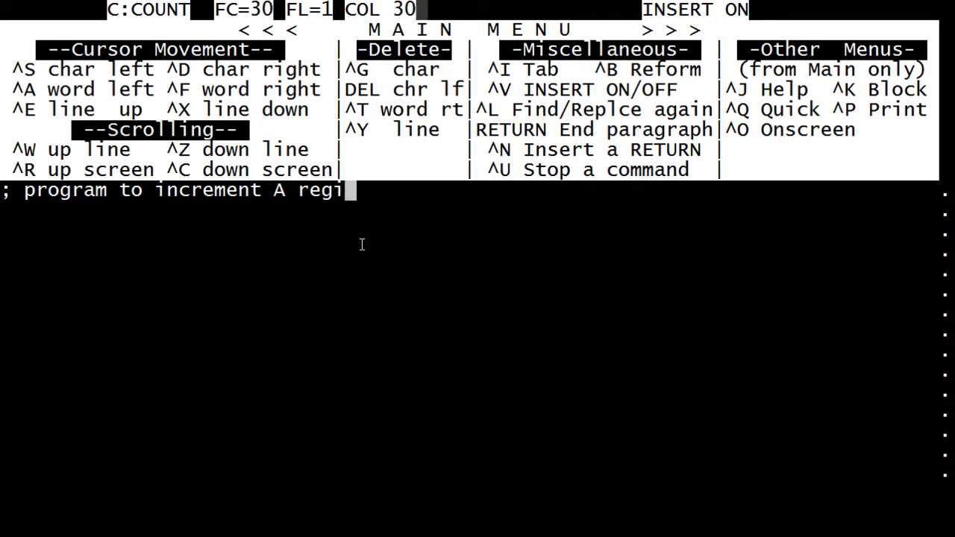
{"action": "type", "text": "ster adn"}
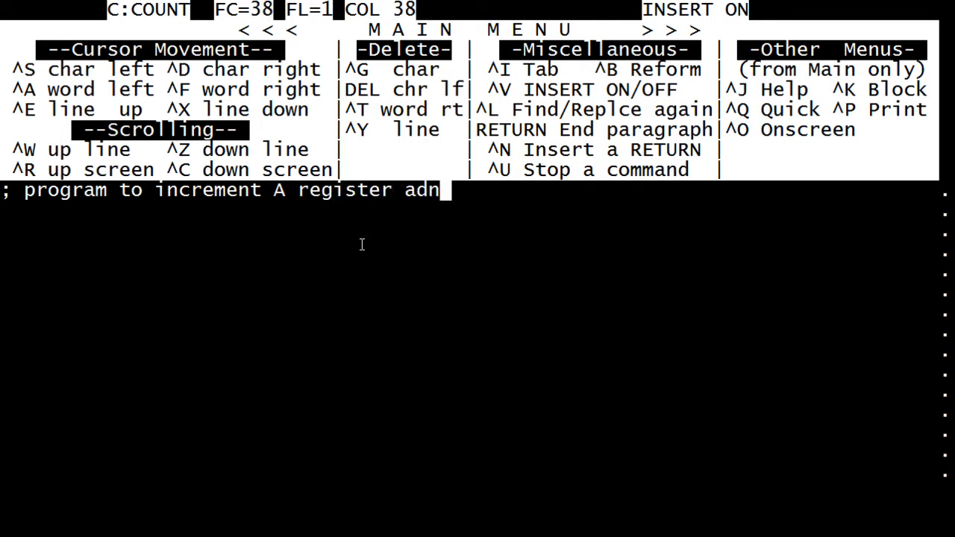
{"action": "key", "text": "Left"}
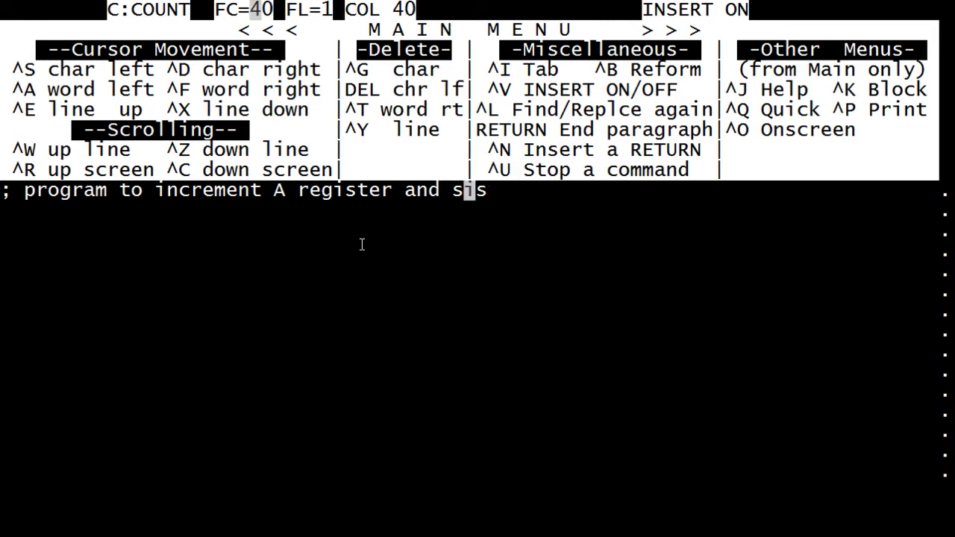
{"action": "type", "text": "displasis"}
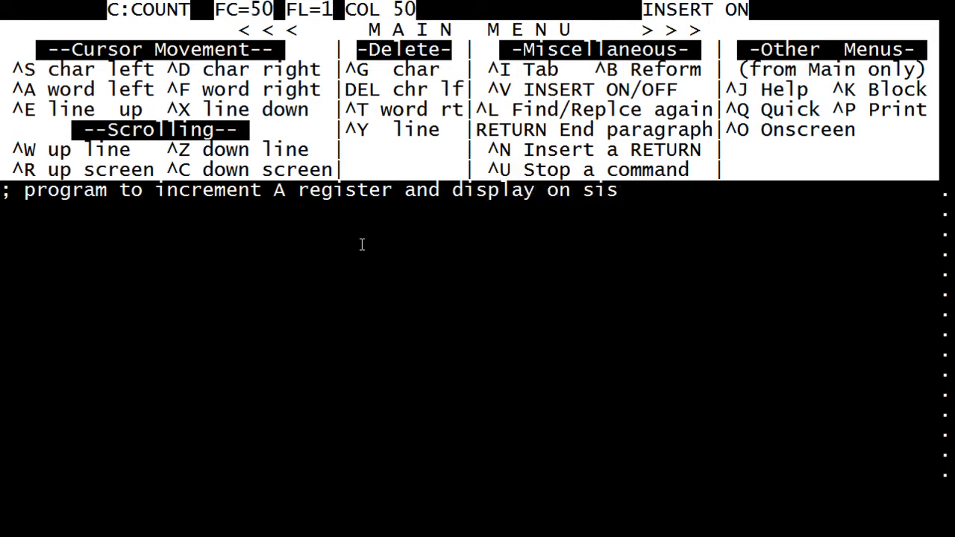
{"action": "type", "text": "IMSAI"}
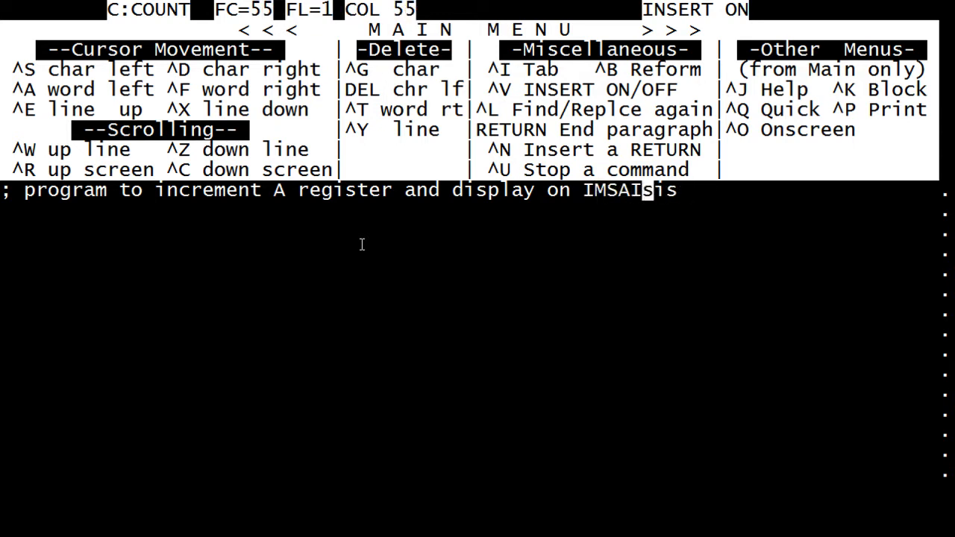
{"action": "key", "text": "Backspace"}
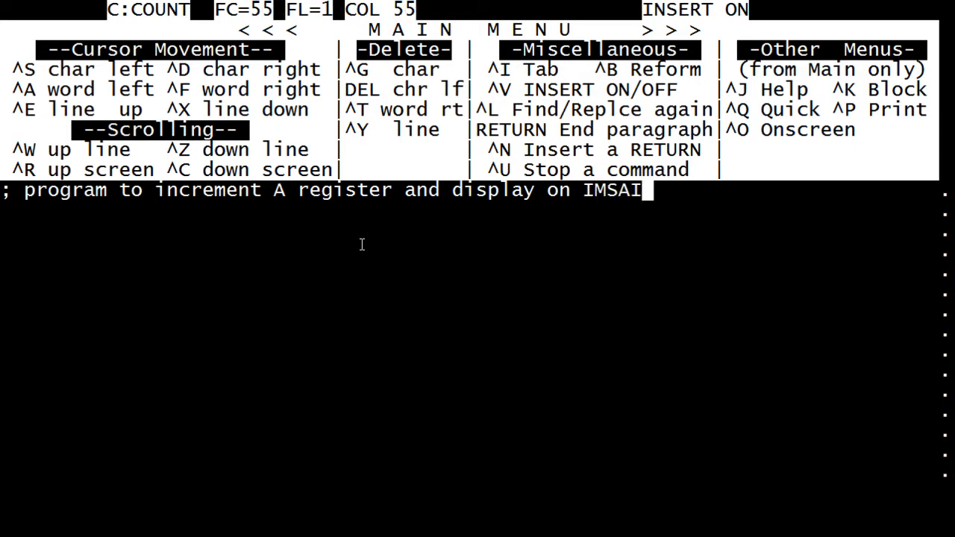
{"action": "key", "text": "Return"}
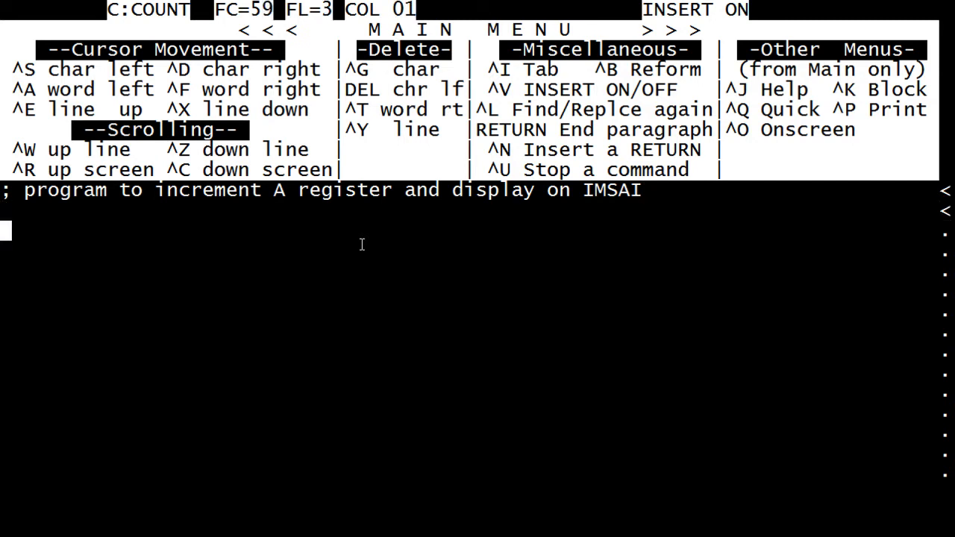
Step: Enter the lines 'org 100h' and 'start inr a'
{"action": "type", "text": "o"}
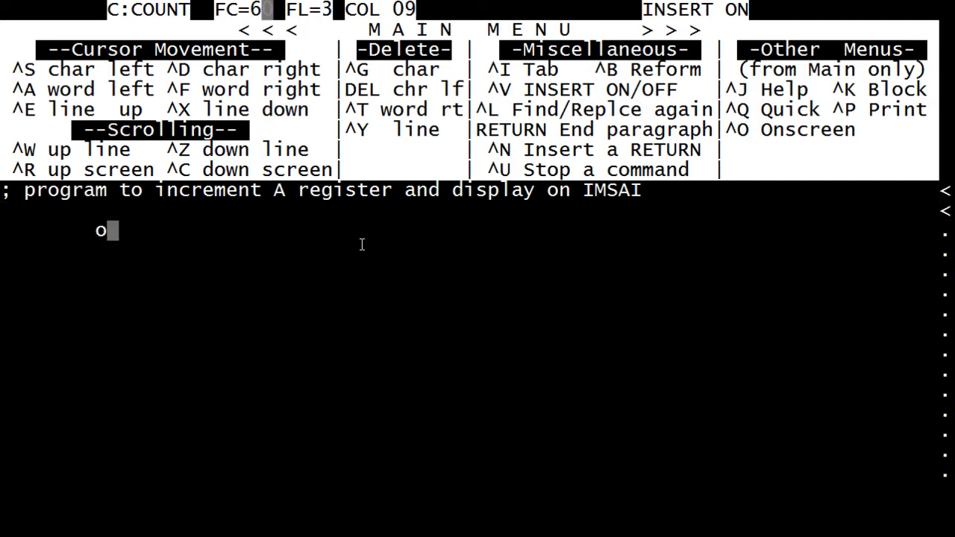
{"action": "type", "text": "rg"}
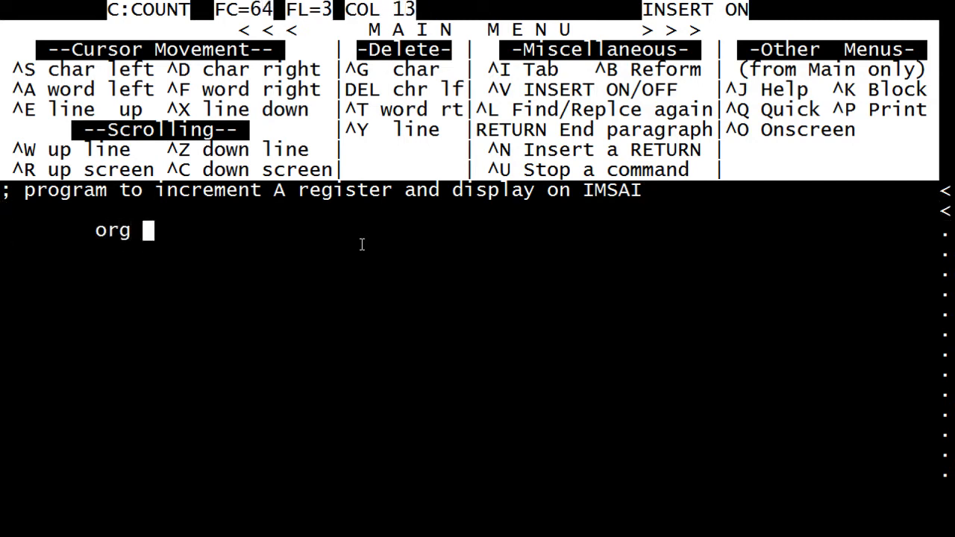
{"action": "type", "text": "100h"}
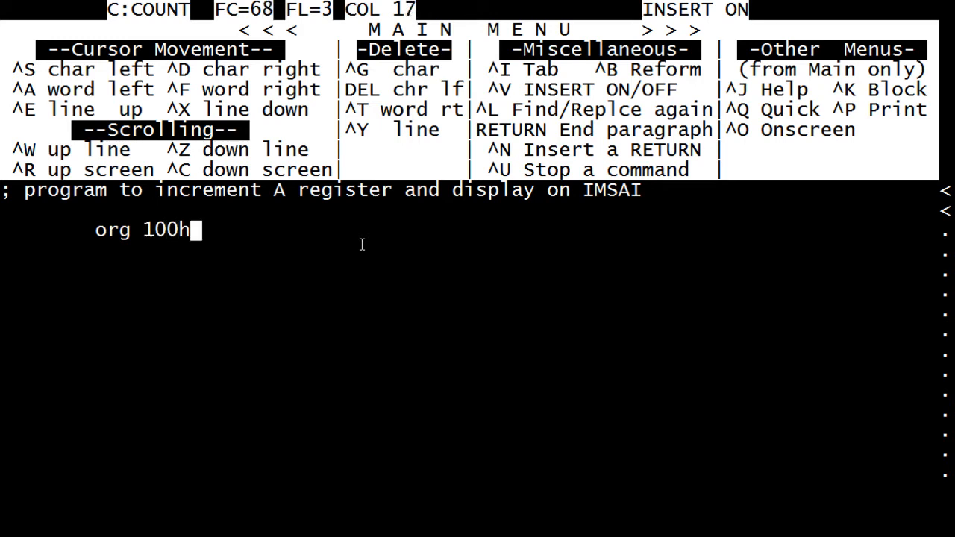
{"action": "key", "text": "Return"}
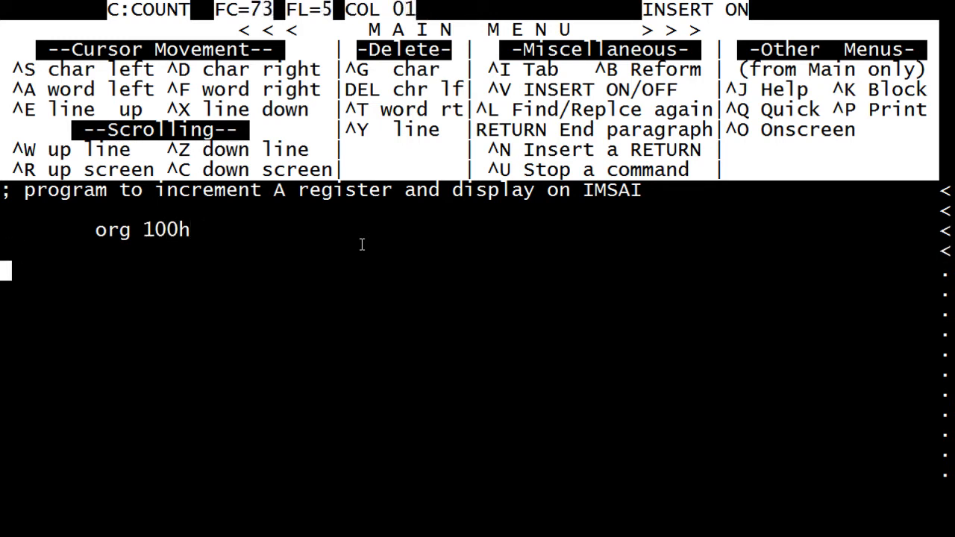
{"action": "type", "text": "start"}
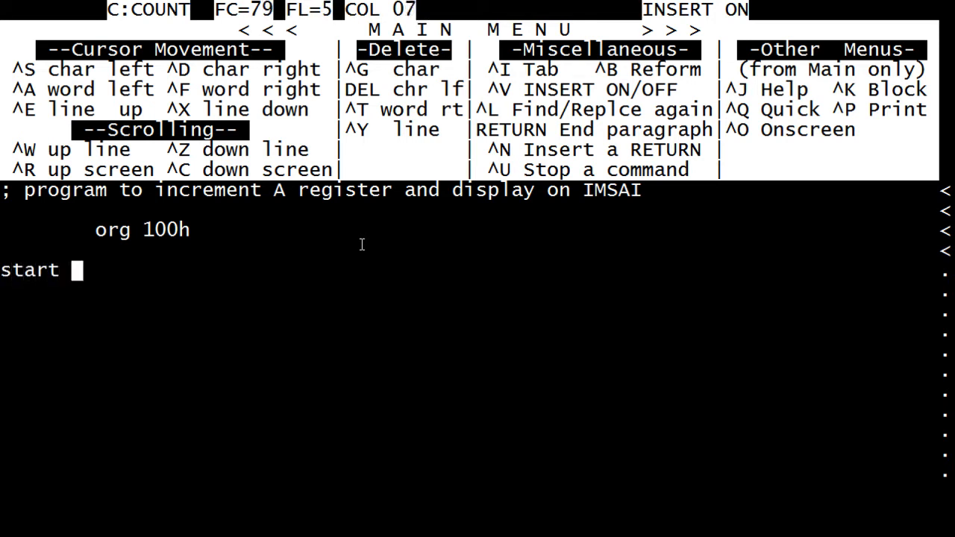
{"action": "type", "text": "inr"}
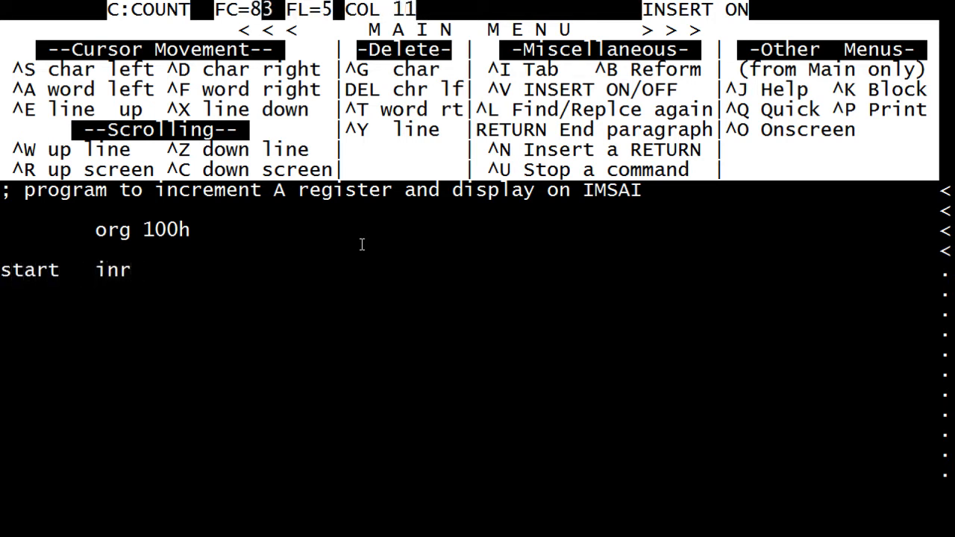
{"action": "type", "text": "a"}
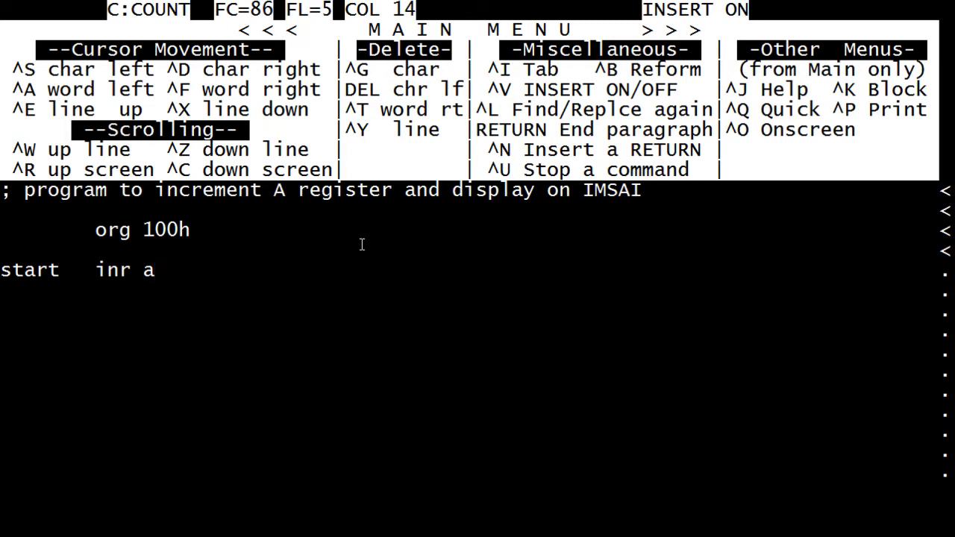
{"action": "key", "text": "Return"}
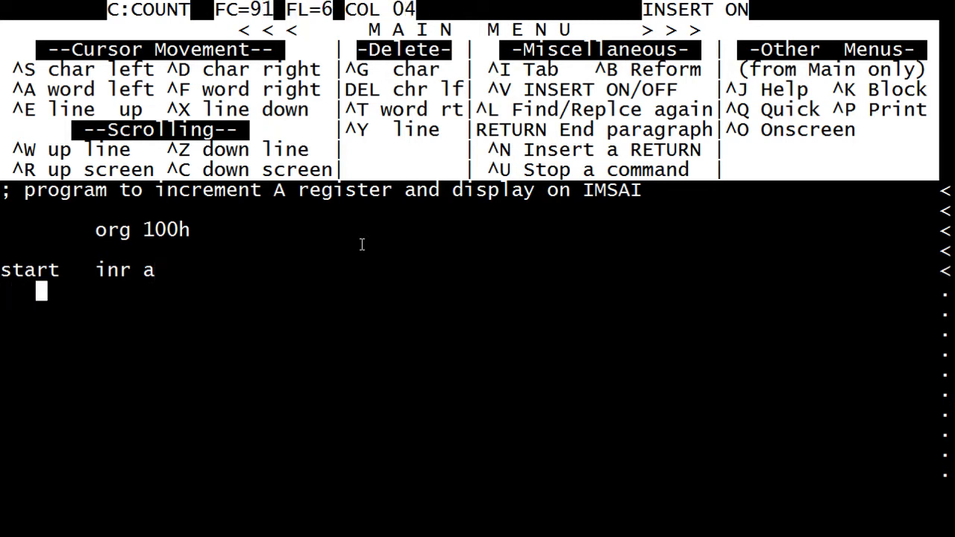
Step: Add 'out ffh' and 'jmp start', then save and exit with ^K D
{"action": "type", "text": "ou"}
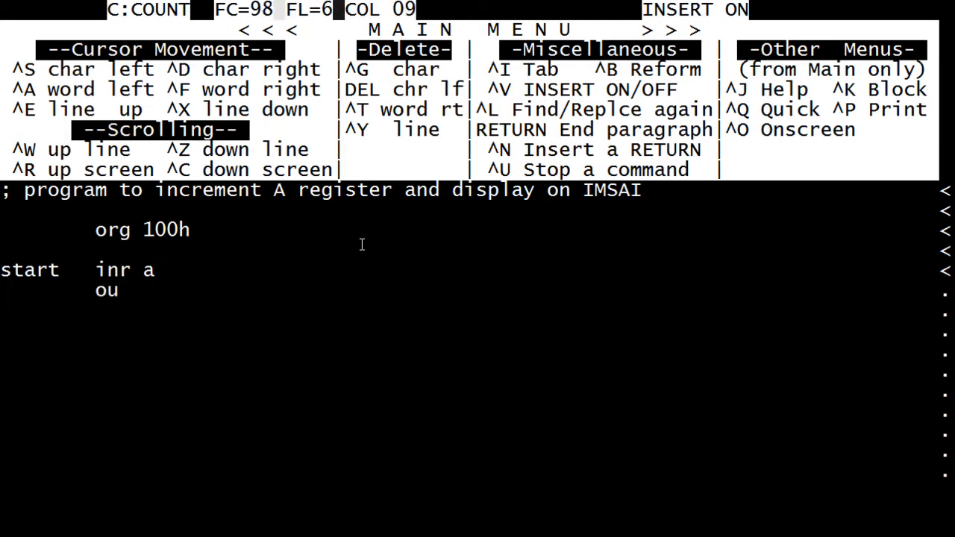
{"action": "type", "text": "t ffh"}
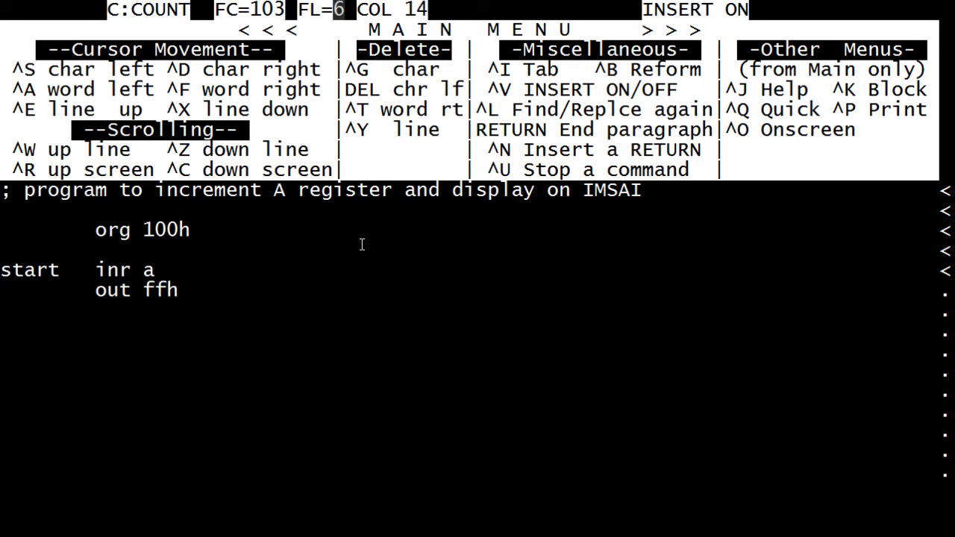
{"action": "key", "text": "Return"}
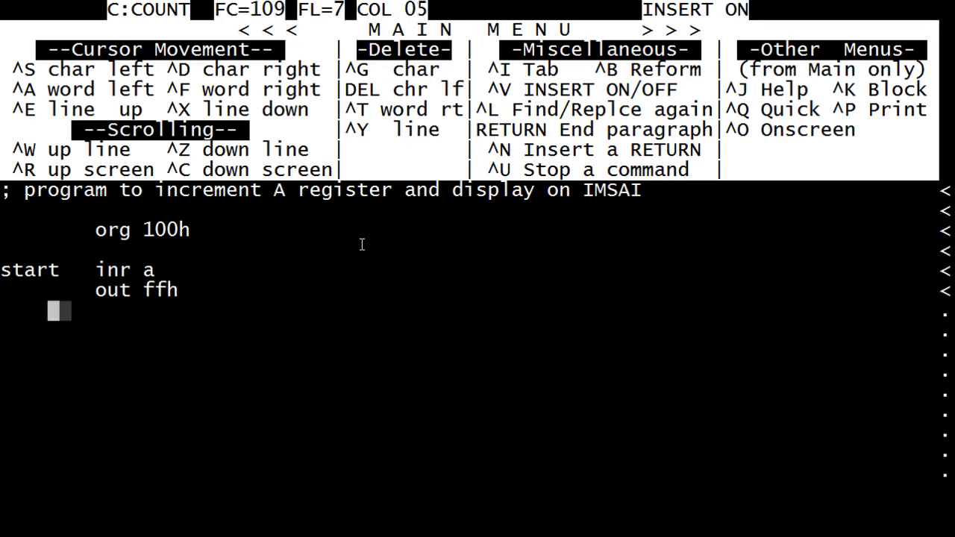
{"action": "type", "text": "jmp"}
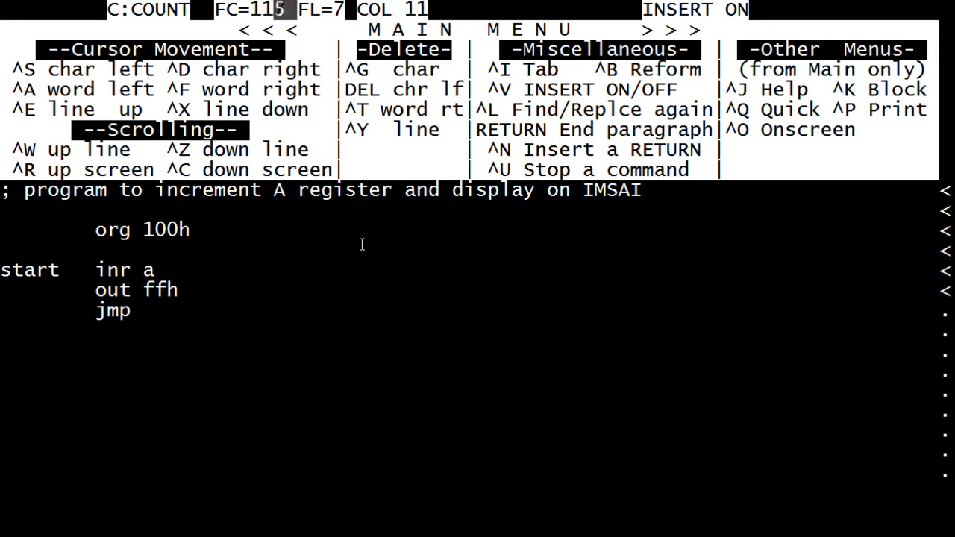
{"action": "type", "text": "start"}
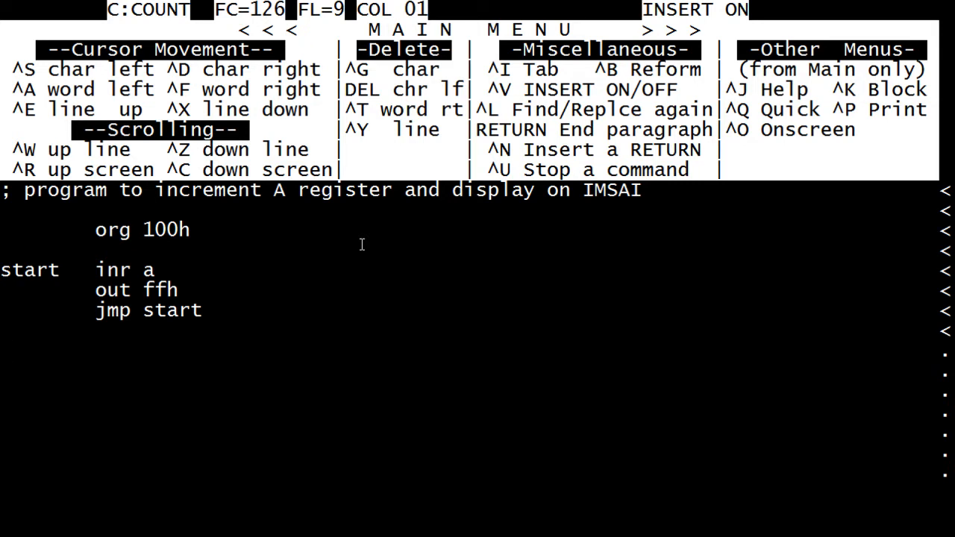
{"action": "key", "text": "ctrl+k"}
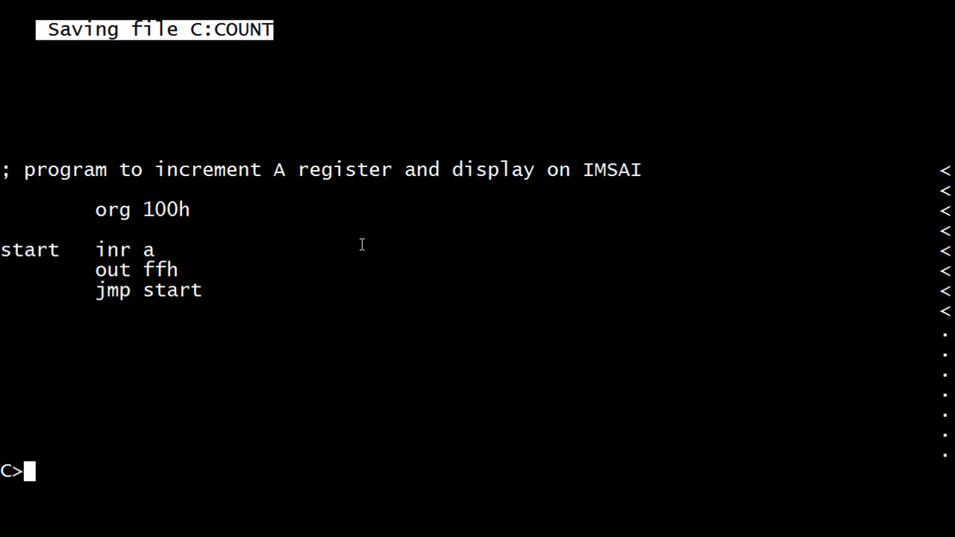
Step: Rename COUNT to COUNT.ASM with 'ren count.asm=count'
{"action": "type", "text": "ren"}
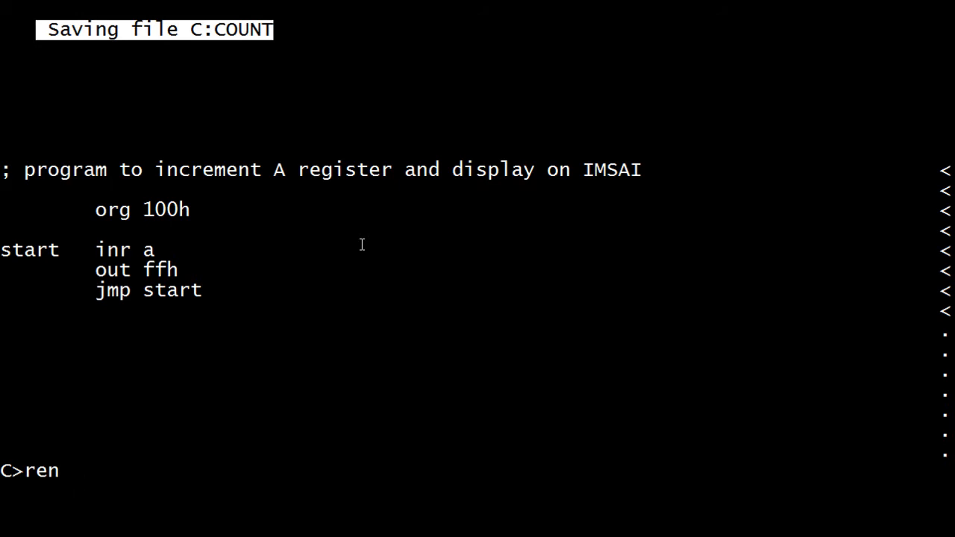
{"action": "type", "text": "count"}
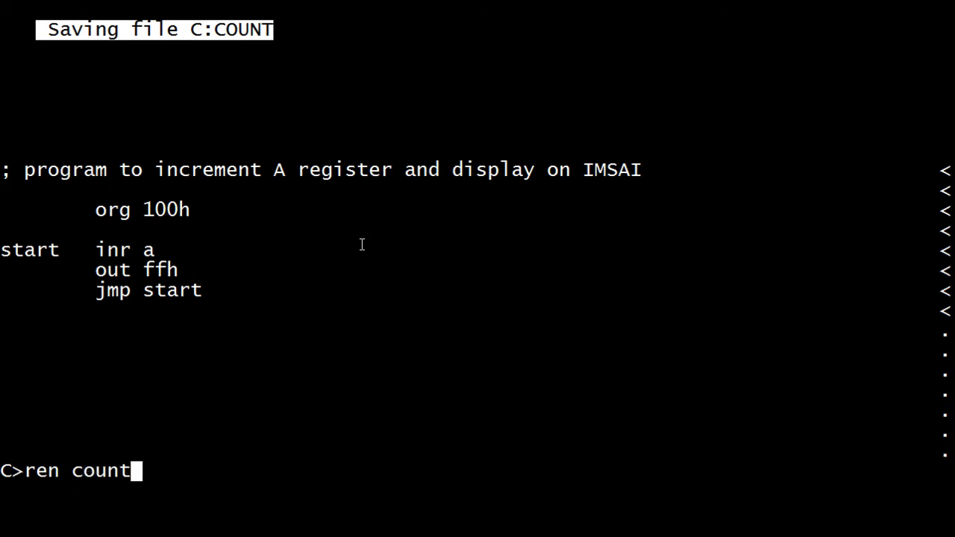
{"action": "type", "text": ".asm=c"}
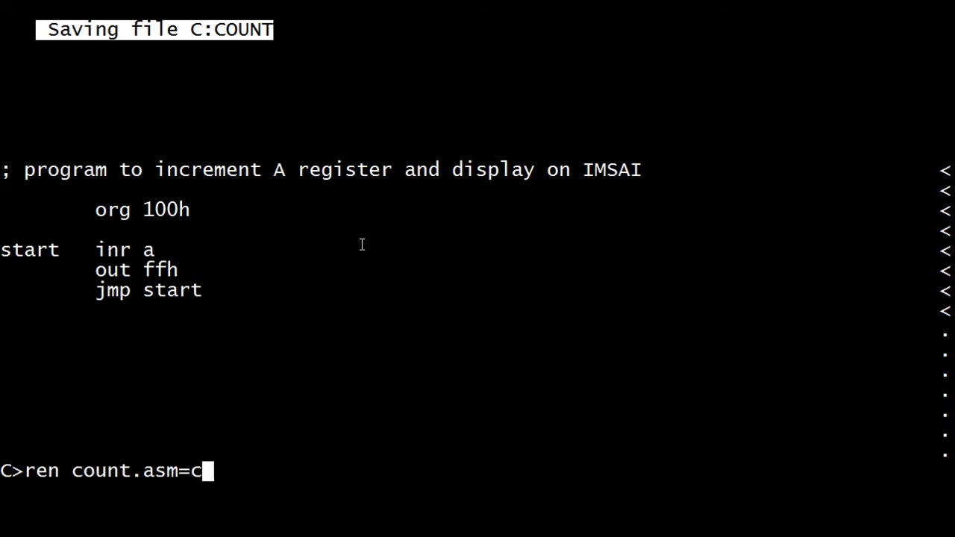
{"action": "type", "text": "ount"}
{"action": "type", "text": "dir"}
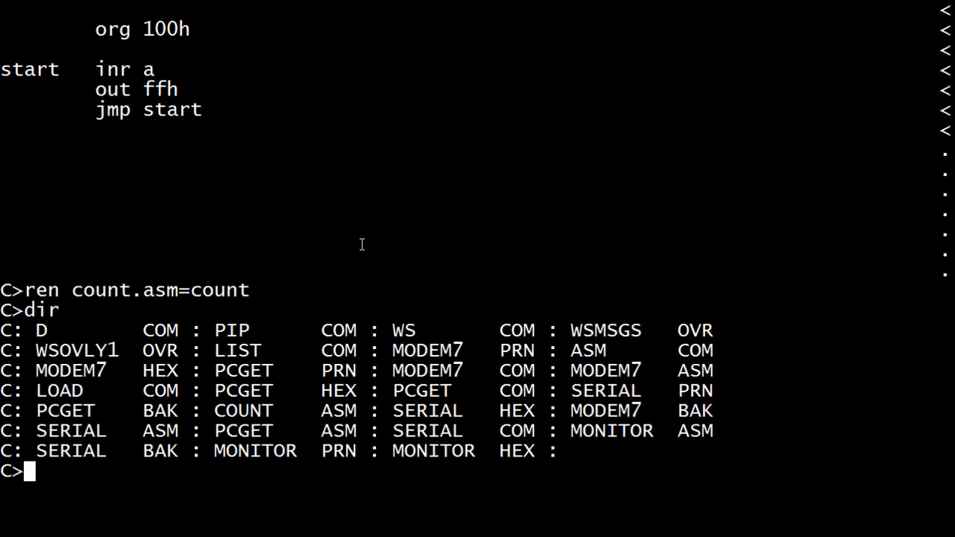
Step: Assemble COUNT.ASM with 'asm count' and review the error on the out line
{"action": "type", "text": "asm"}
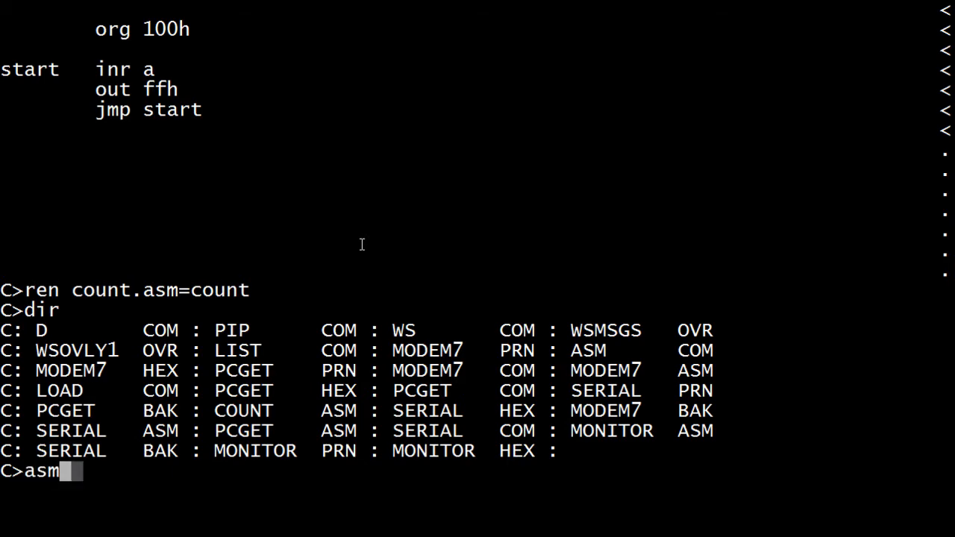
{"action": "type", "text": "count"}
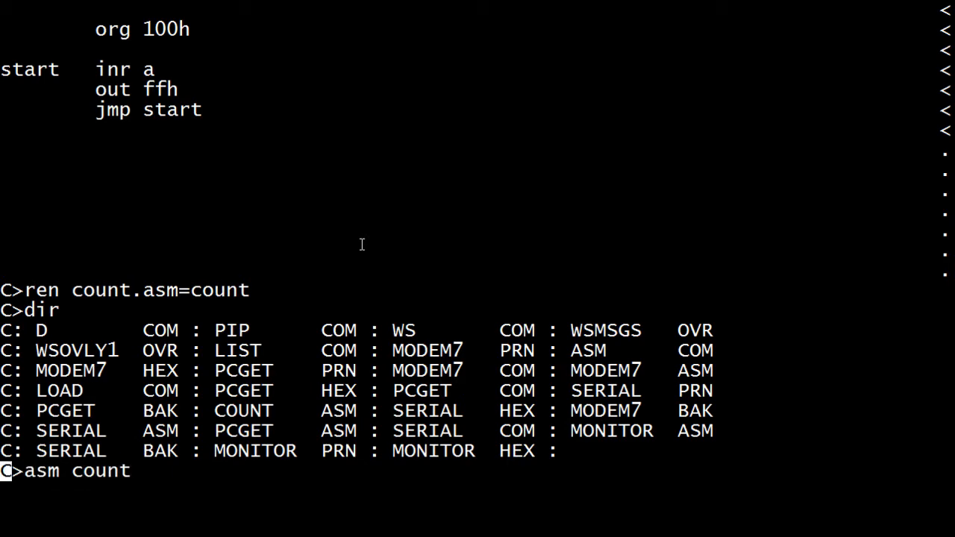
{"action": "key", "text": "Return"}
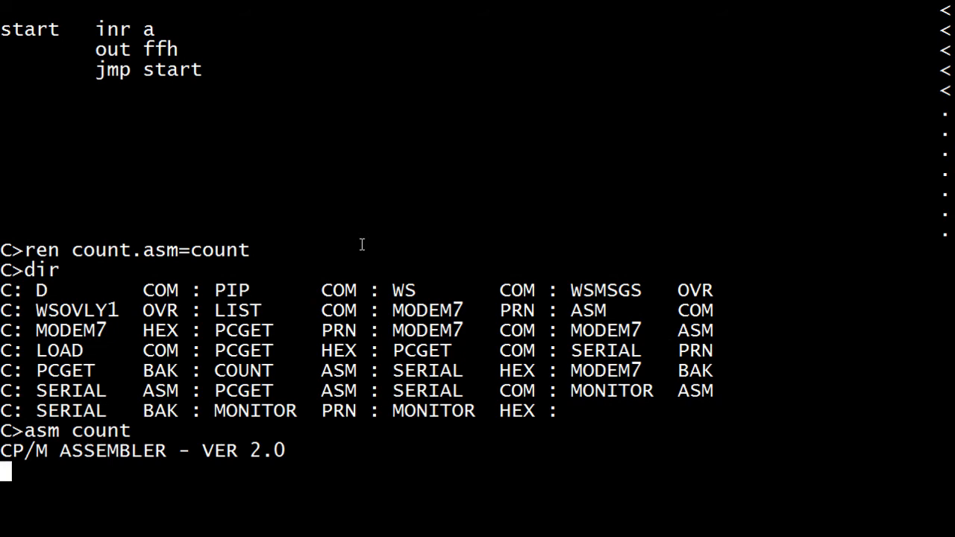
{"action": "scroll", "scroll_direction": "down", "scroll_amount": 3}
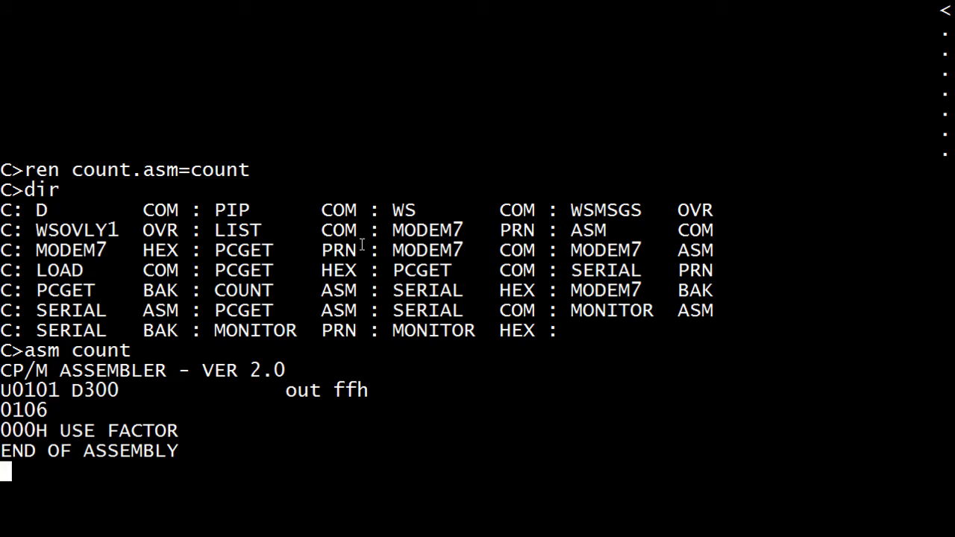
{"action": "key", "text": "Return"}
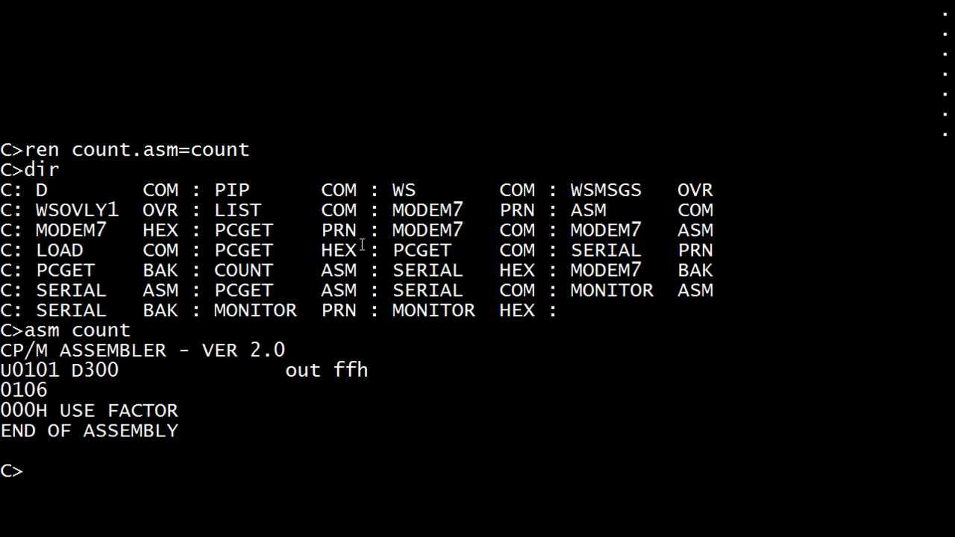
Step: Reopen COUNT.ASM in WordStar past the startup screen
{"action": "type", "text": "w"}
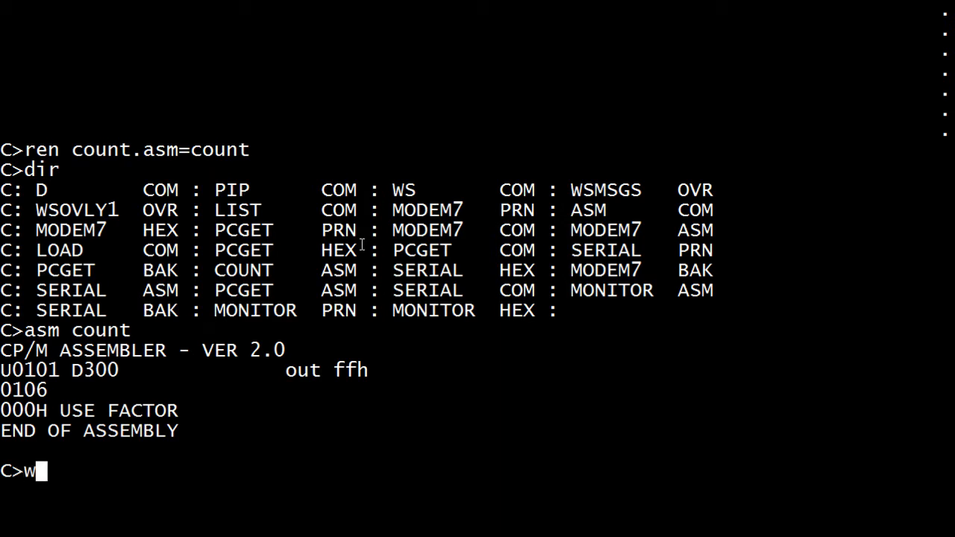
{"action": "type", "text": "s count.asm"}
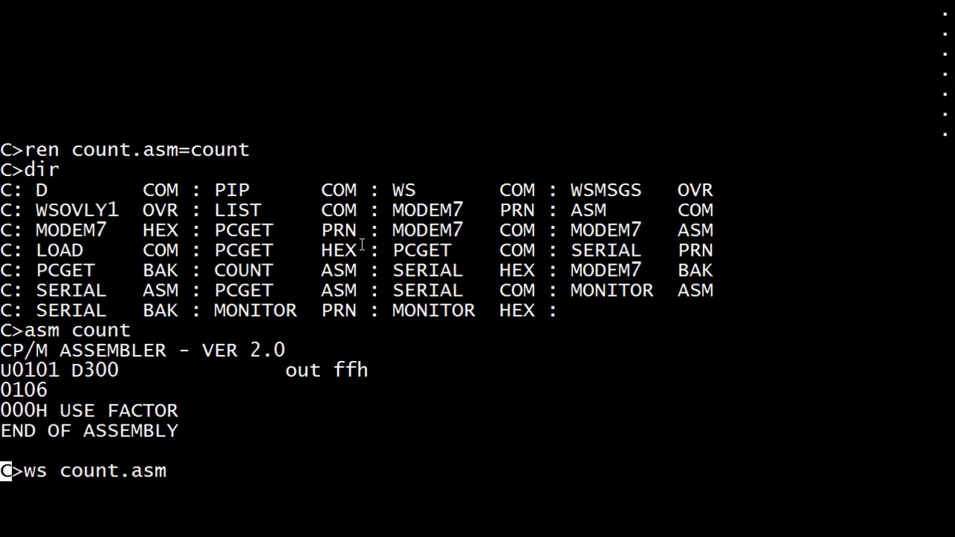
{"action": "key", "text": "Return"}
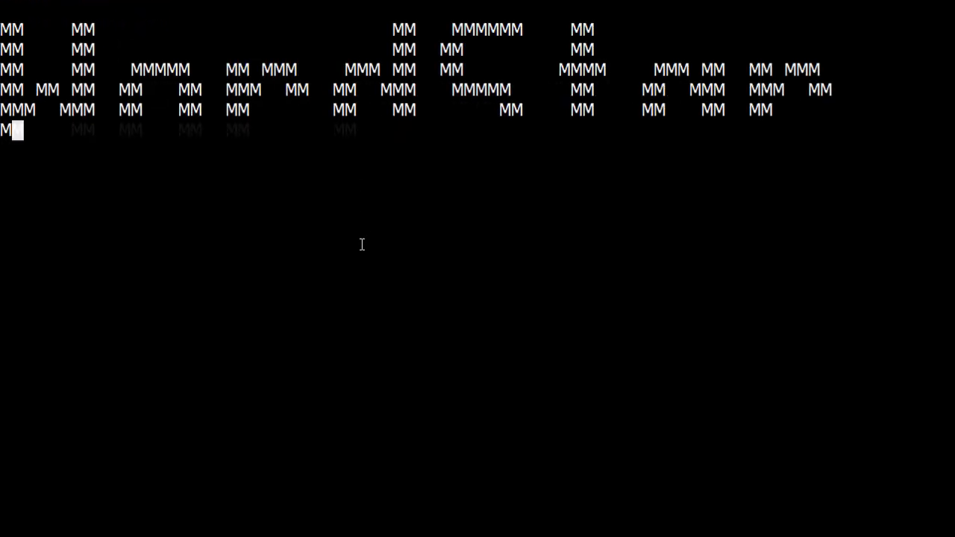
{"action": "key", "text": "Return"}
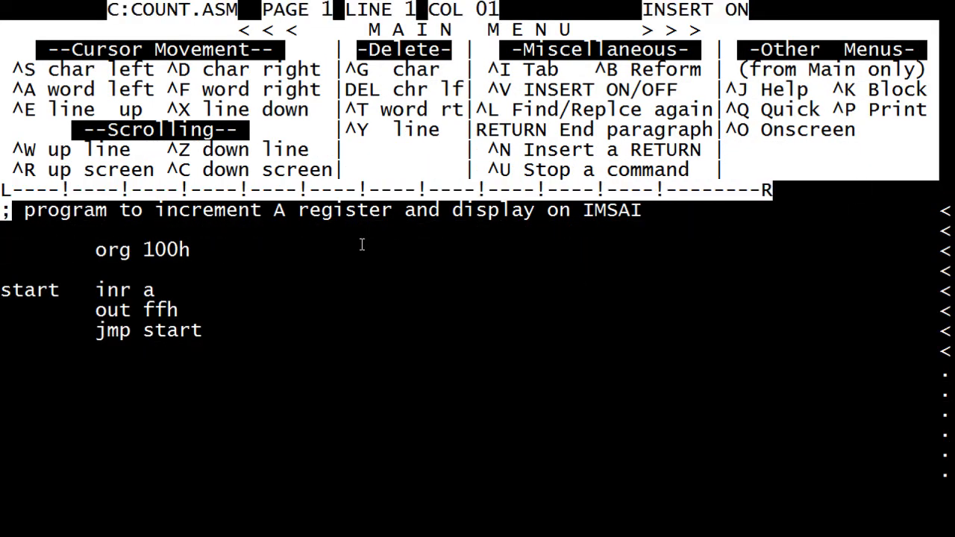
Step: Change org to 0100h and out to 0ffh, then save with ^K D
{"action": "key", "text": "Down"}
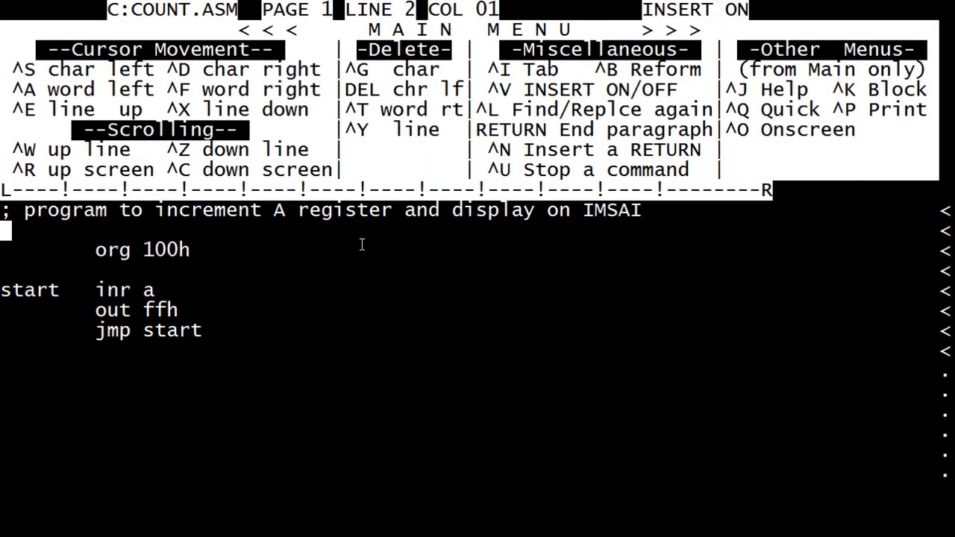
{"action": "key", "text": "Down"}
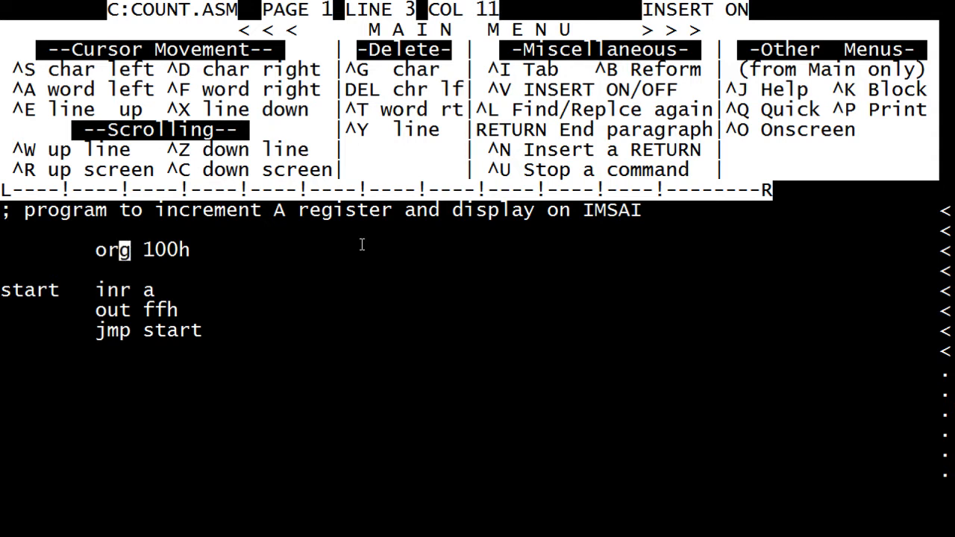
{"action": "type", "text": "00"}
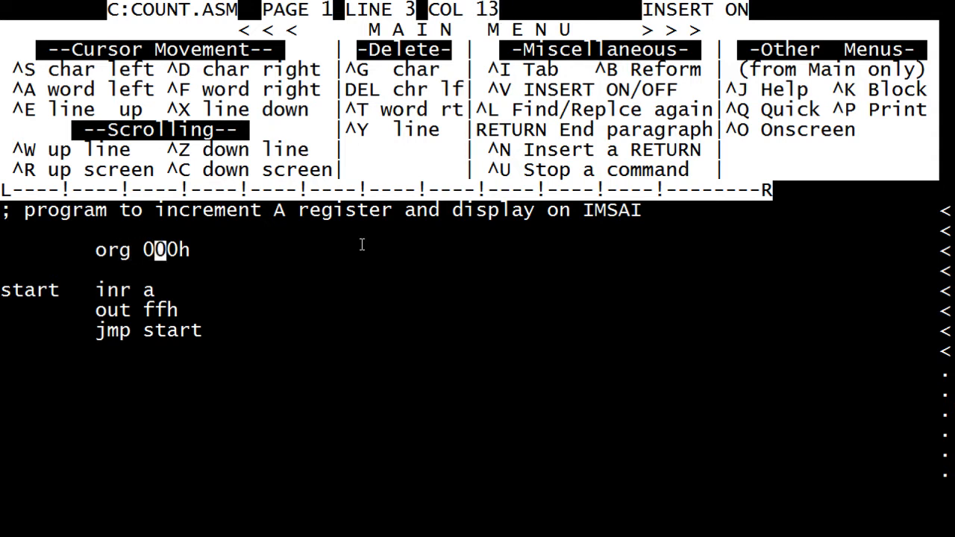
{"action": "type", "text": "1"}
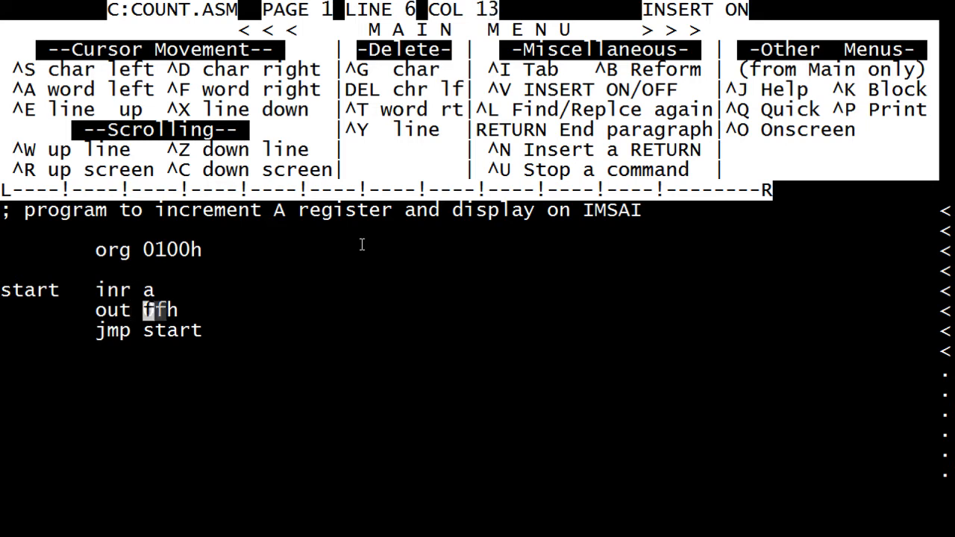
{"action": "type", "text": "0"}
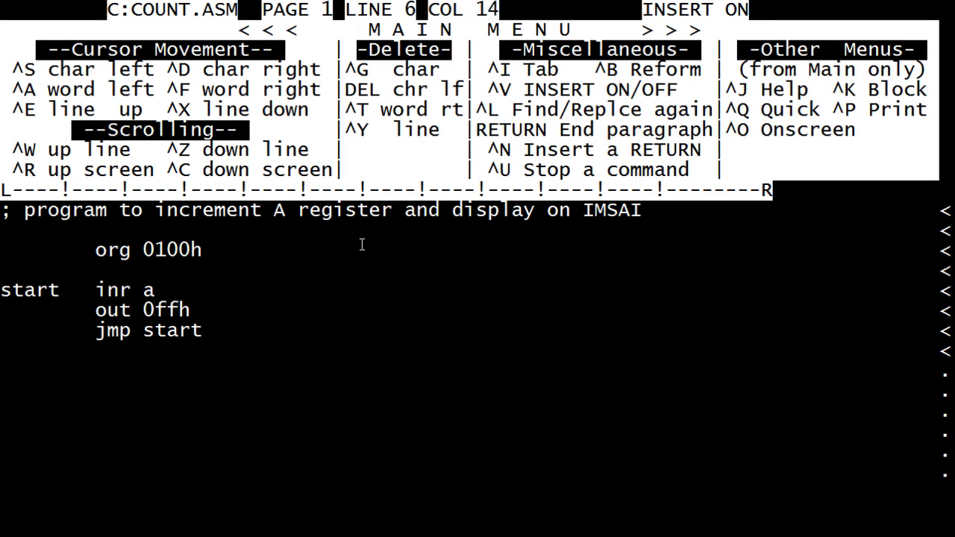
{"action": "key", "text": "ctrl+k"}
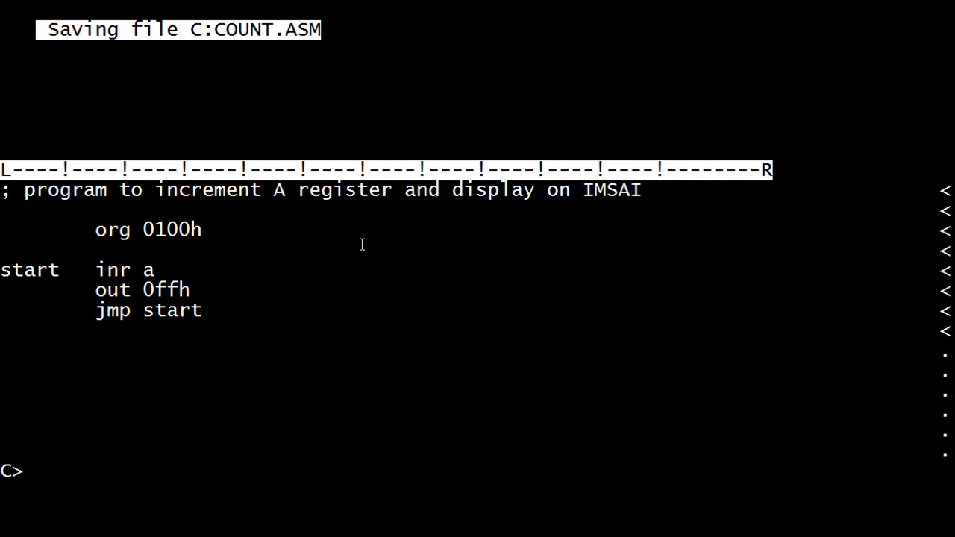
Step: Reassemble the corrected COUNT.ASM with 'asm count'
{"action": "type", "text": "asm cou"}
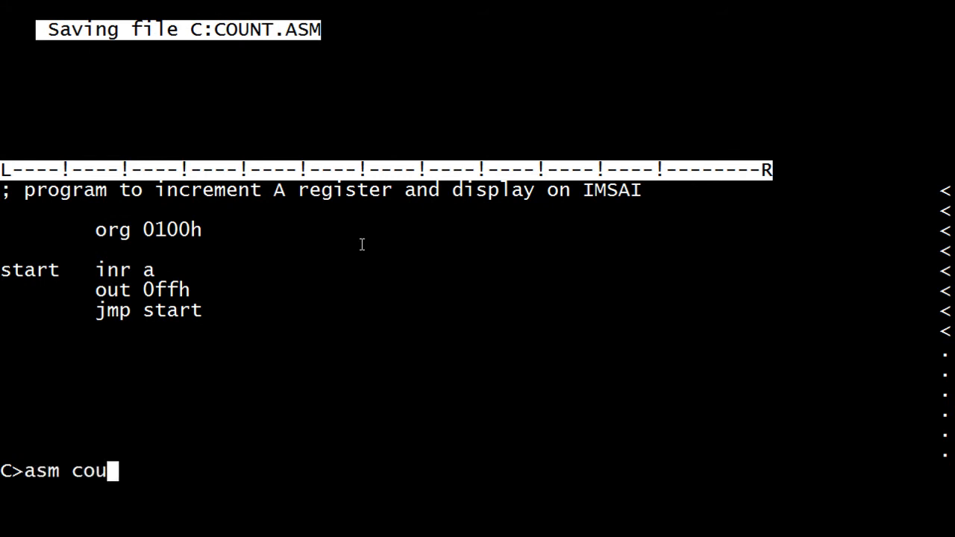
{"action": "type", "text": "nt"}
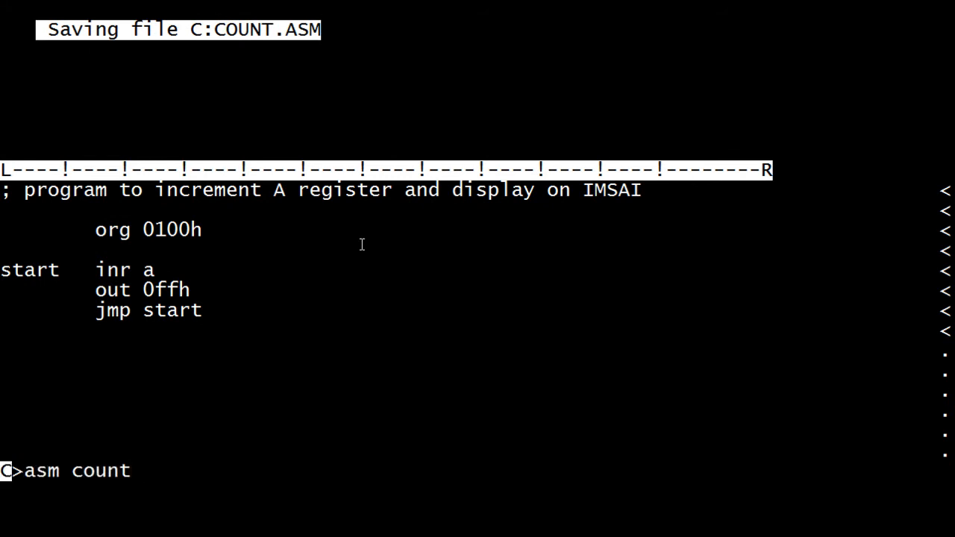
{"action": "key", "text": "Return"}
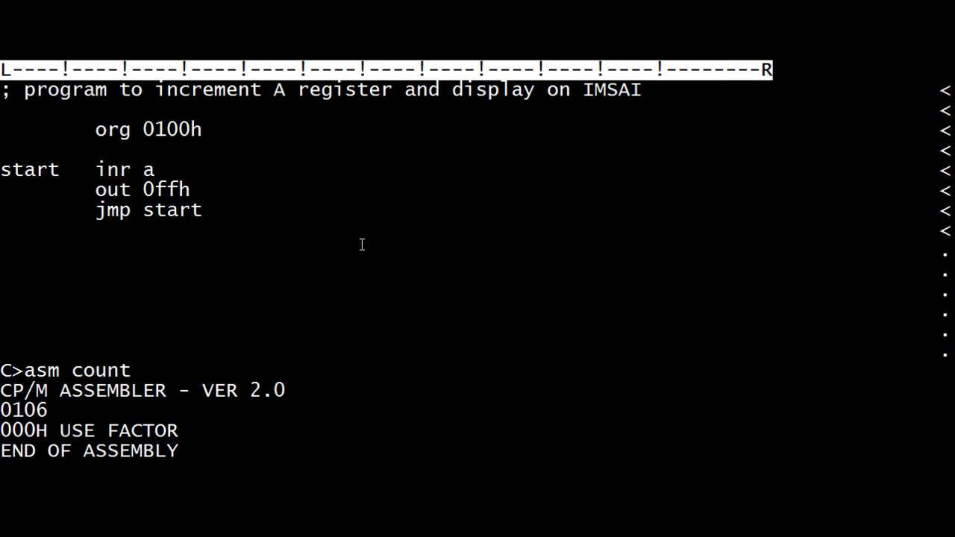
Step: List COUNT.PRN, showing bytes 3C, D3FF, C30001 starting at 0100h
{"action": "type", "text": "list"}
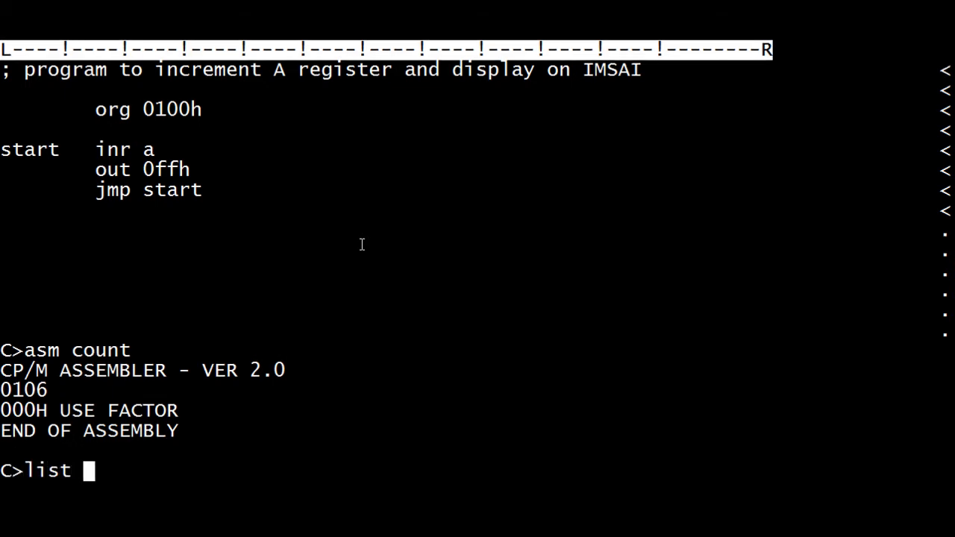
{"action": "type", "text": "con"}
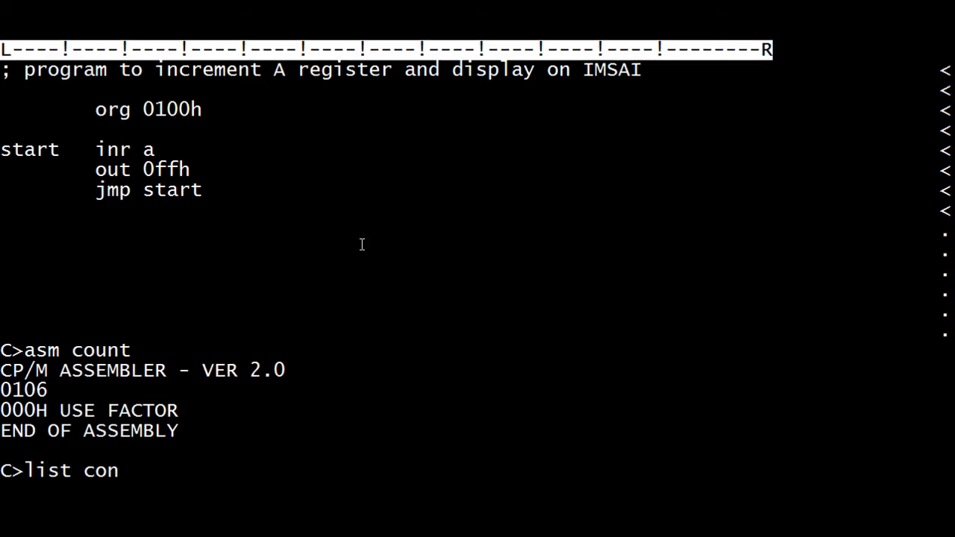
{"action": "type", "text": "n"}
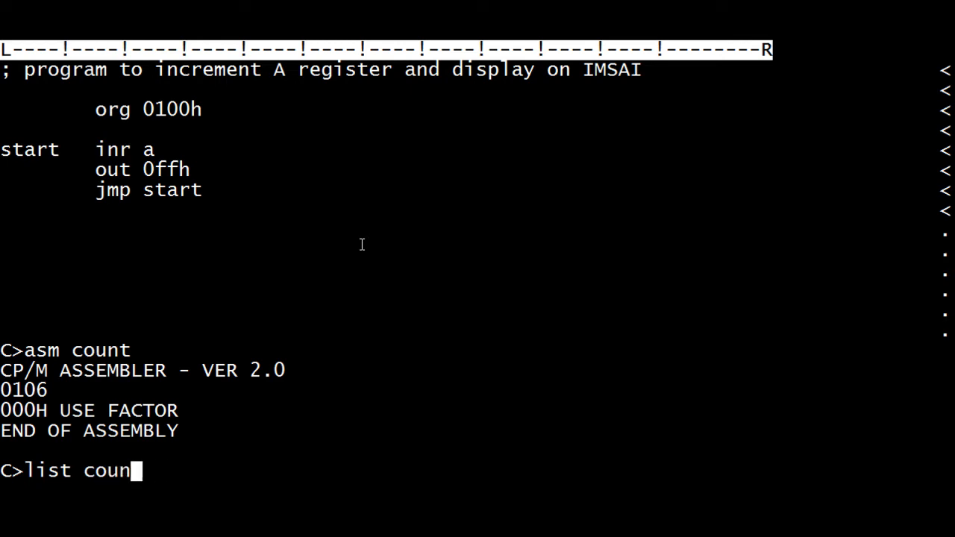
{"action": "type", "text": "t.prn"}
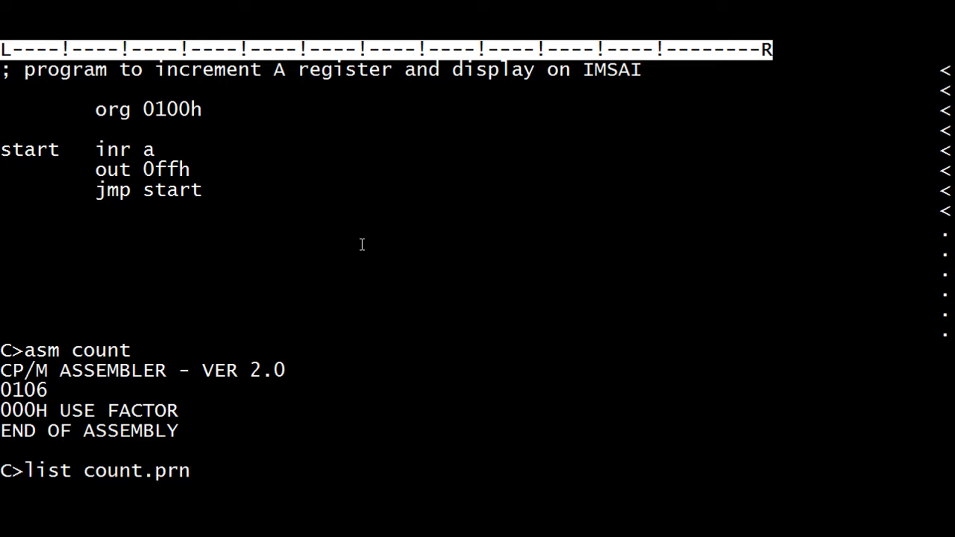
{"action": "key", "text": "Return"}
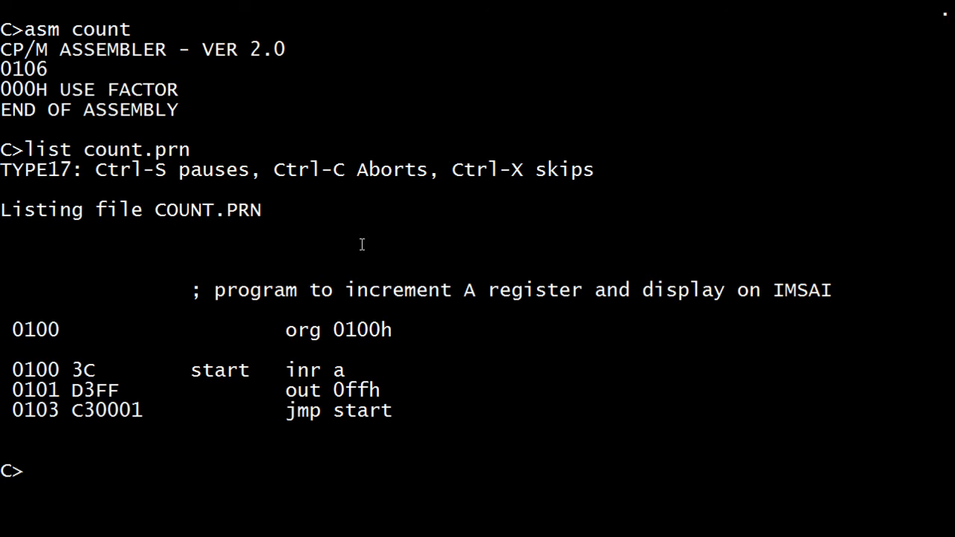
{"action": "type", "text": "load"}
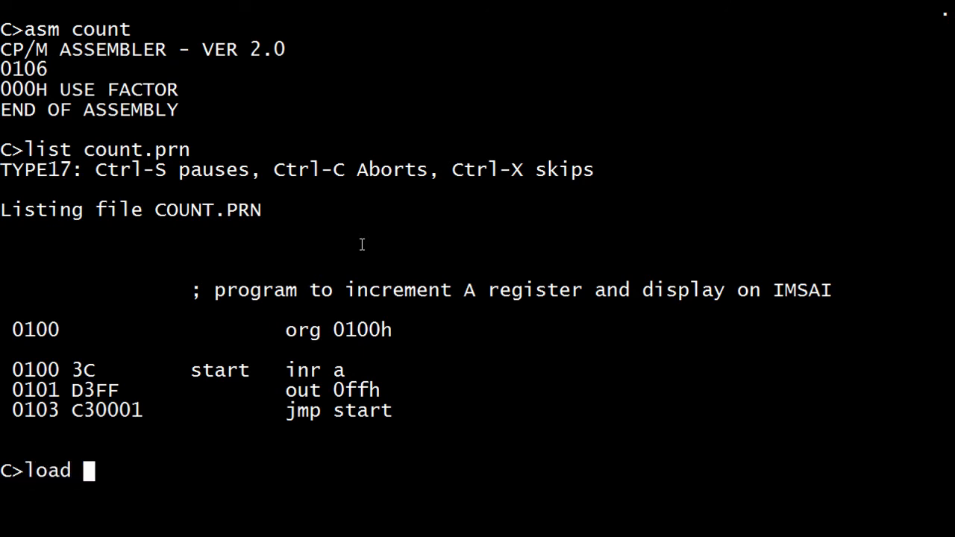
Step: Load COUNT into a command file, run it, and reselect drive C after restart
{"action": "type", "text": "count"}
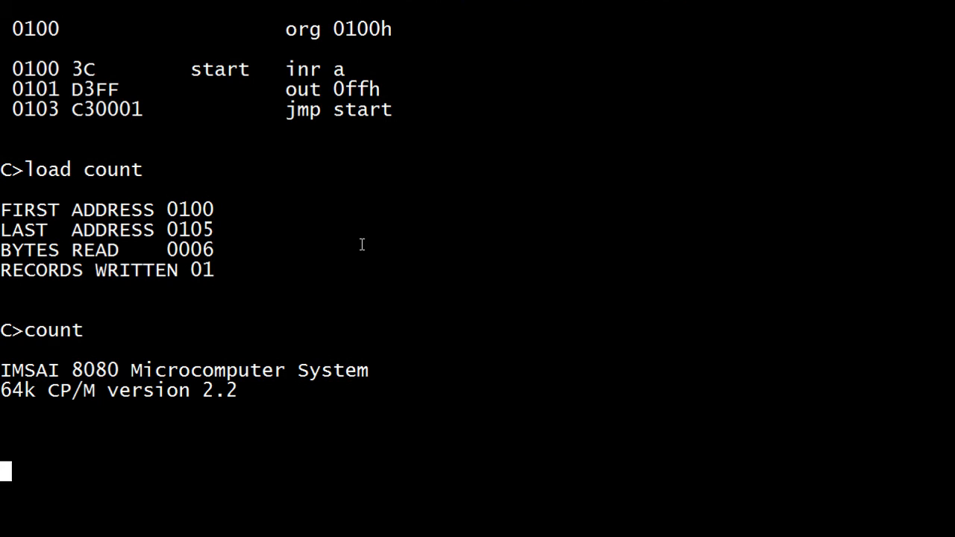
{"action": "key", "text": "Return"}
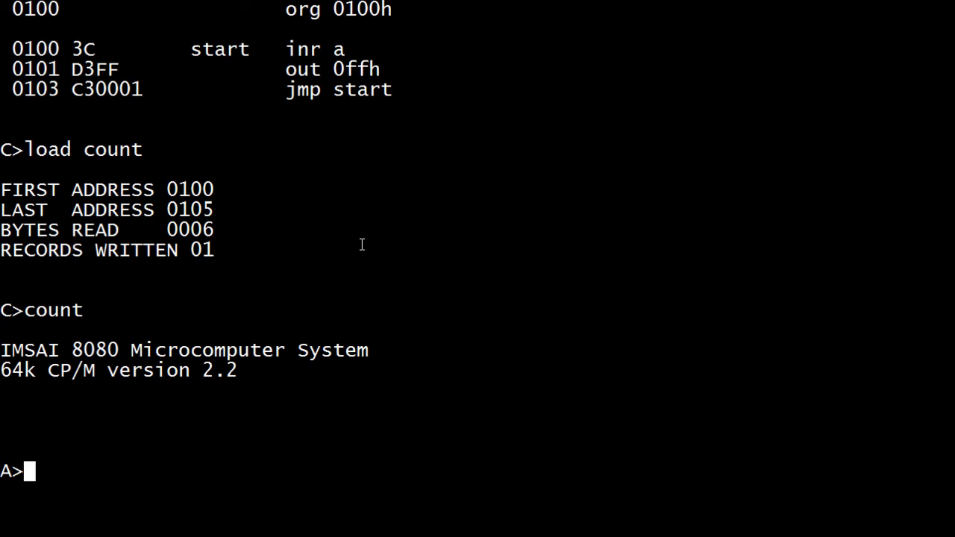
{"action": "type", "text": "ws"}
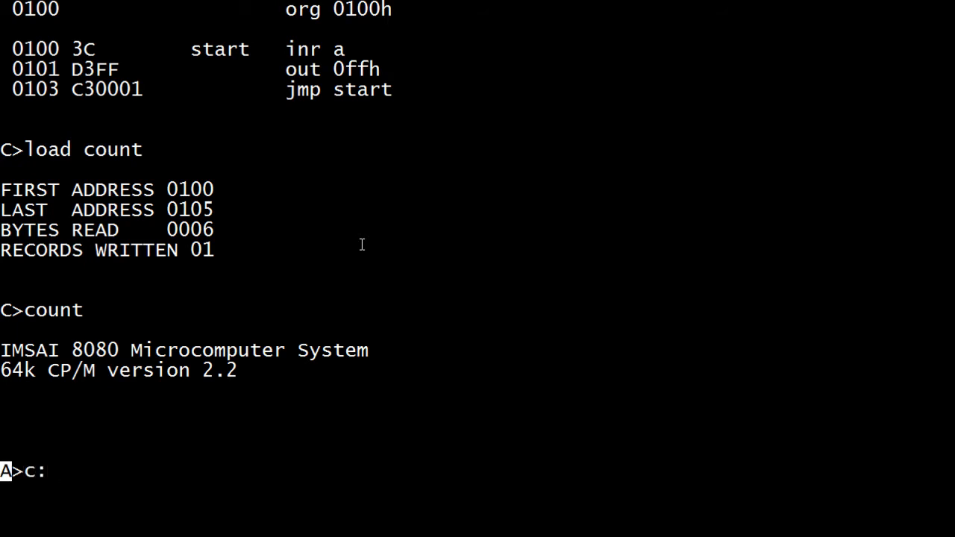
{"action": "key", "text": "Return"}
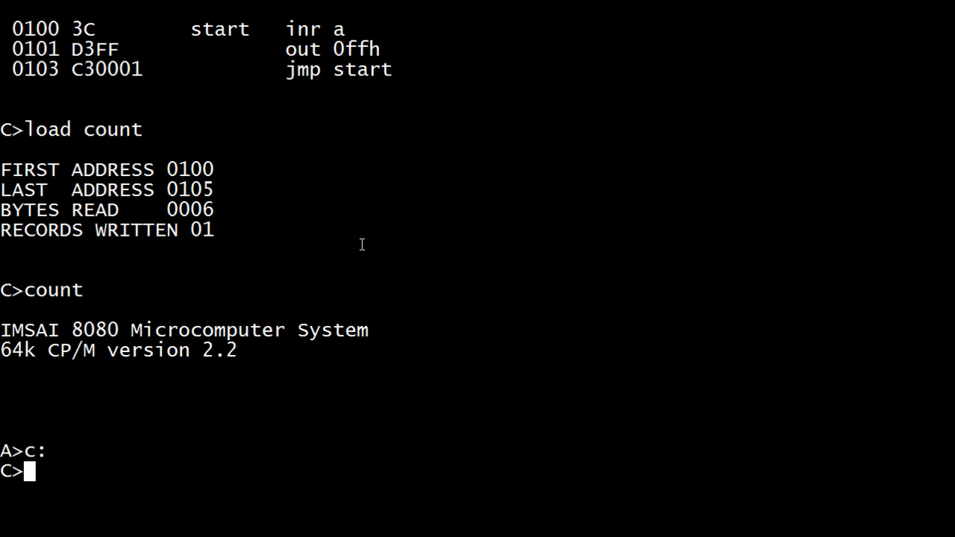
Step: Reopen COUNT.ASM in WordStar with 'ws count.asm'
{"action": "type", "text": "ws count"}
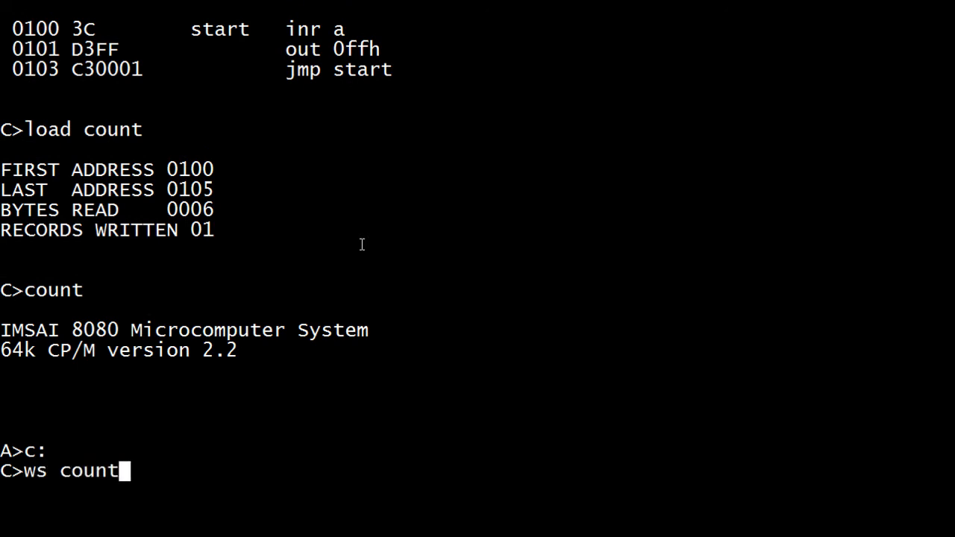
{"action": "type", "text": ".asm"}
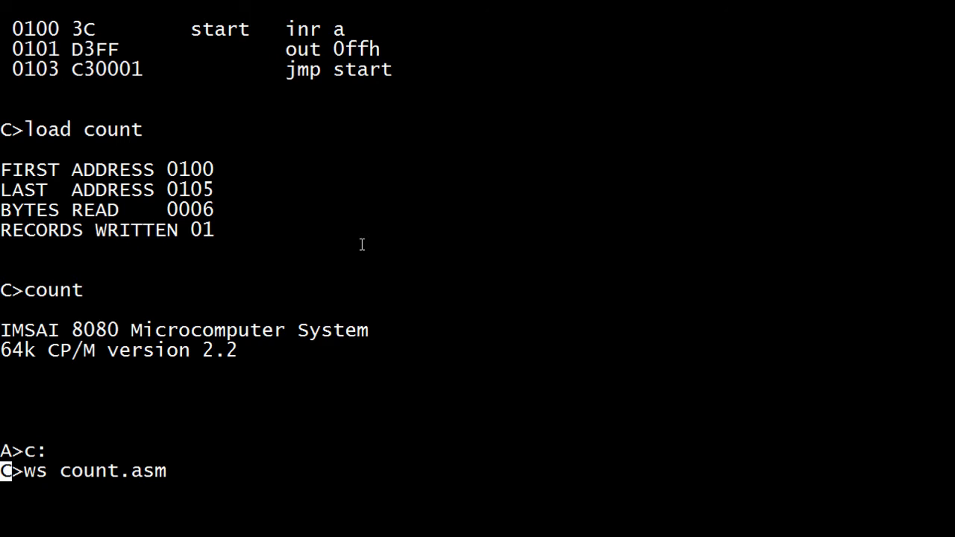
{"action": "key", "text": "Return"}
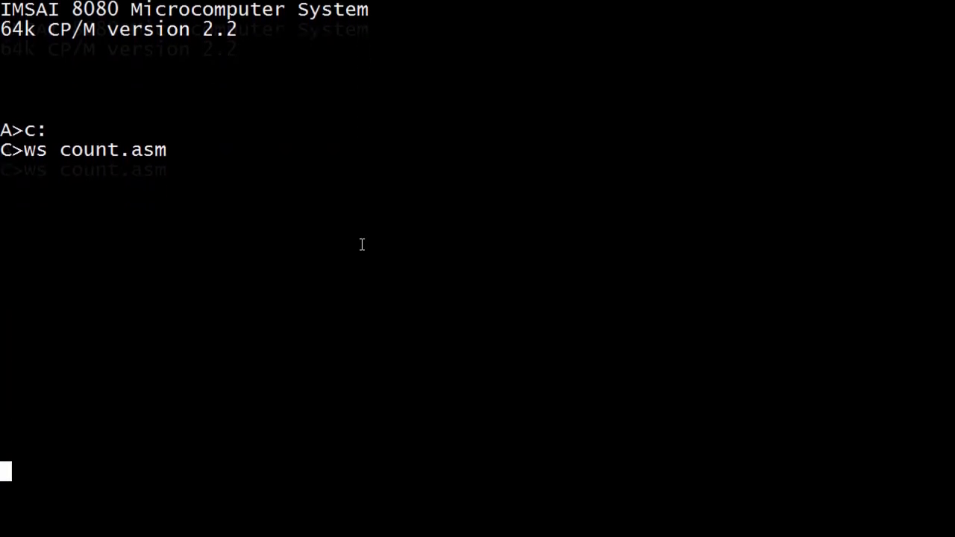
{"action": "key", "text": "Return"}
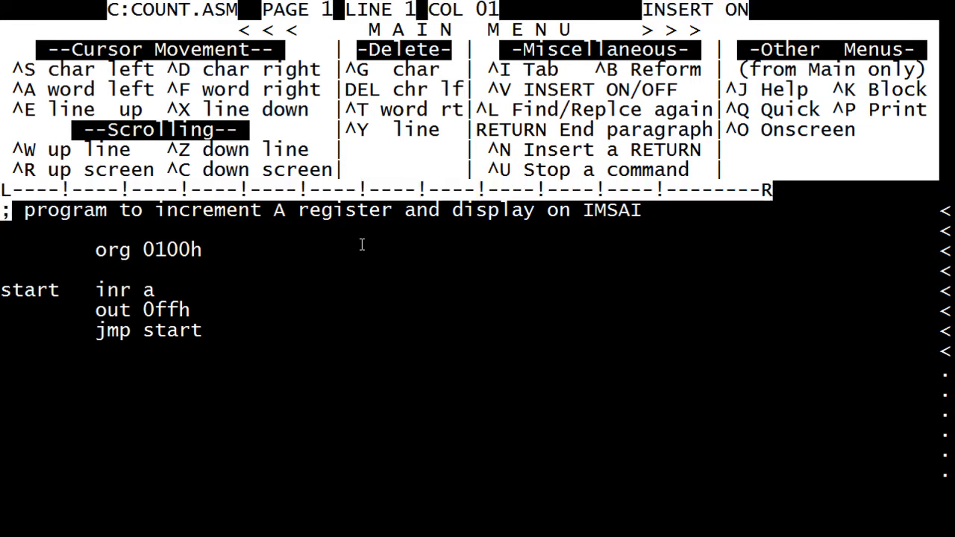
Step: Insert 'dcr b ;count down b register' on a new line after the start label
{"action": "key", "text": "Down"}
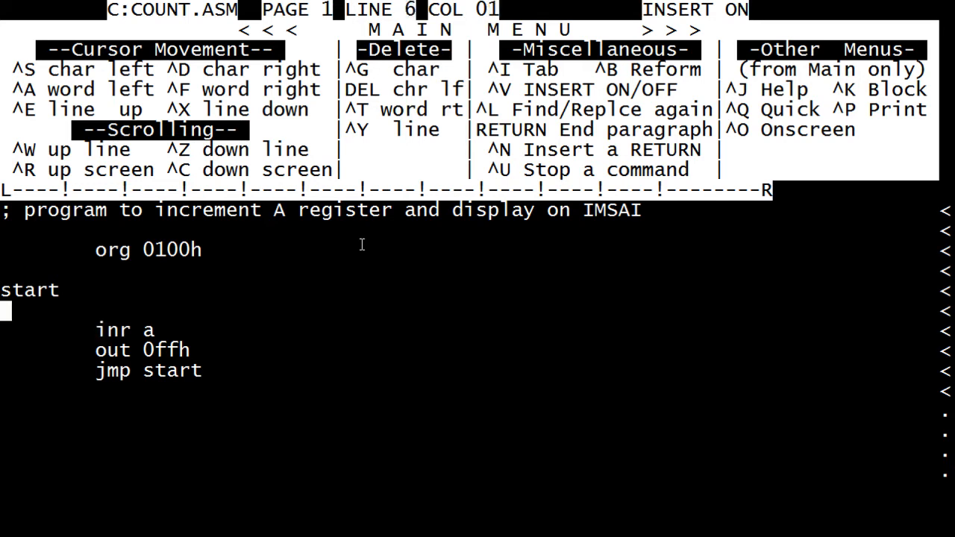
{"action": "key", "text": "Down"}
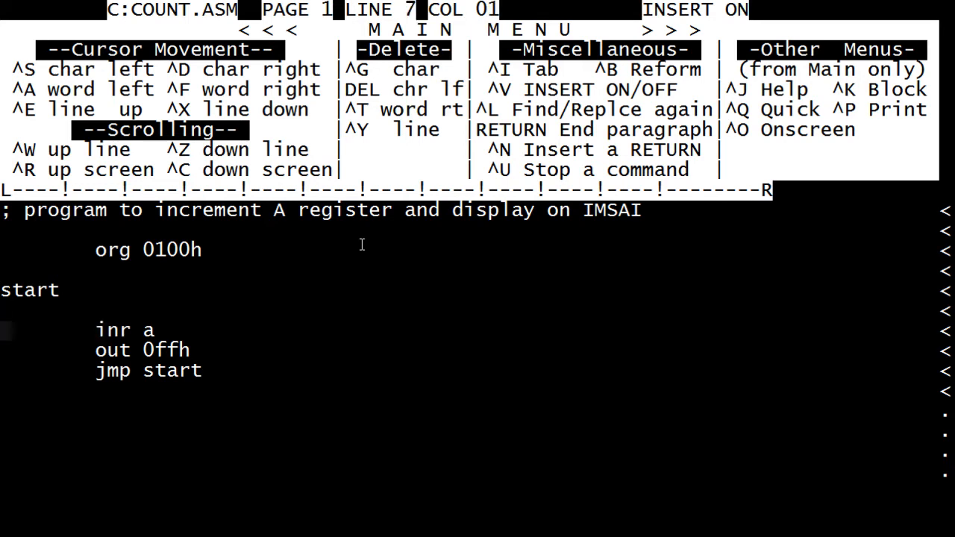
{"action": "key", "text": "Up"}
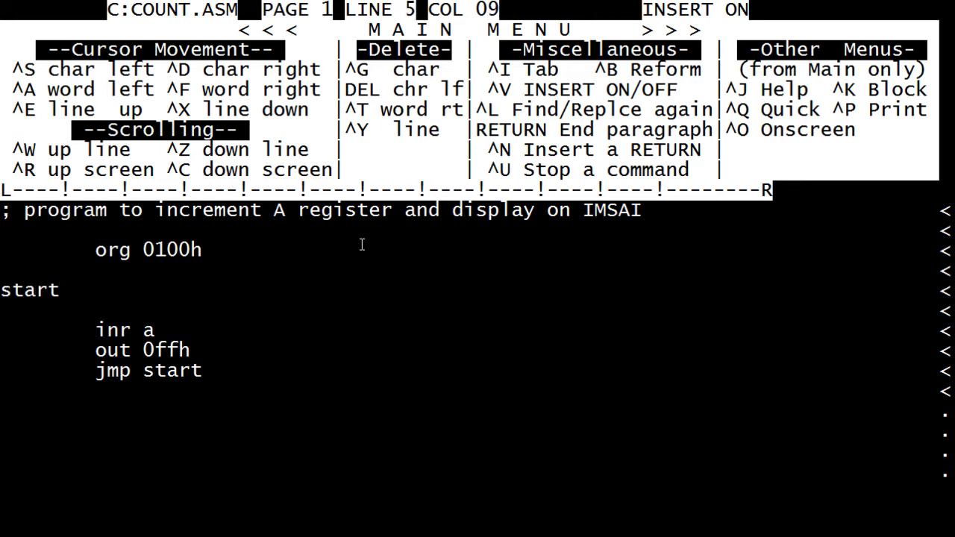
{"action": "type", "text": "c"}
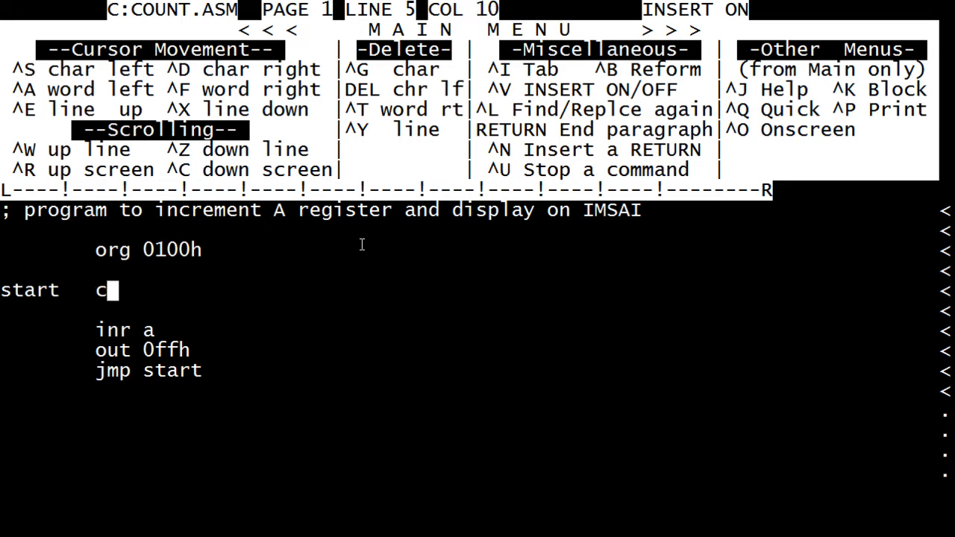
{"action": "type", "text": "cr"}
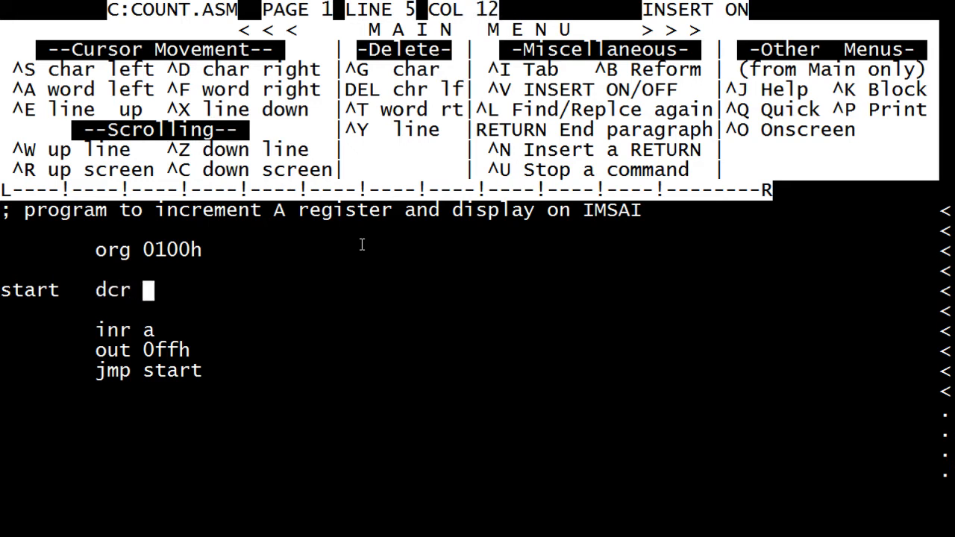
{"action": "type", "text": "b     ;"}
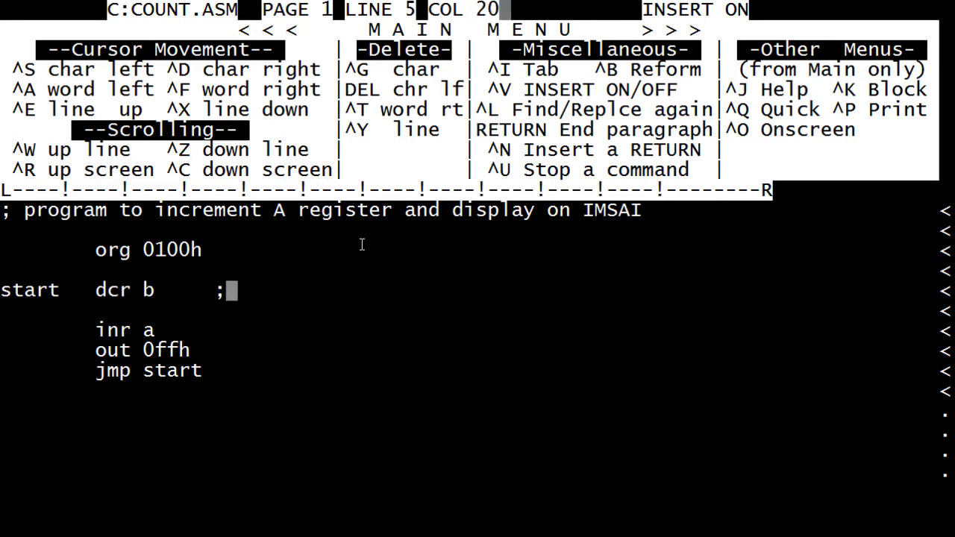
{"action": "type", "text": "count"}
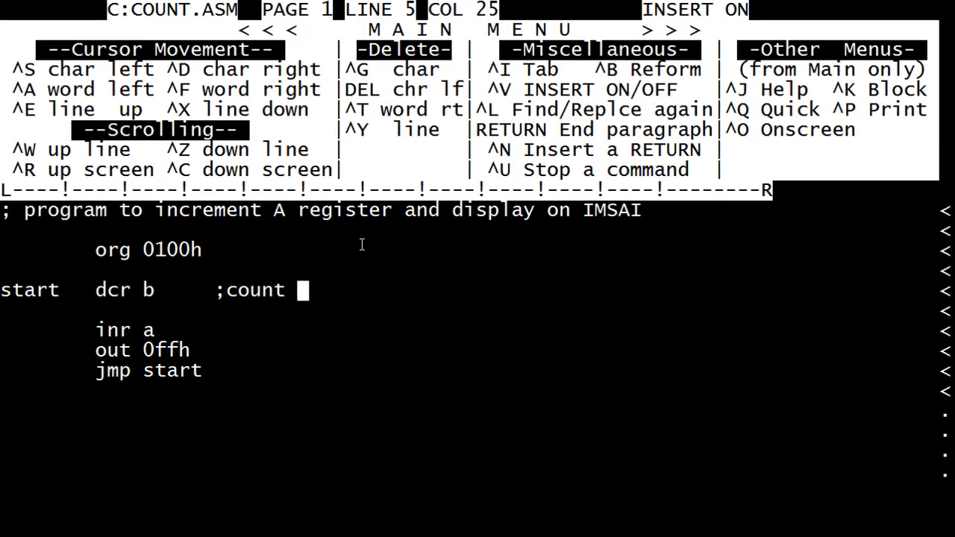
{"action": "type", "text": "down b"}
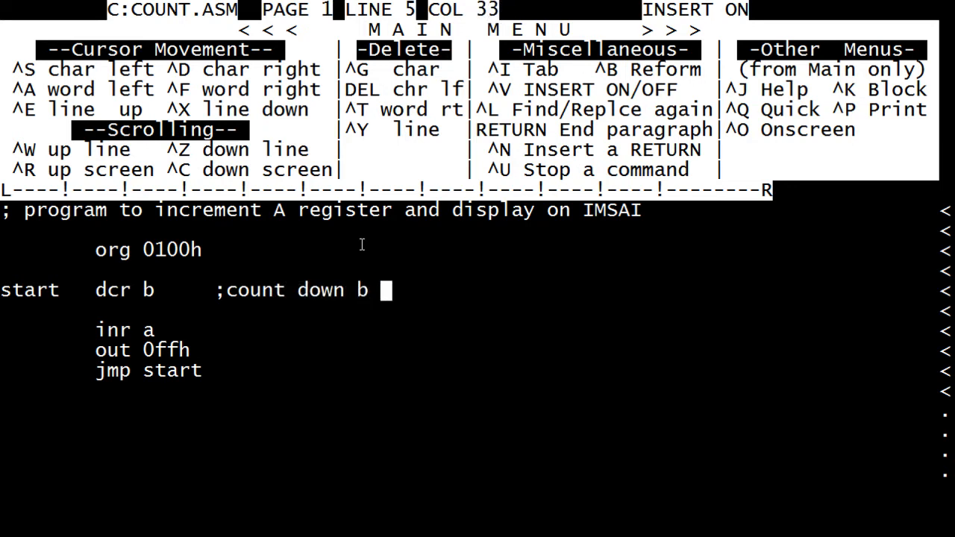
{"action": "type", "text": "register"}
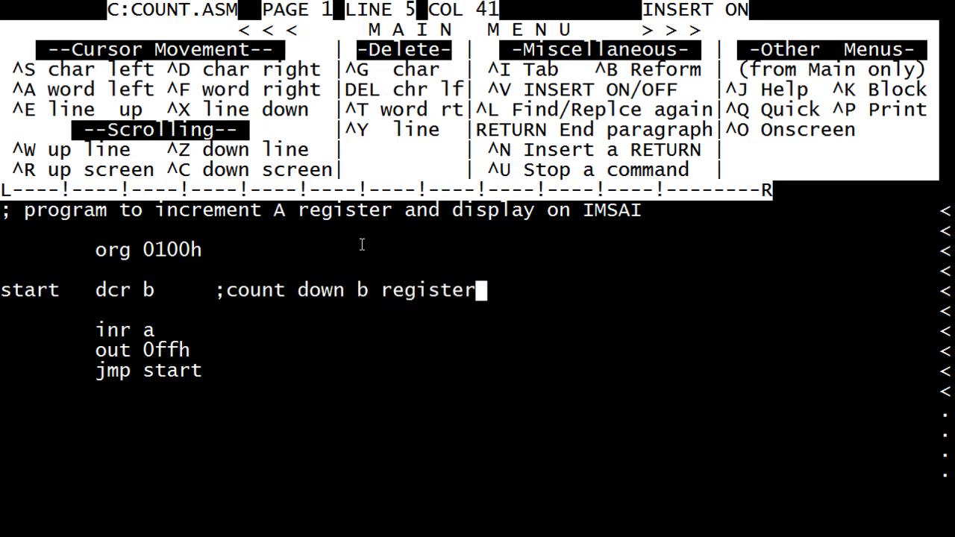
{"action": "key", "text": "Return"}
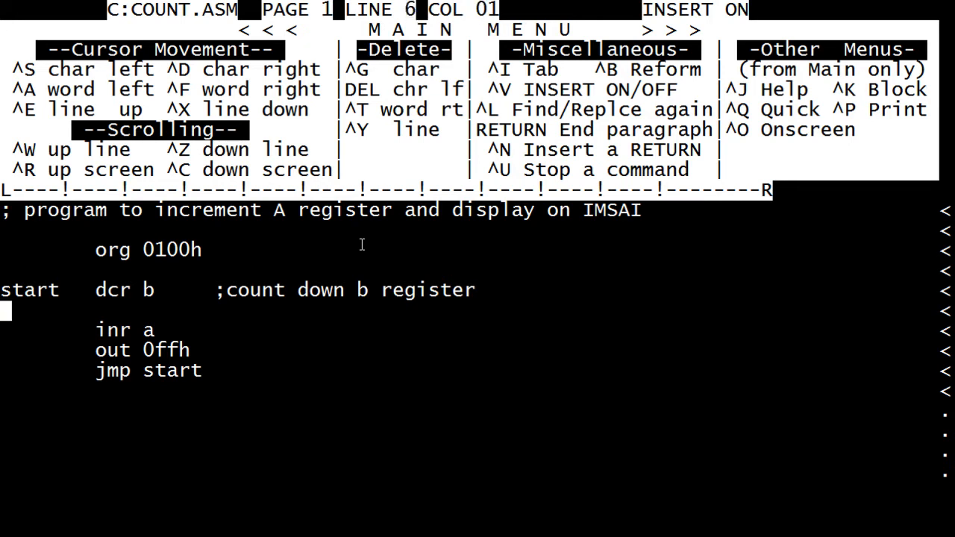
Step: Add an indented 'jnz start' line with a loop comment
{"action": "key", "text": "Right"}
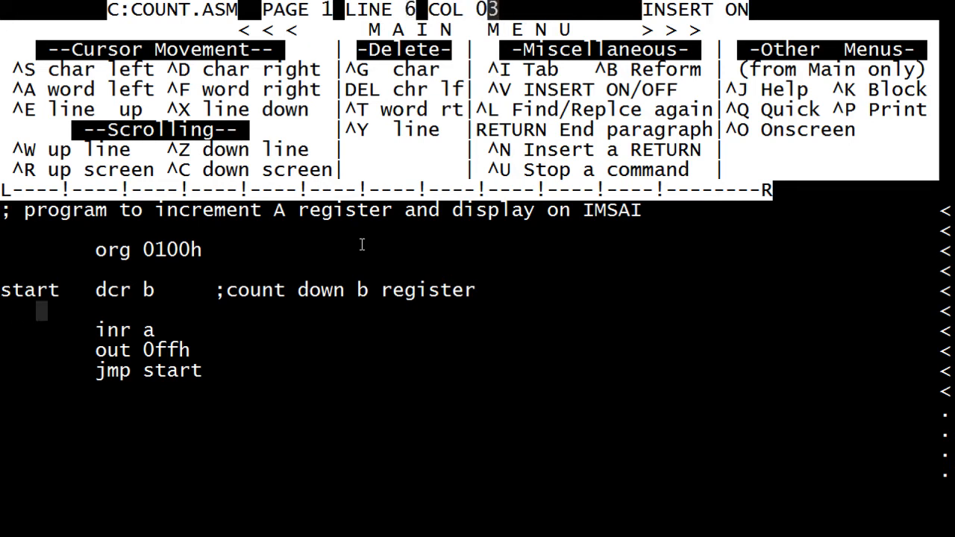
{"action": "type", "text": "jnz"}
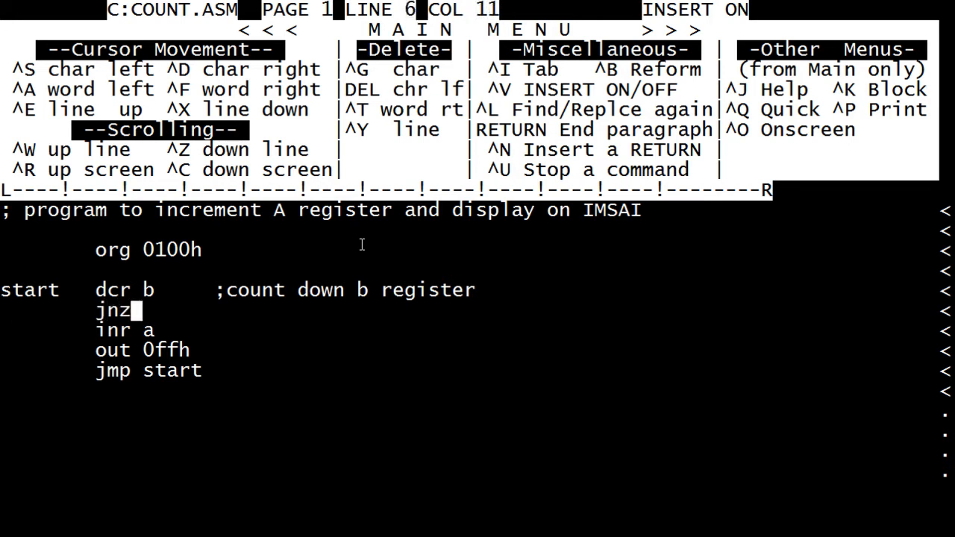
{"action": "type", "text": "start"}
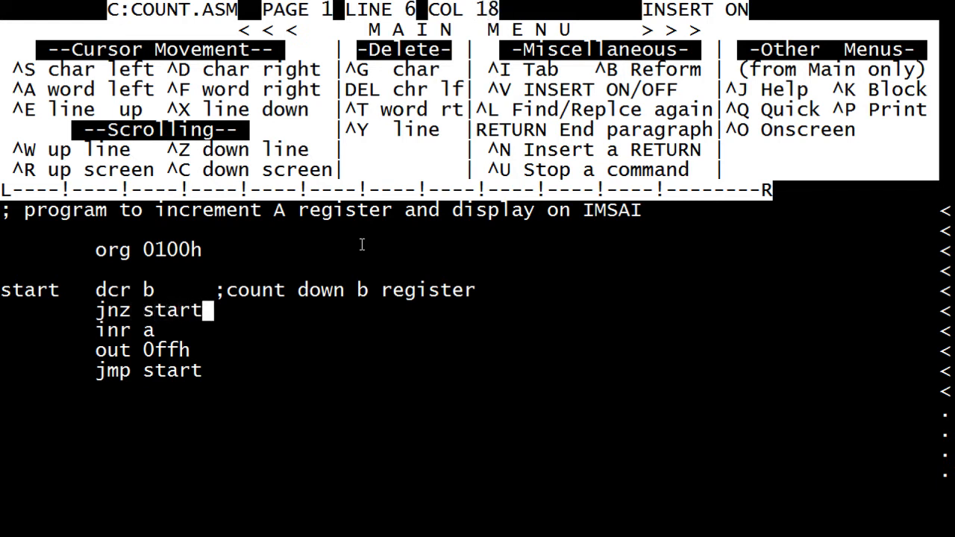
{"action": "type", "text": ";loo"}
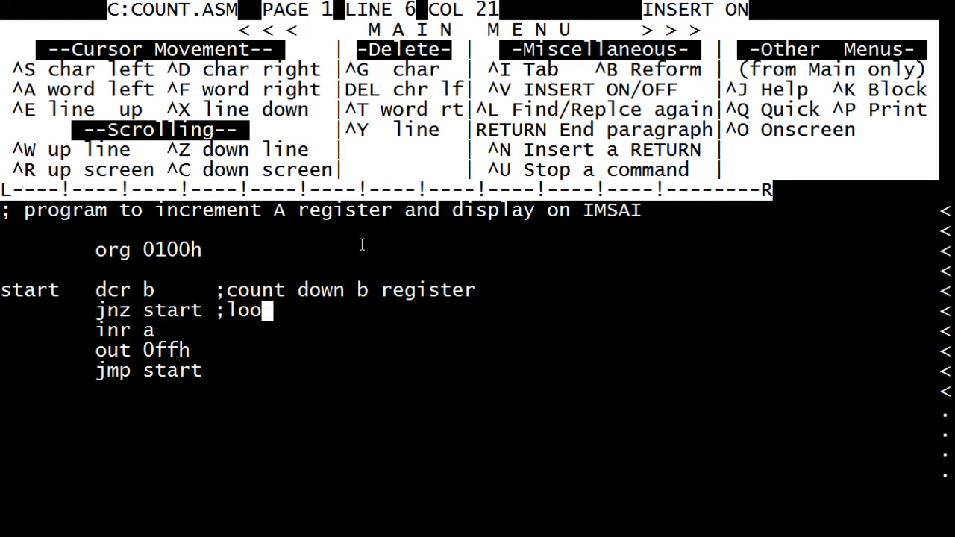
{"action": "type", "text": "p until zer"}
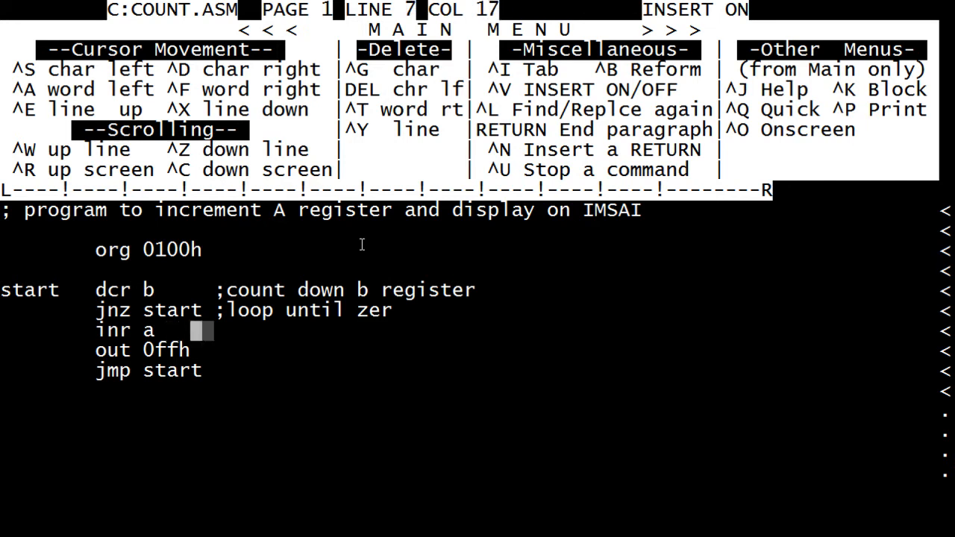
{"action": "type", "text": "/c"}
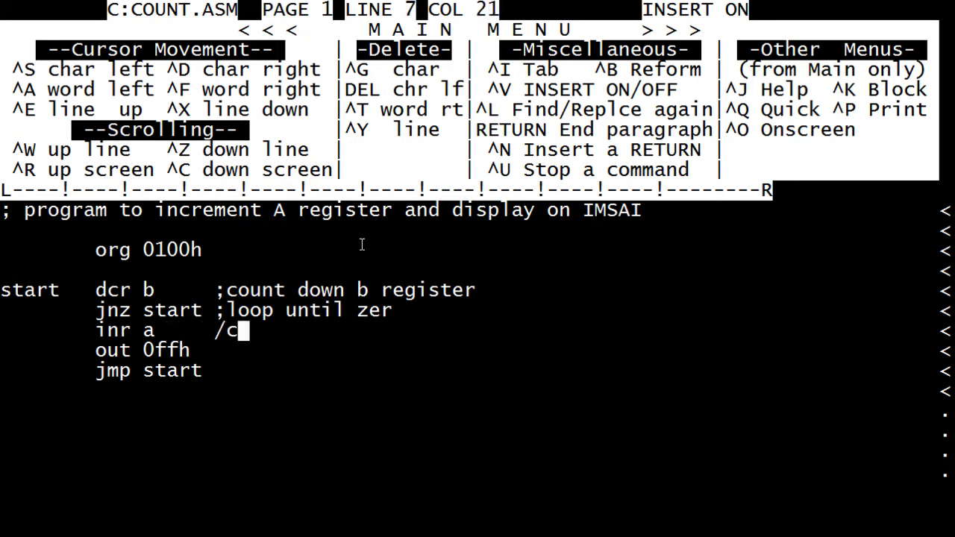
{"action": "key", "text": "BackSpace"}
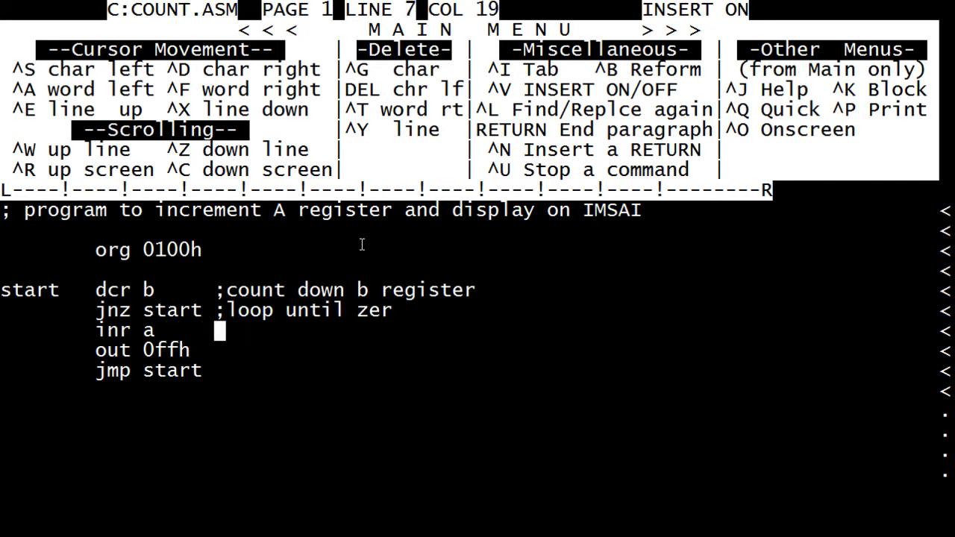
Step: Comment the inr a line with ';count up a register'
{"action": "type", "text": ";count"}
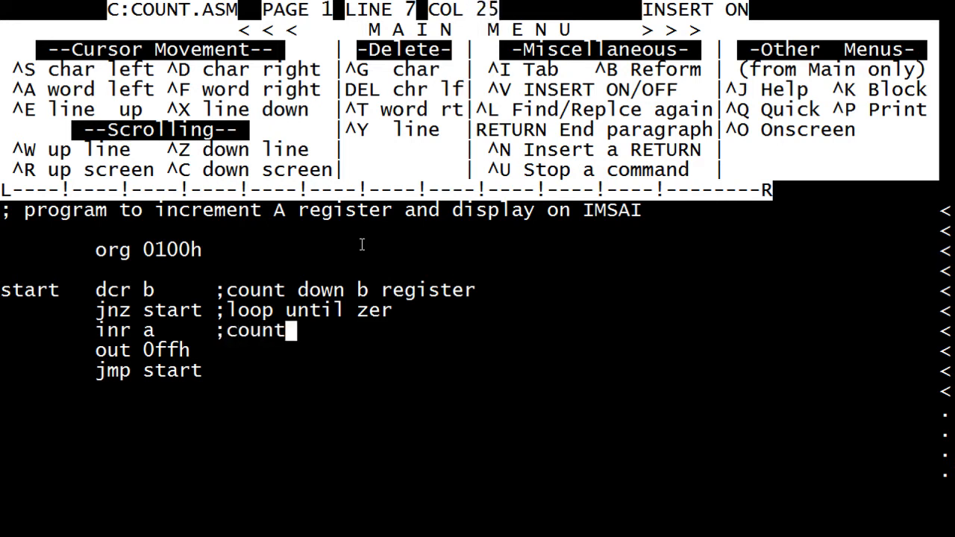
{"action": "type", "text": "up a r"}
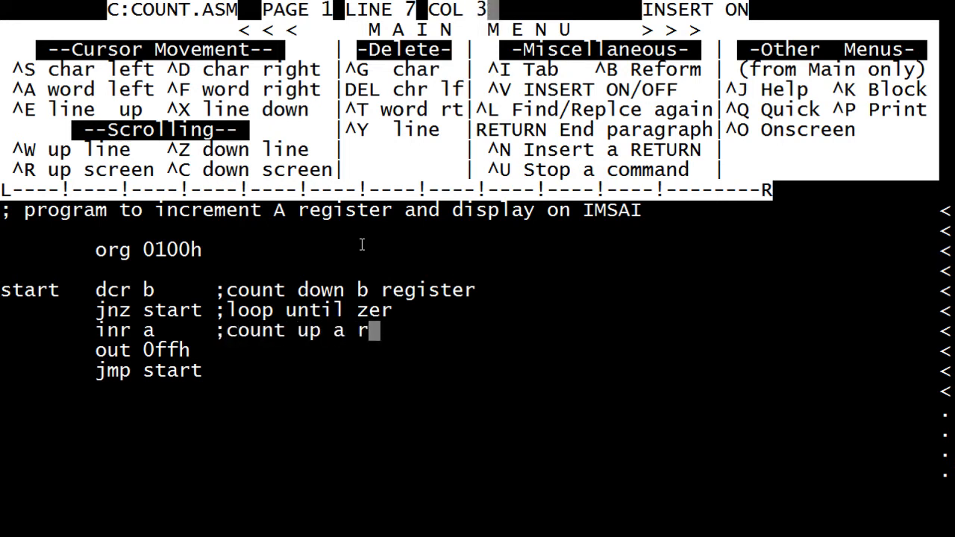
{"action": "type", "text": "egister"}
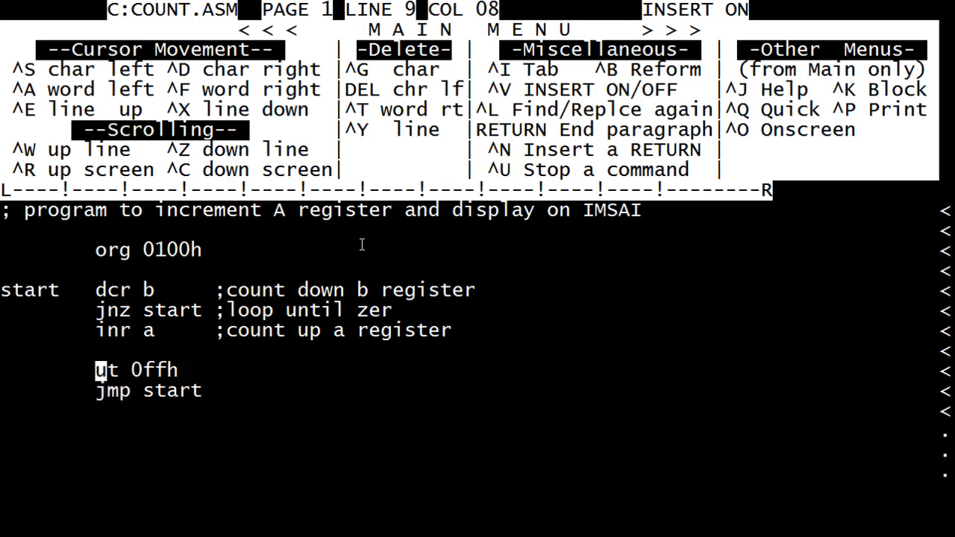
Step: Change the out port operand from 0ffh to 022h
{"action": "type", "text": "[Ao"}
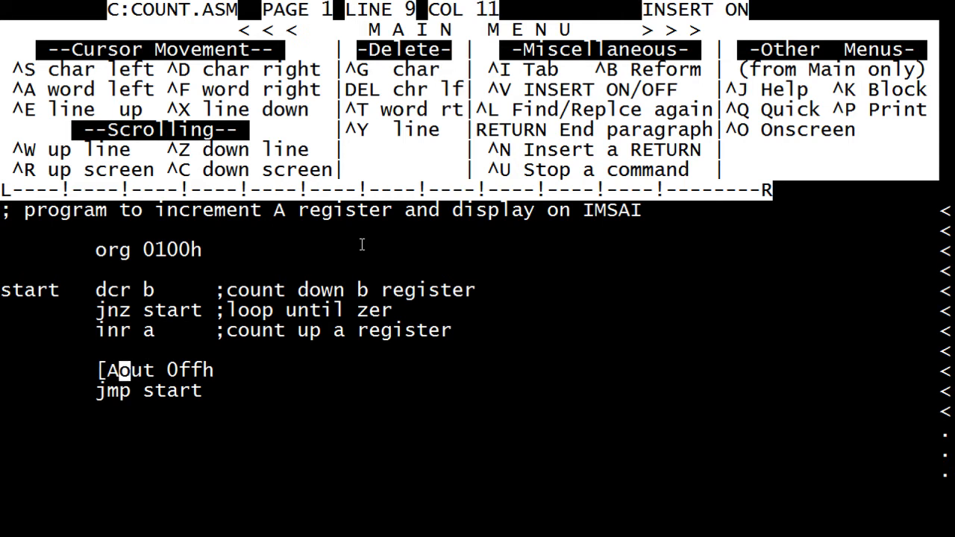
{"action": "key", "text": "Left"}
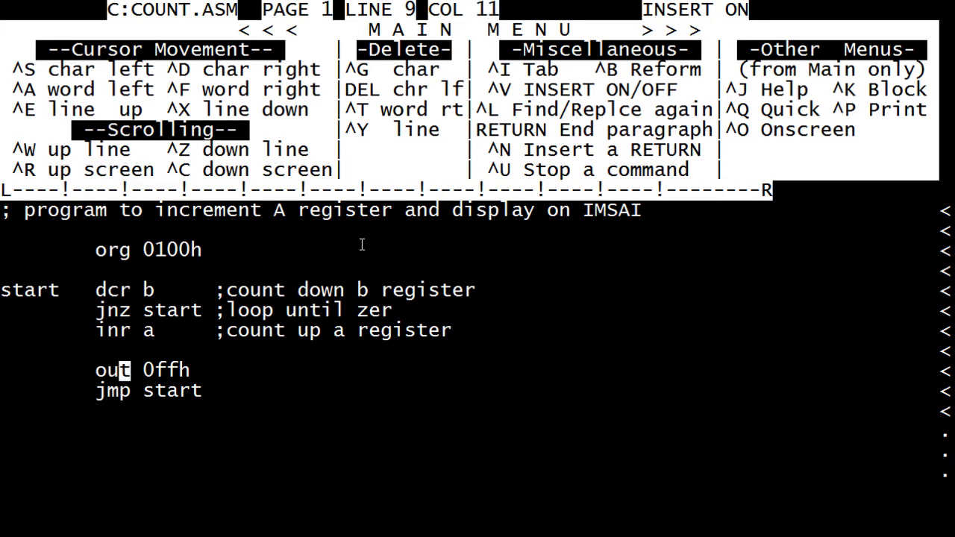
{"action": "key", "text": "Right"}
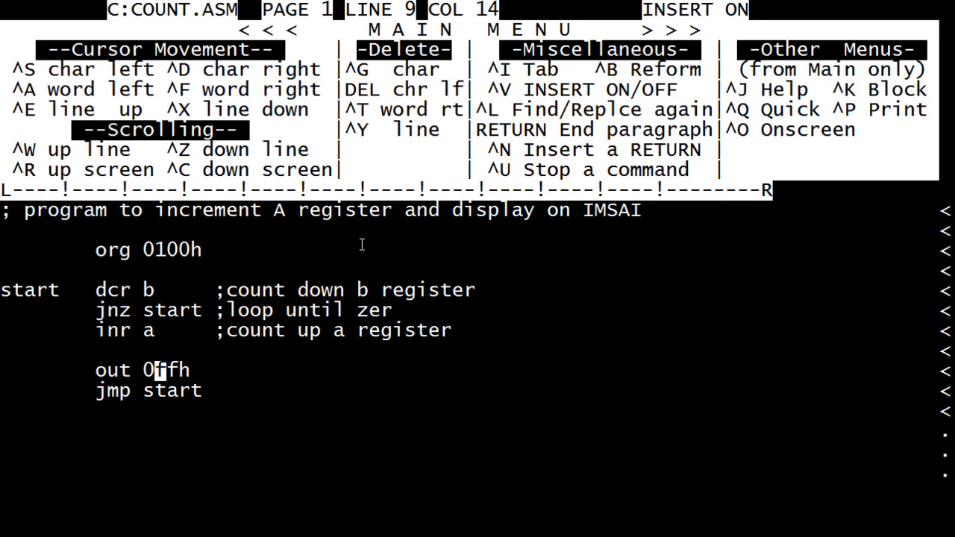
{"action": "type", "text": "22"}
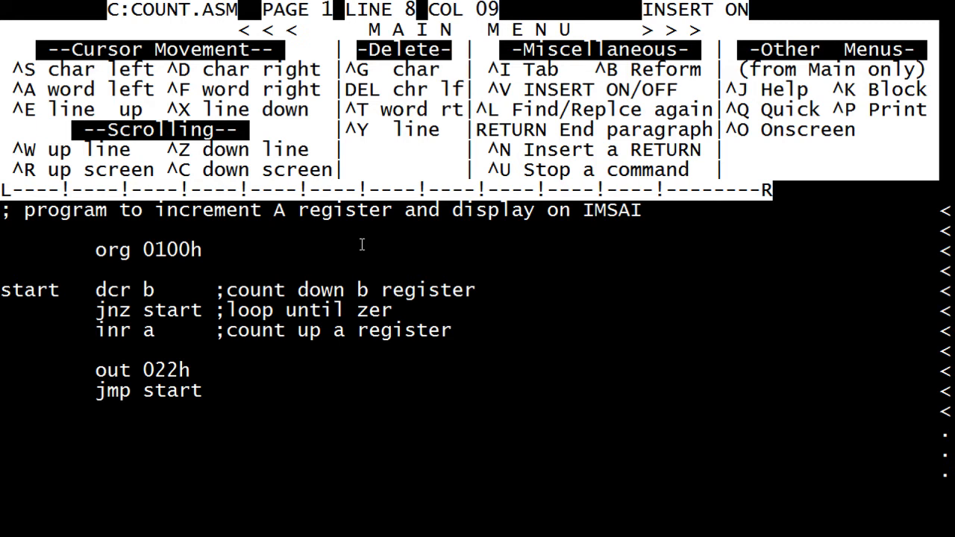
Step: Start a new 'mvi a,' instruction line above the out line
{"action": "type", "text": "mv"}
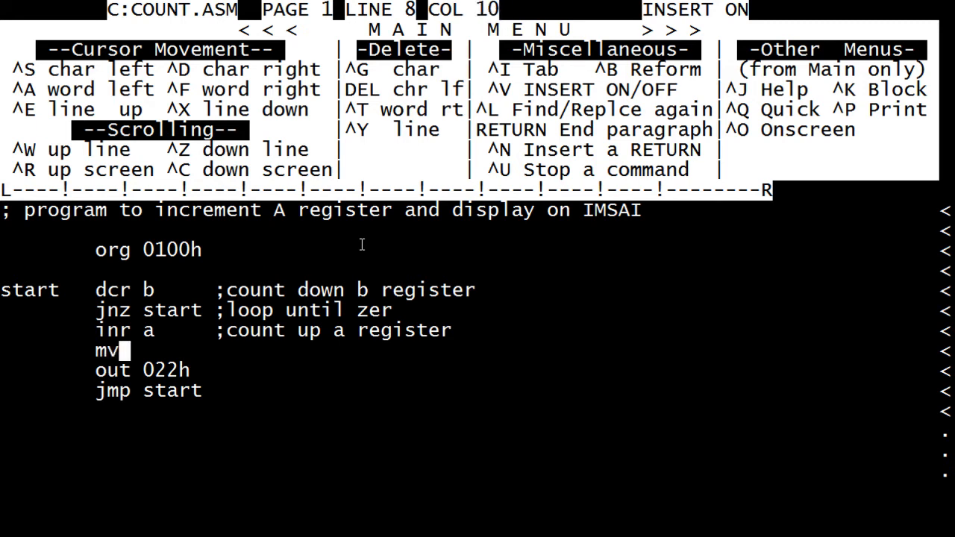
{"action": "type", "text": "i a,"}
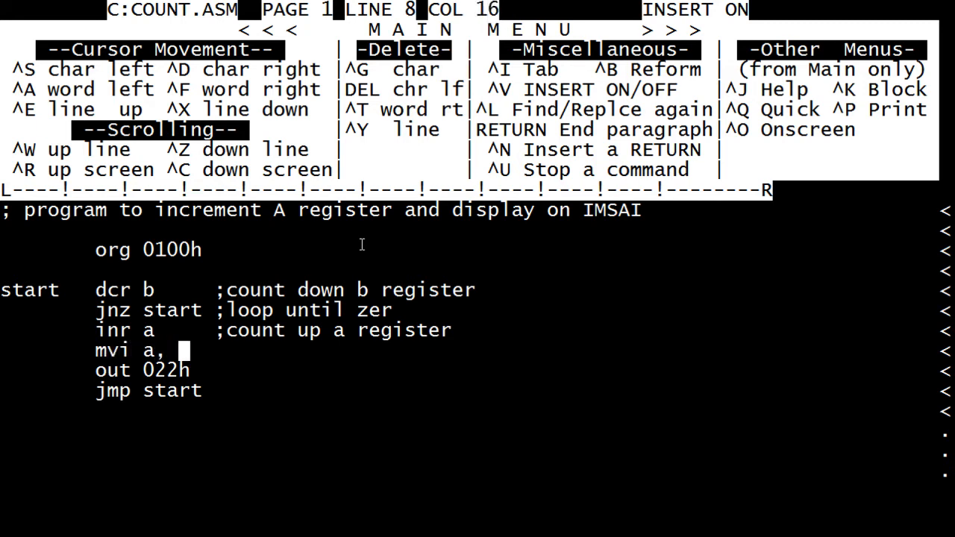
{"action": "key", "text": "backspace"}
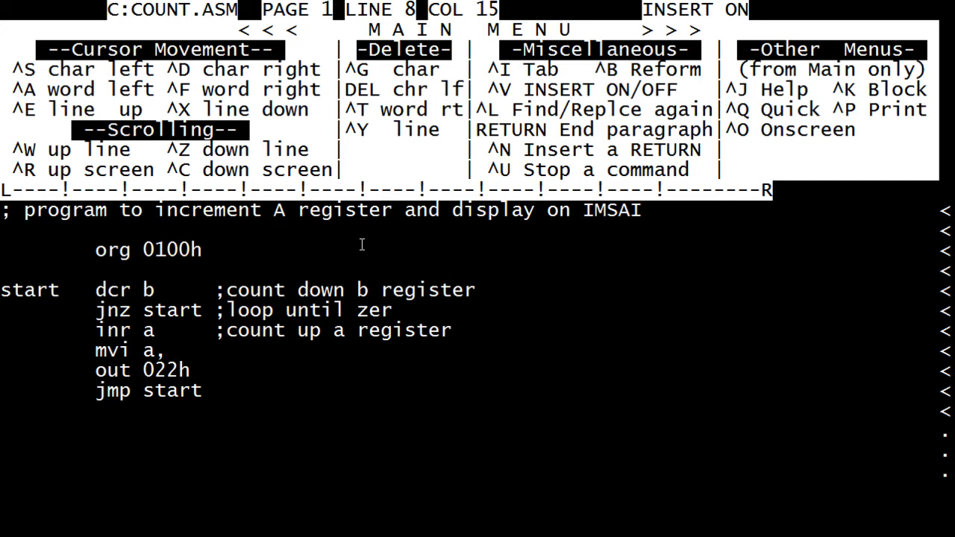
Step: Complete the mvi line as 02eh with the comment ;ascii '.'
{"action": "type", "text": "0"}
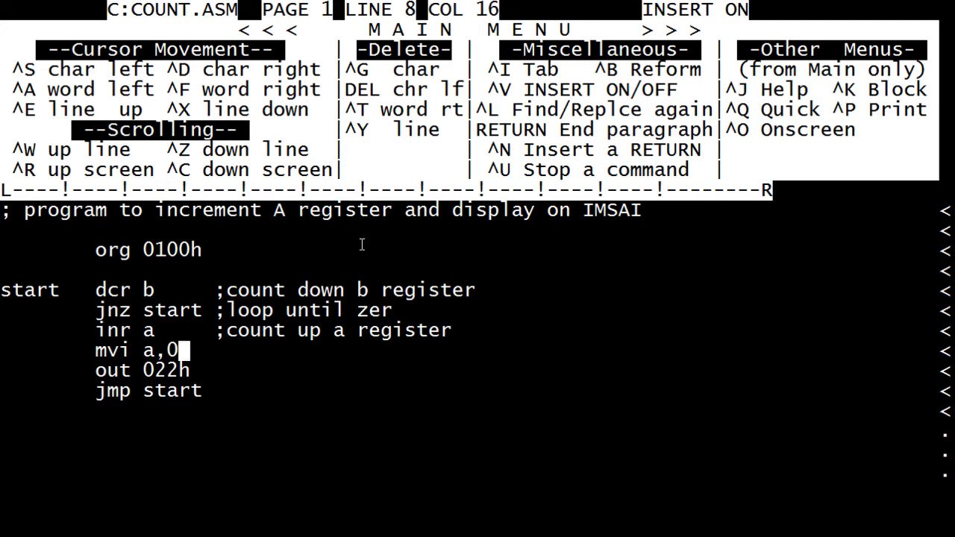
{"action": "type", "text": "2eh"}
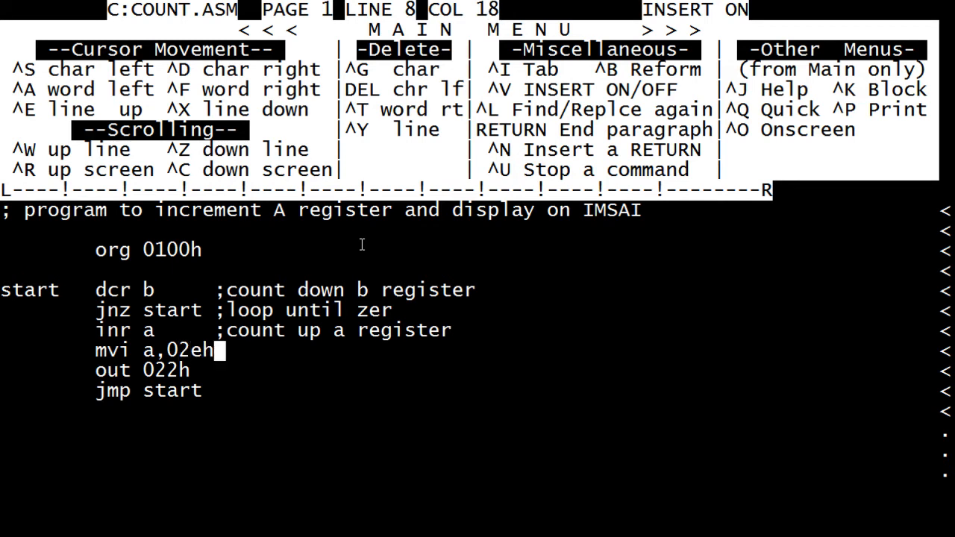
{"action": "key", "text": "right"}
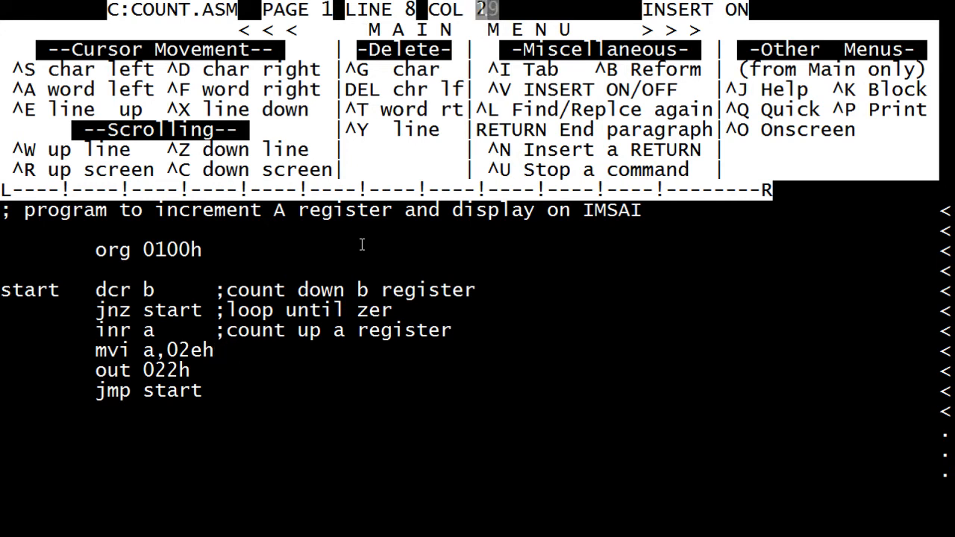
{"action": "type", "text": ";asci"}
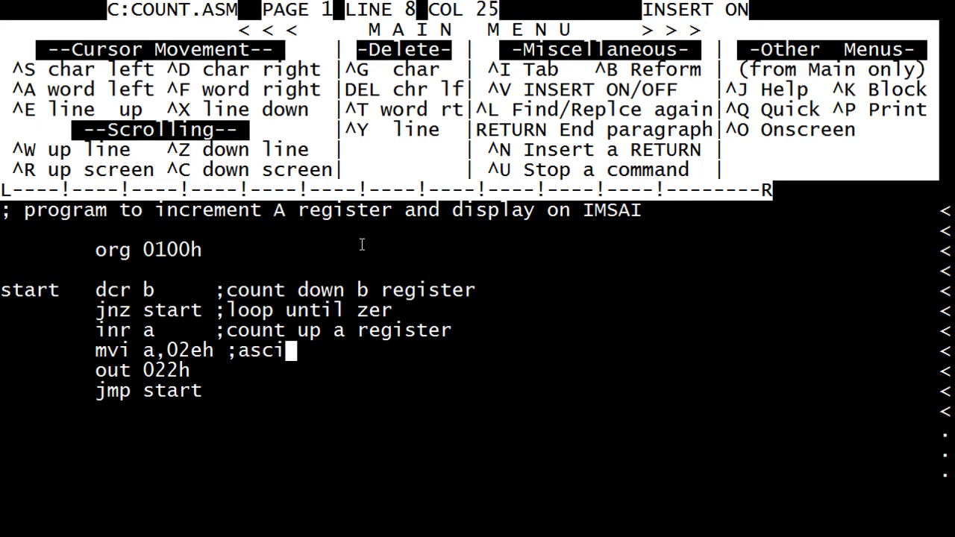
{"action": "type", "text": "i 'c."}
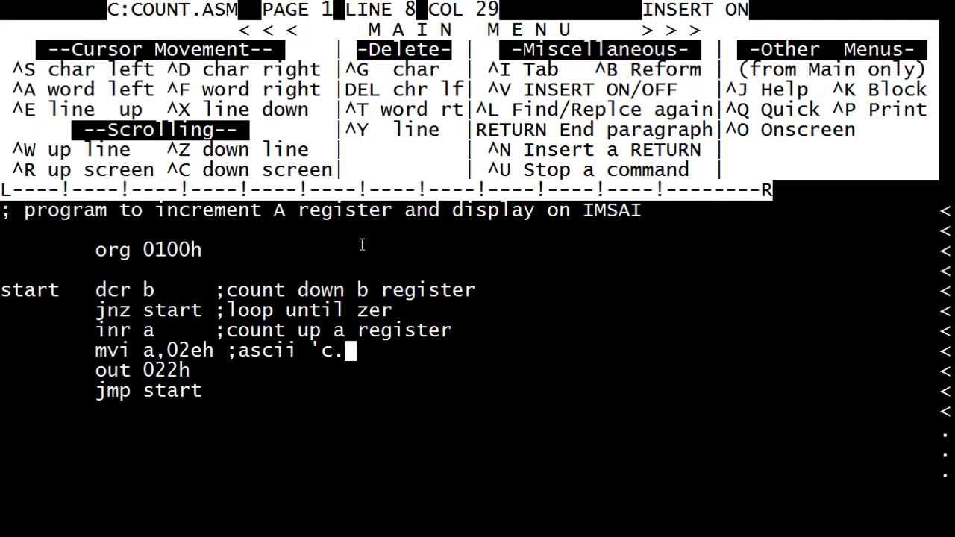
{"action": "key", "text": "Left"}
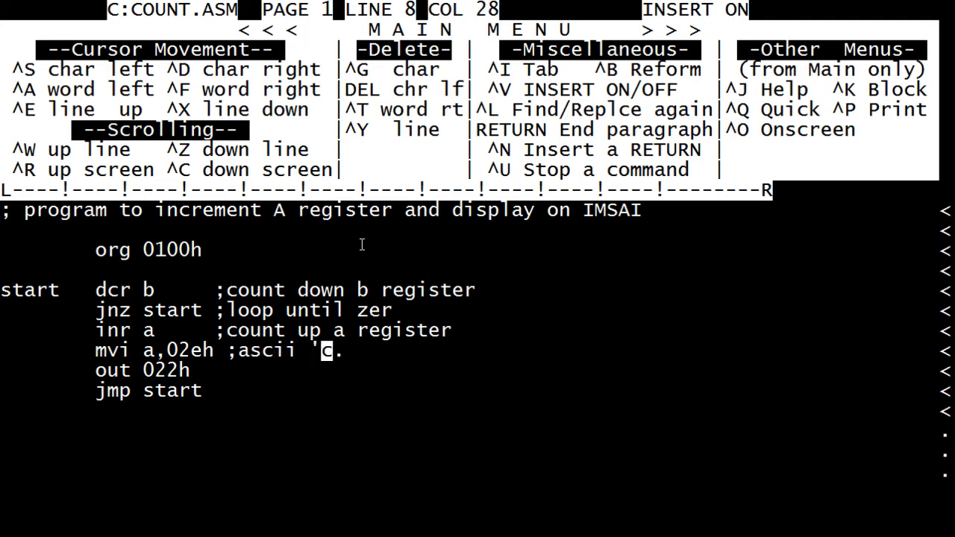
{"action": "type", "text": ".'"}
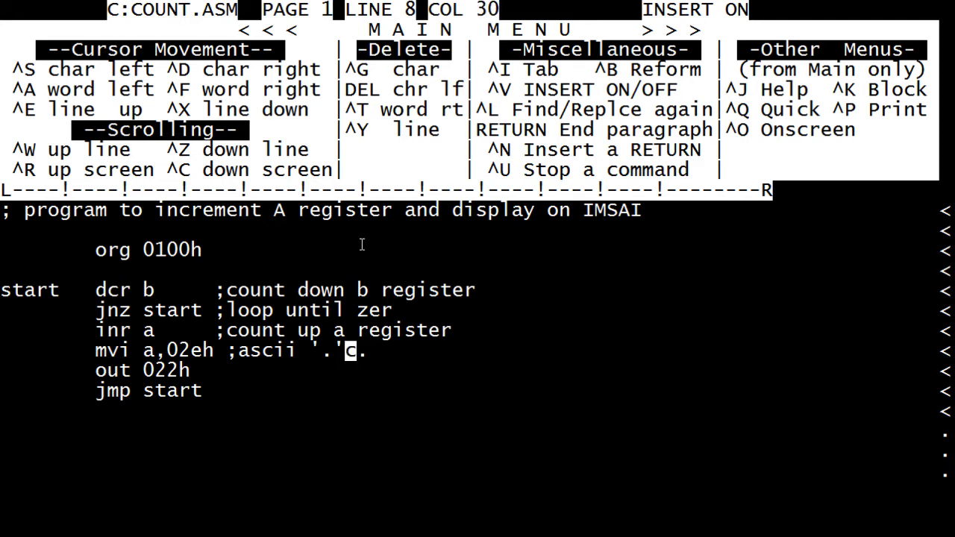
Step: Comment the out 022h line as ';output to con:'
{"action": "type", "text": "[B"}
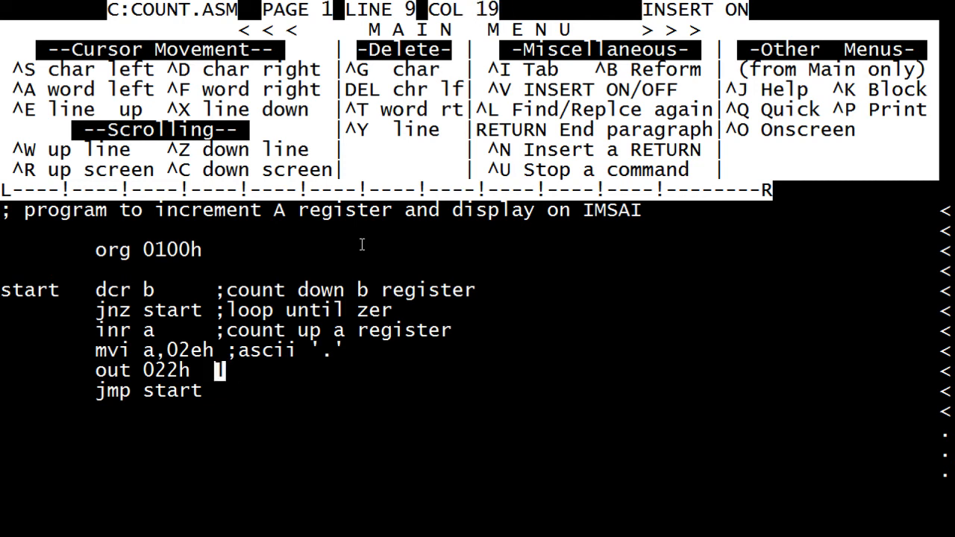
{"action": "type", "text": "oul"}
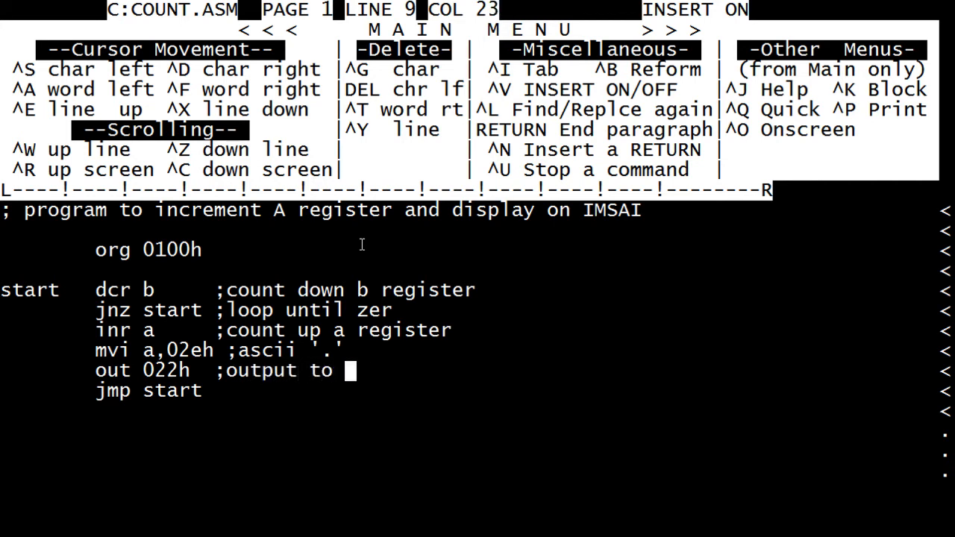
{"action": "type", "text": "l"}
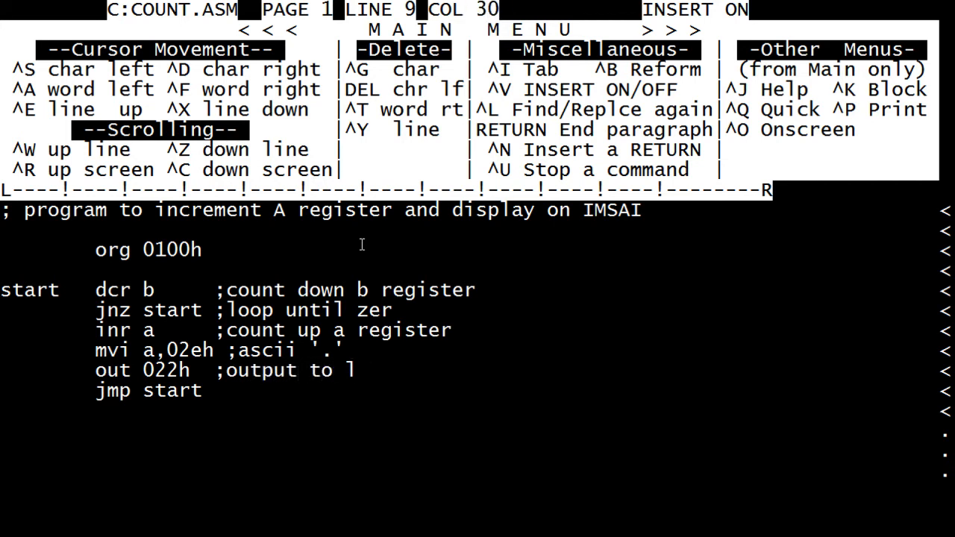
{"action": "type", "text": "con:"}
{"action": "type", "text": "asm"}
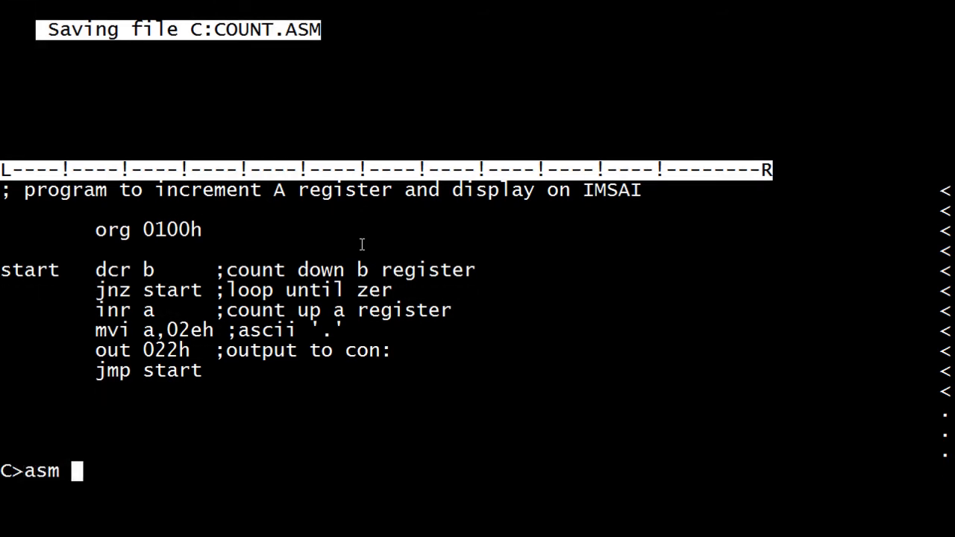
Step: Assemble COUNT with 'asm count', then load it with 'load count'
{"action": "type", "text": "count"}
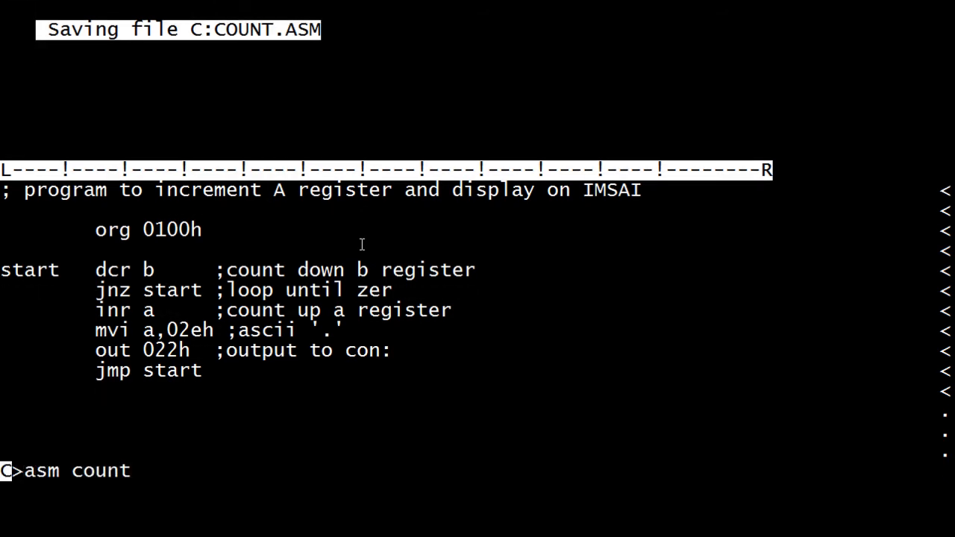
{"action": "key", "text": "Return"}
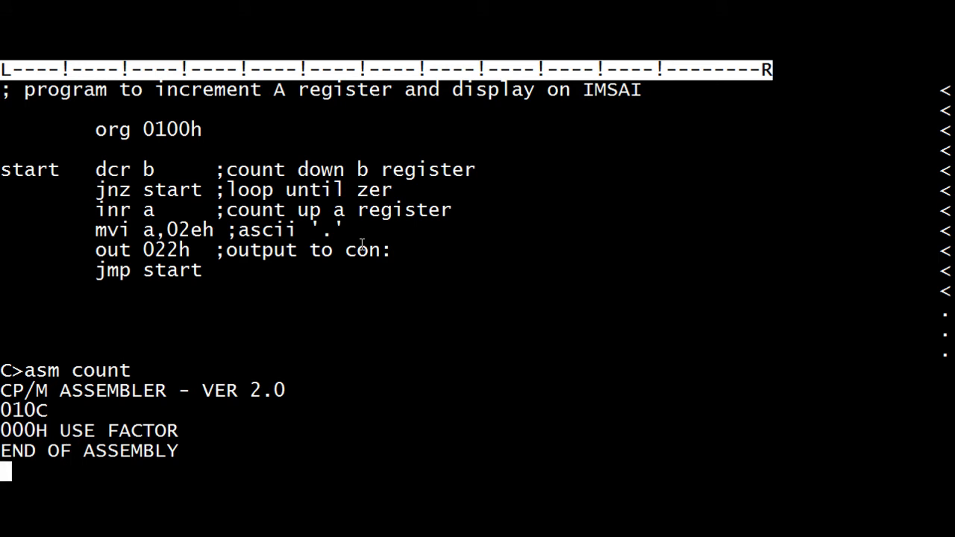
{"action": "type", "text": "lo"}
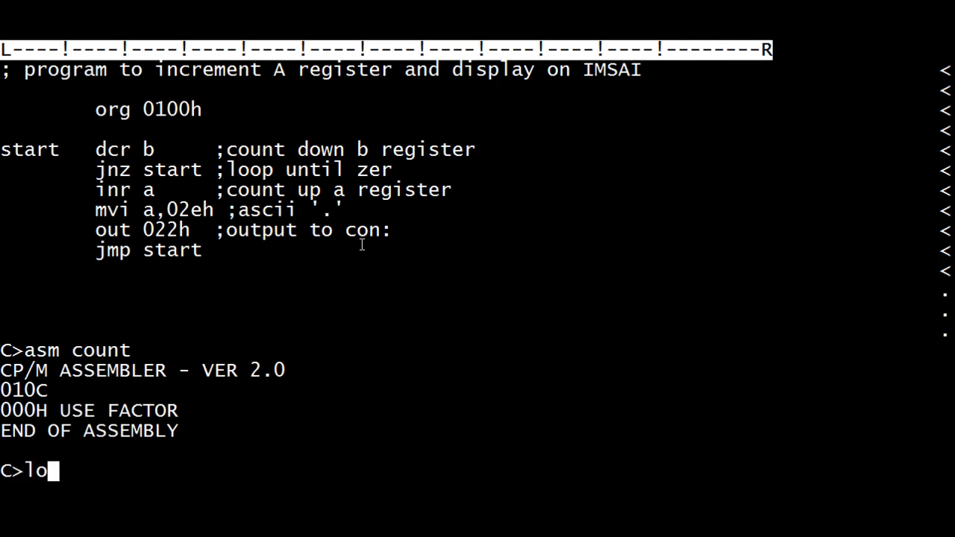
{"action": "type", "text": "ad count"}
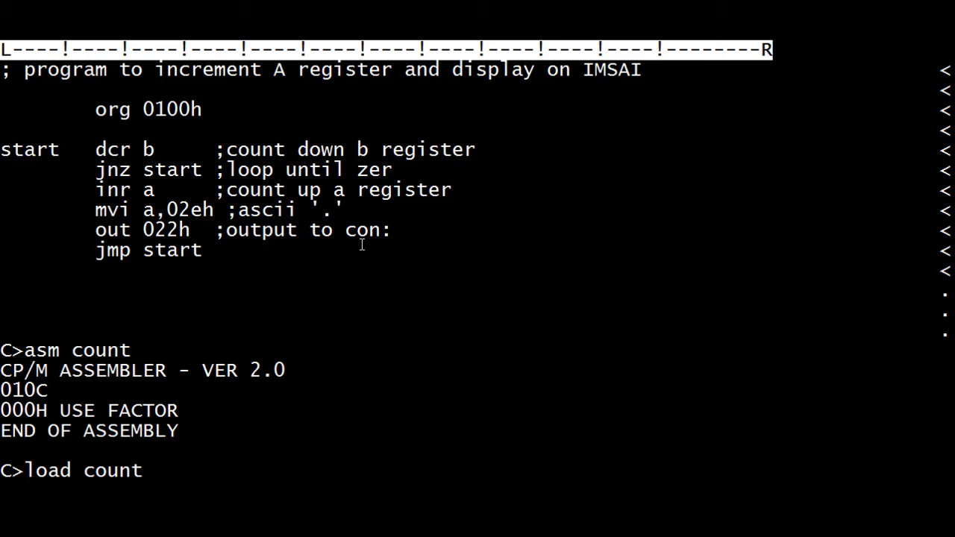
{"action": "key", "text": "Return"}
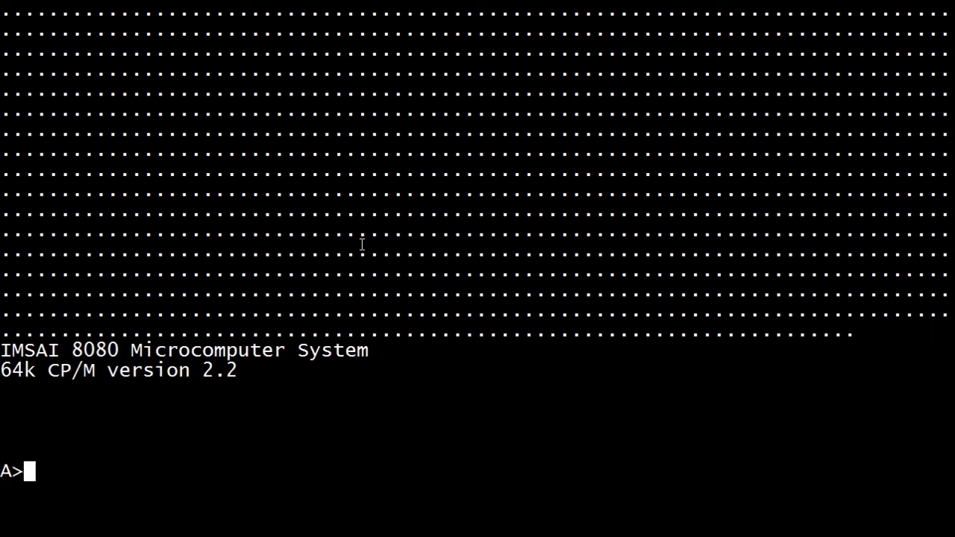
Step: Switch to drive C and launch WordStar on COUNT.ASM with 'ws count.asm'
{"action": "type", "text": "c:"}
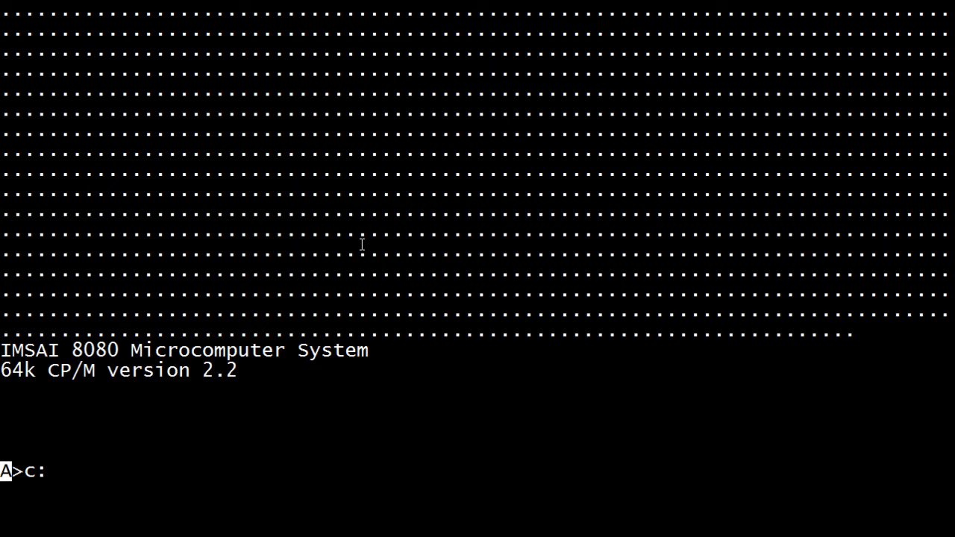
{"action": "key", "text": "Return"}
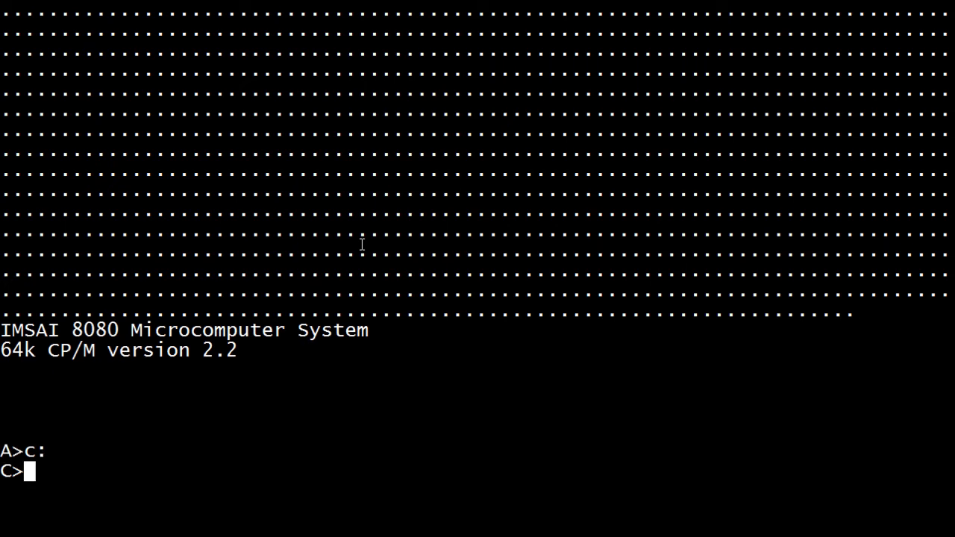
{"action": "type", "text": "ws"}
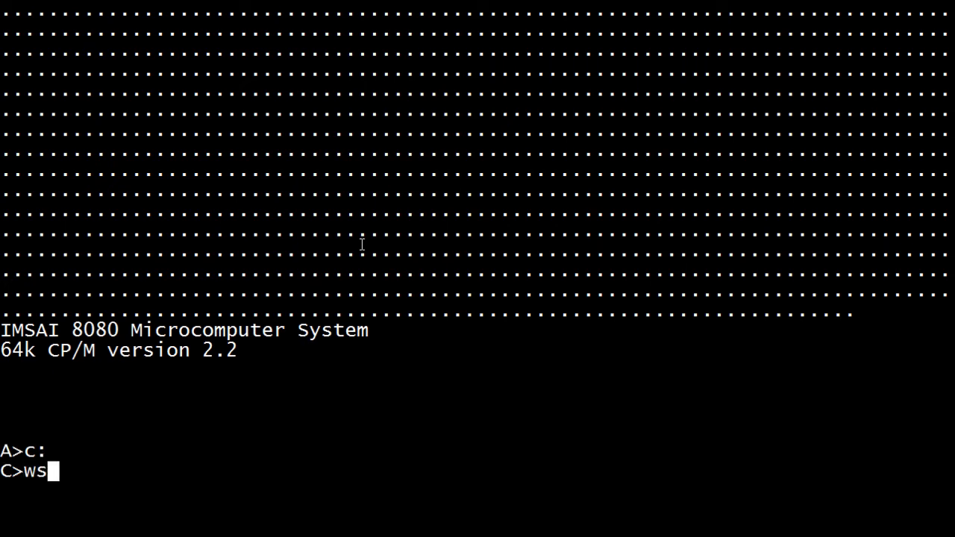
{"action": "type", "text": "count"}
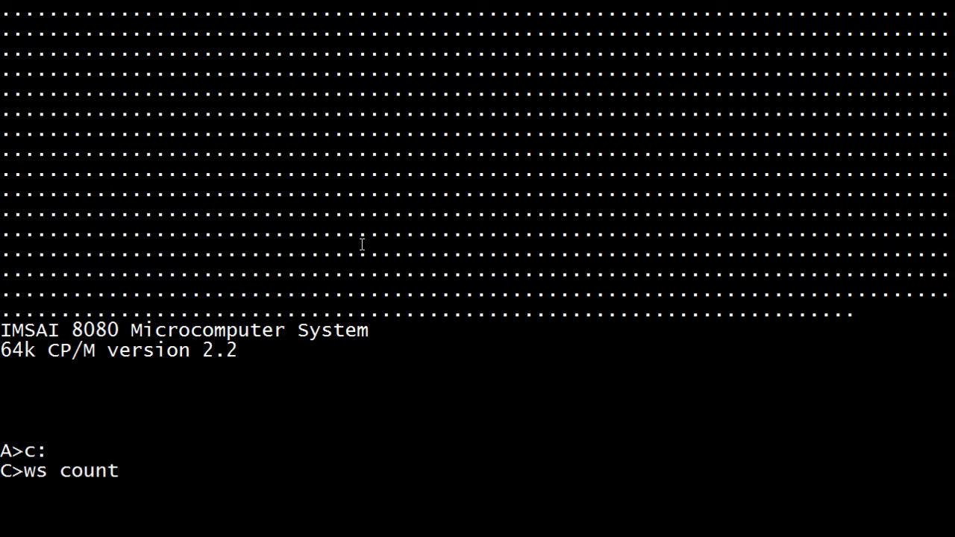
{"action": "type", "text": ".asm"}
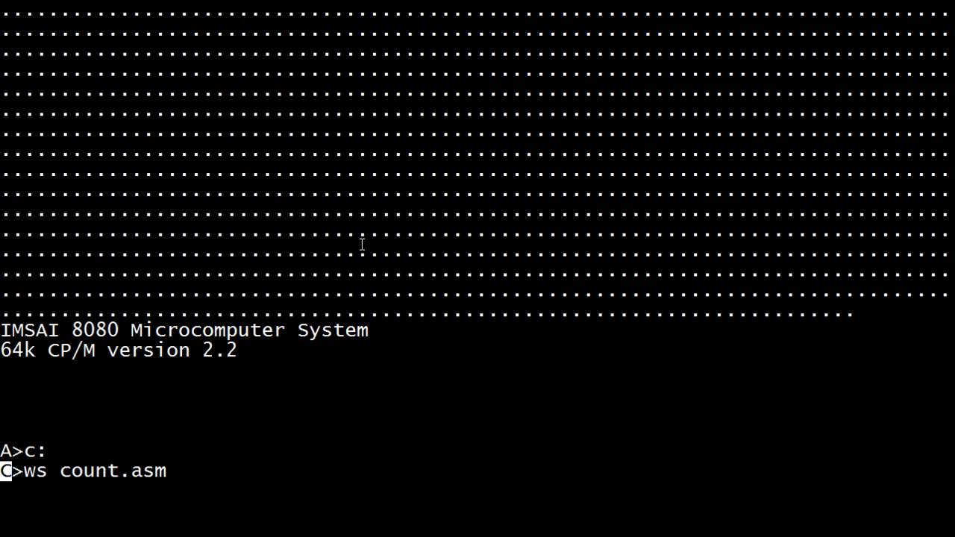
{"action": "key", "text": "Return"}
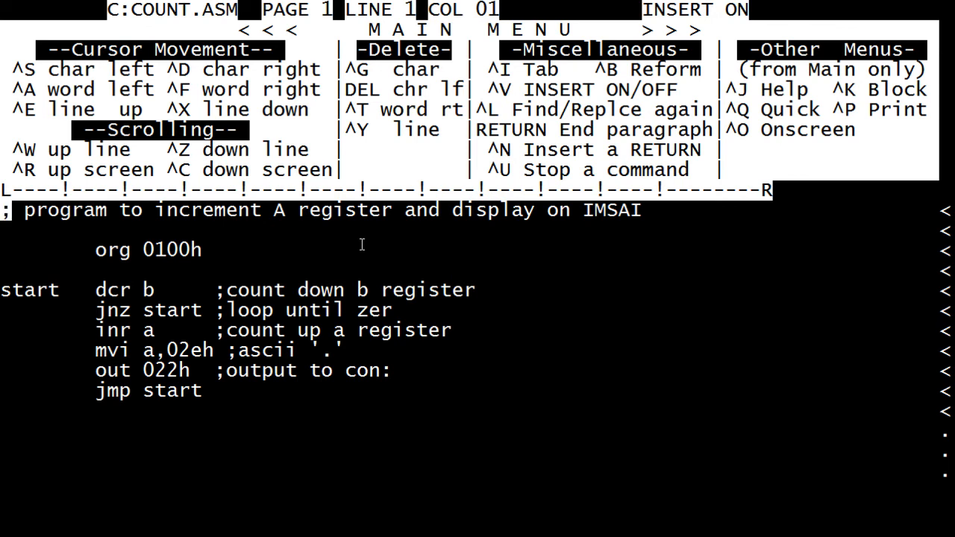
Step: Insert a 'dcr c' line commented as counting down the C register below the B loop
{"action": "key", "text": "Down"}
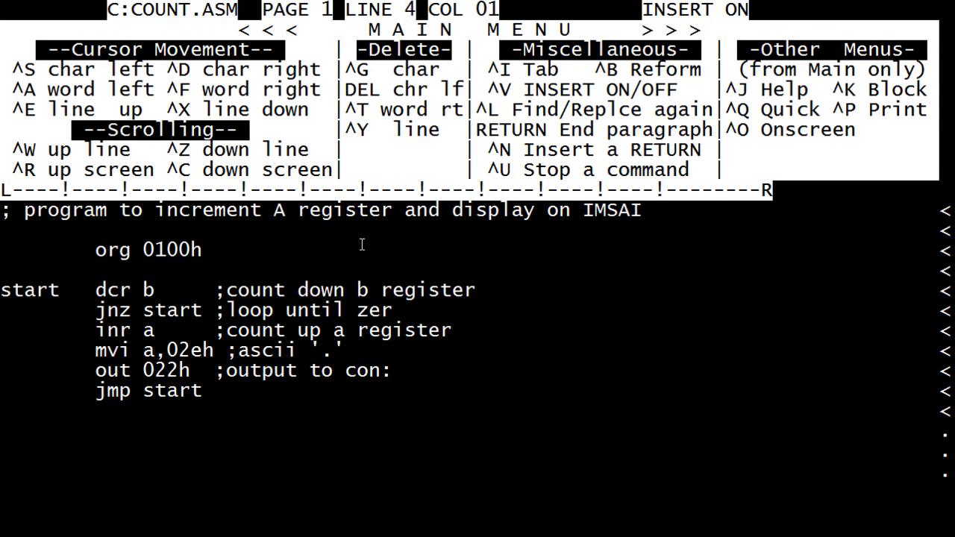
{"action": "key", "text": "down"}
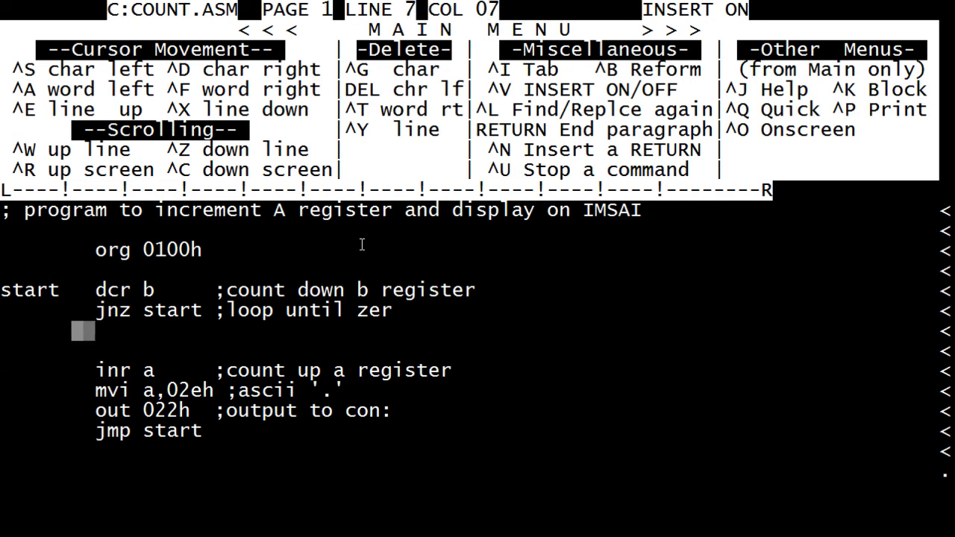
{"action": "type", "text": "dc"}
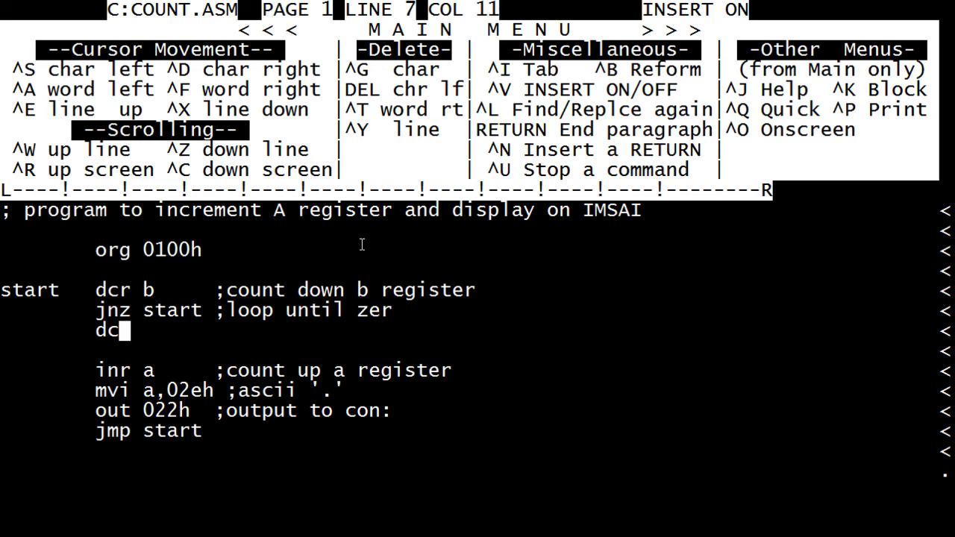
{"action": "type", "text": "r c     ;"}
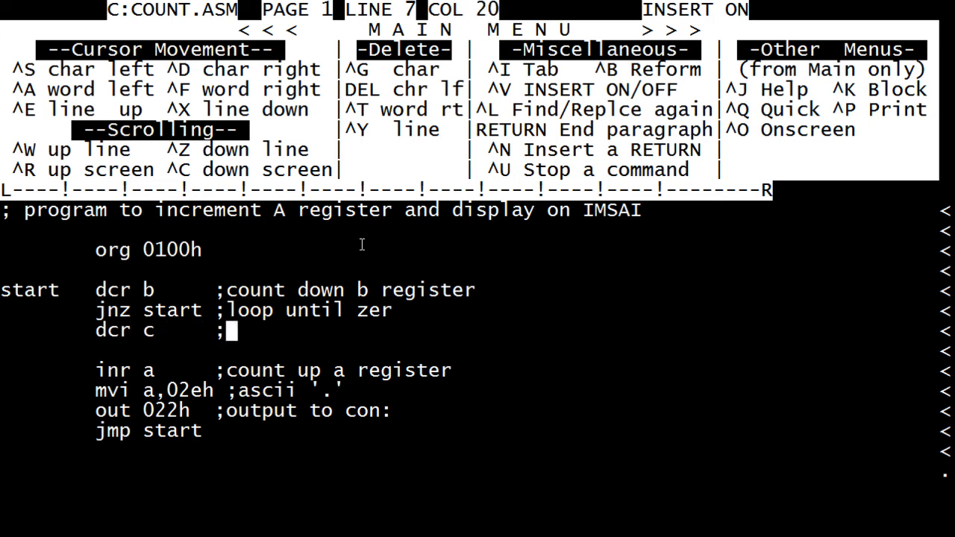
{"action": "type", "text": "count dwn c register"}
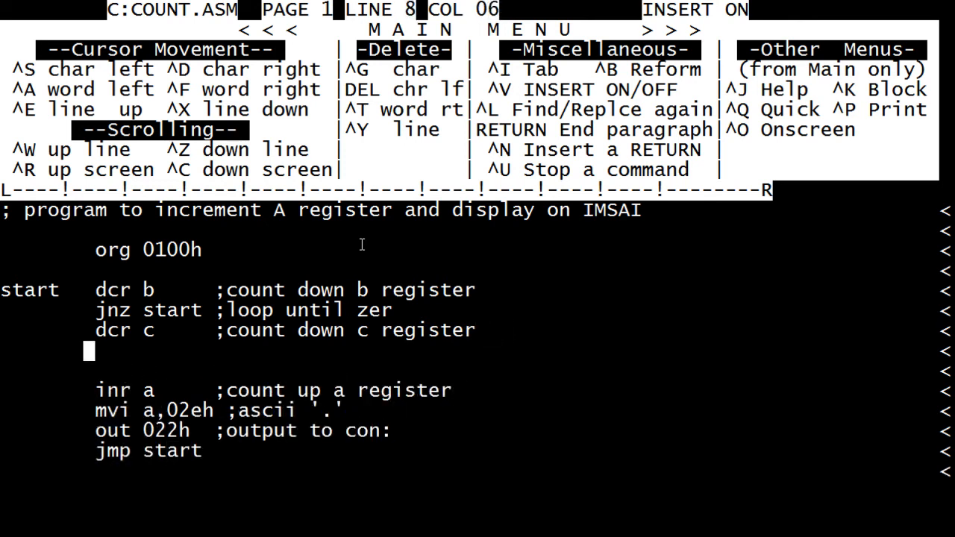
Step: Add 'jnz start' with the comment ';256 x 256 delay loop'
{"action": "type", "text": "jnz"}
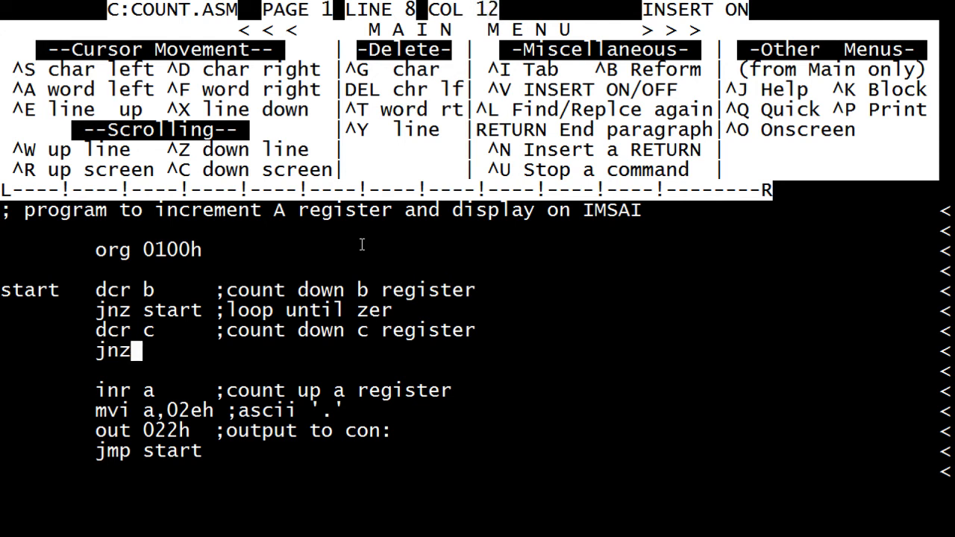
{"action": "type", "text": "start"}
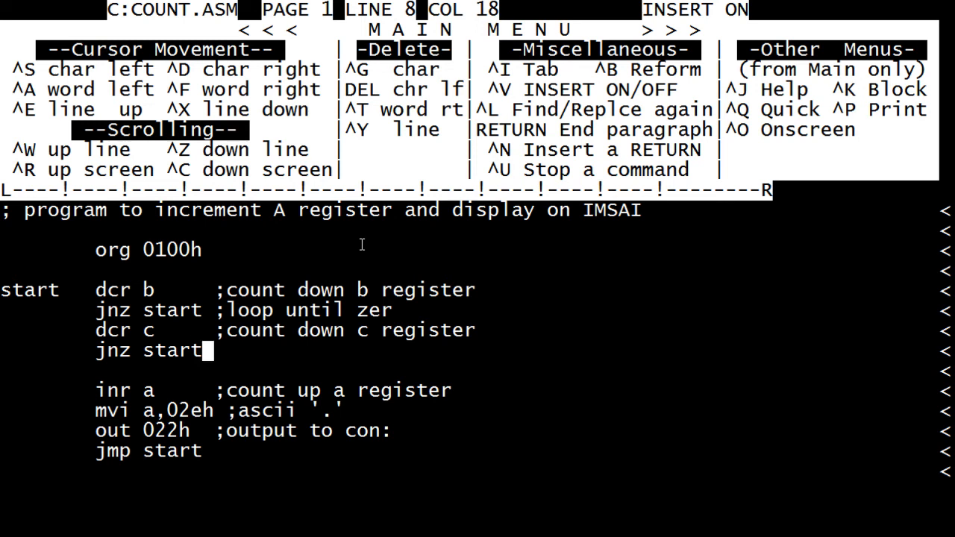
{"action": "type", "text": ";"}
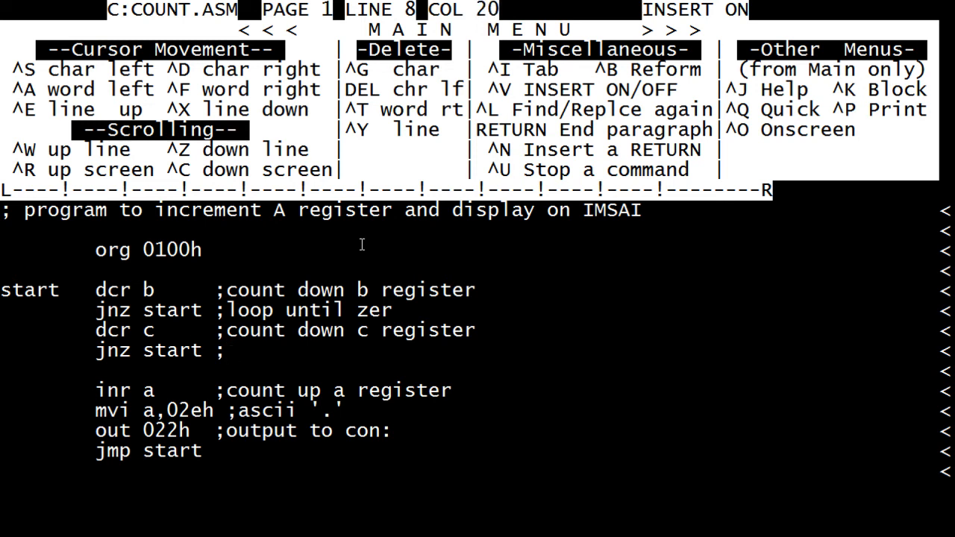
{"action": "type", "text": "256"}
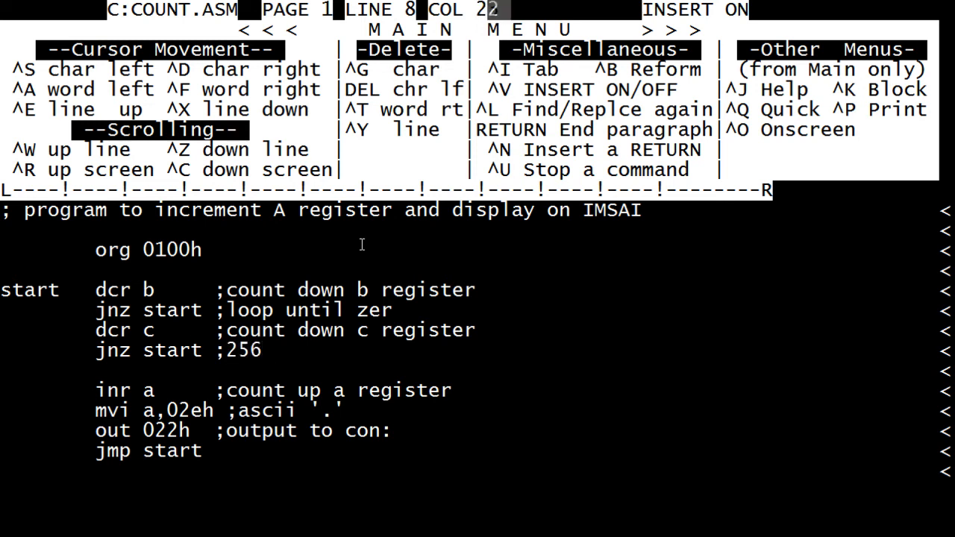
{"action": "type", "text": "c"}
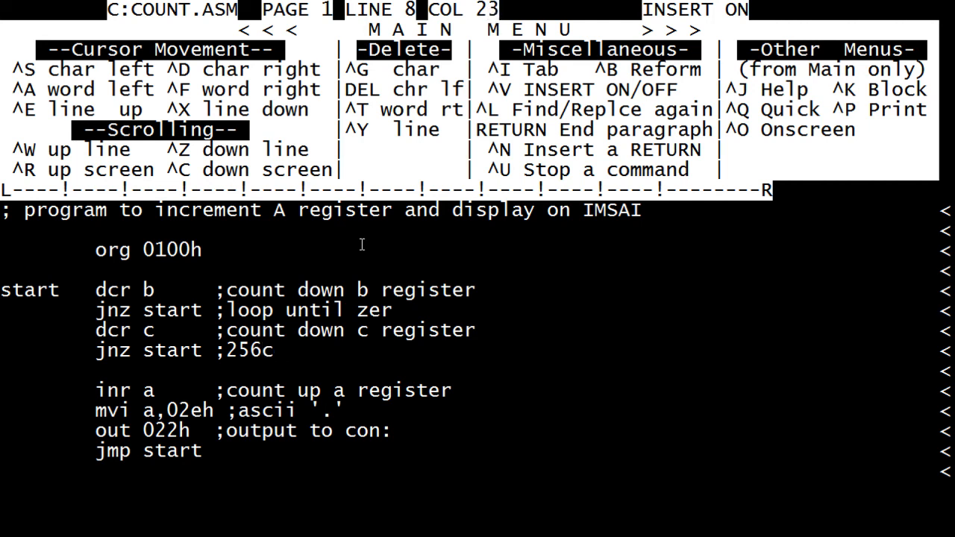
{"action": "type", "text": "x 256"}
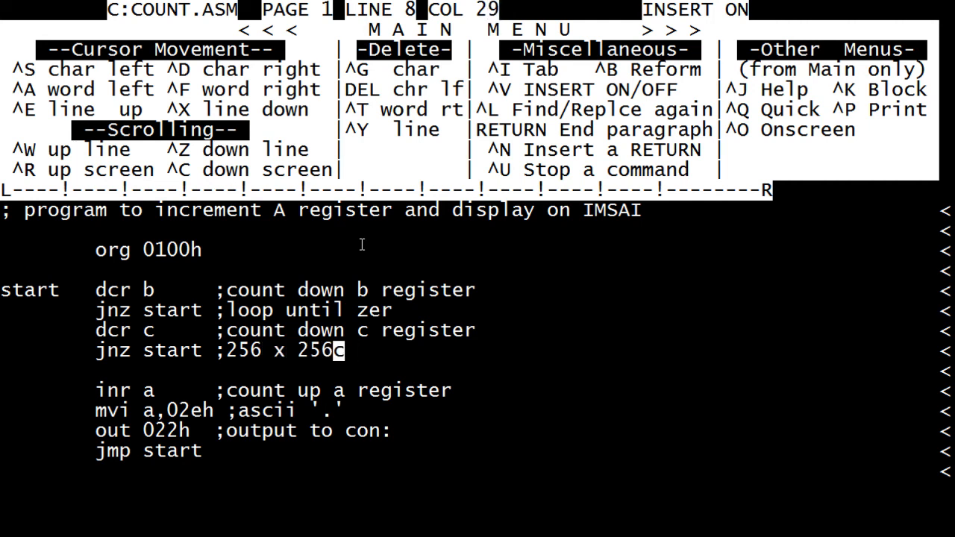
{"action": "type", "text": "delay"}
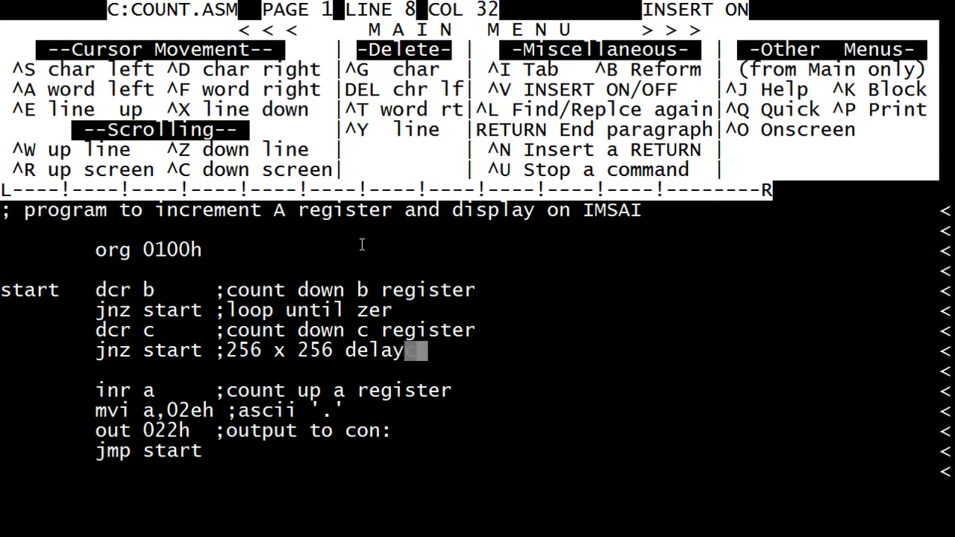
{"action": "type", "text": "loopc"}
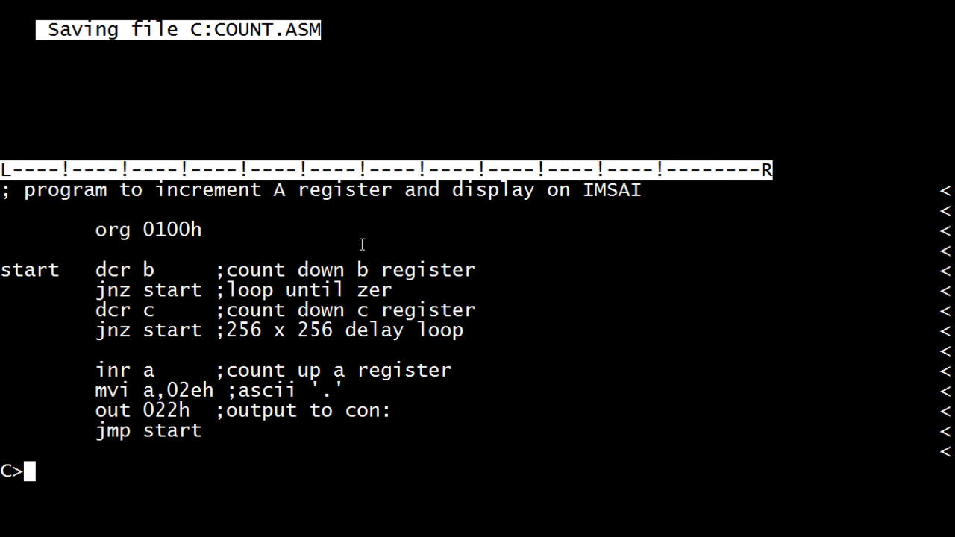
Step: Display the old COUNT.PRN listing, then reassemble with 'asm count'
{"action": "type", "text": "list"}
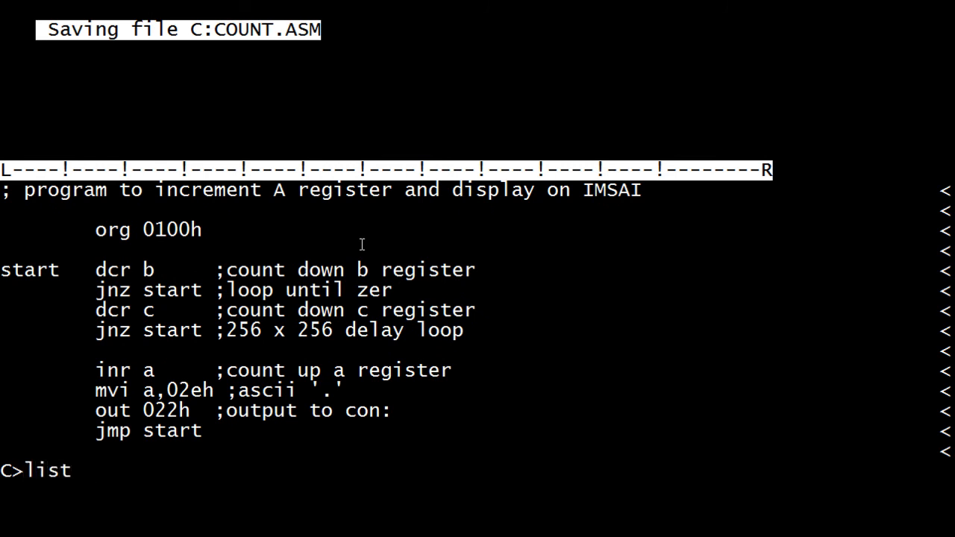
{"action": "type", "text": "coun"}
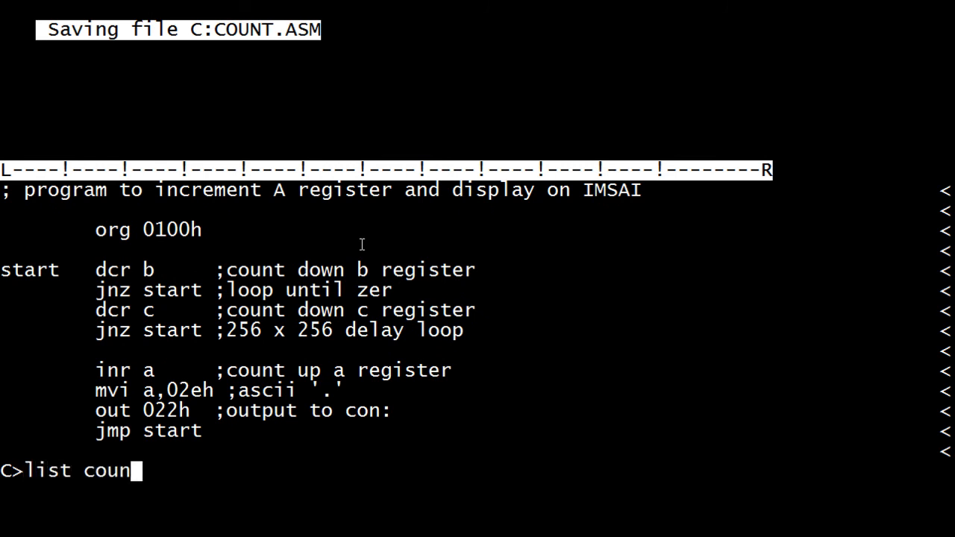
{"action": "type", "text": "t.prn"}
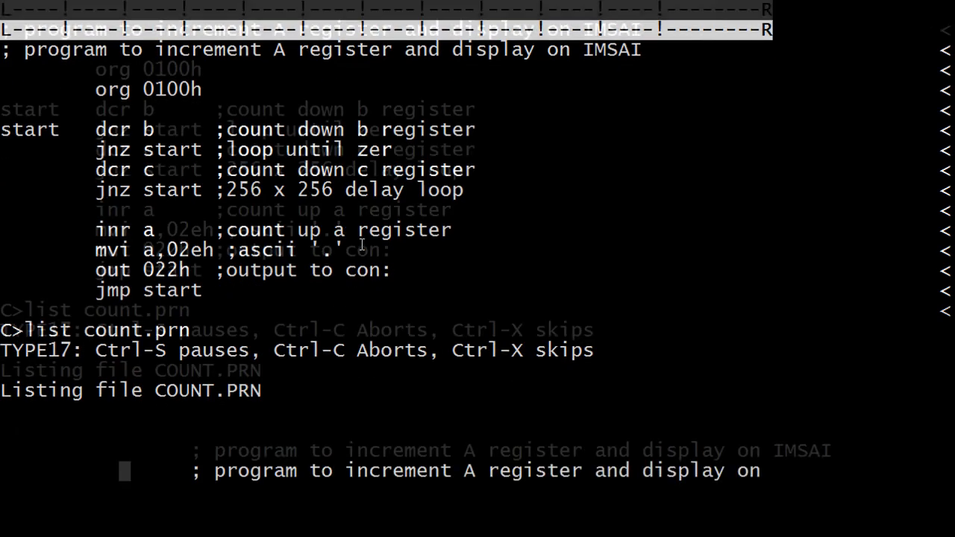
{"action": "scroll", "scroll_direction": "down", "scroll_amount": 3}
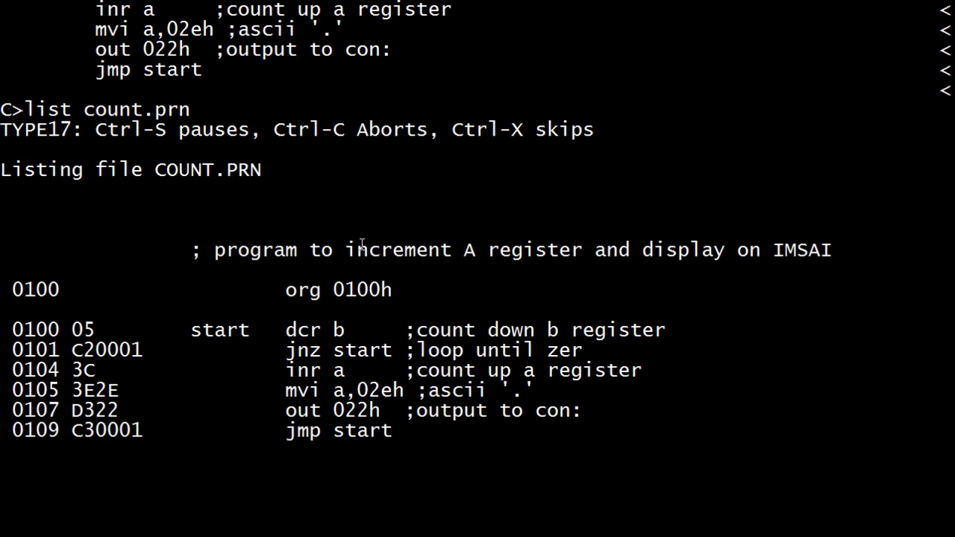
{"action": "scroll", "scroll_direction": "down", "scroll_amount": 3}
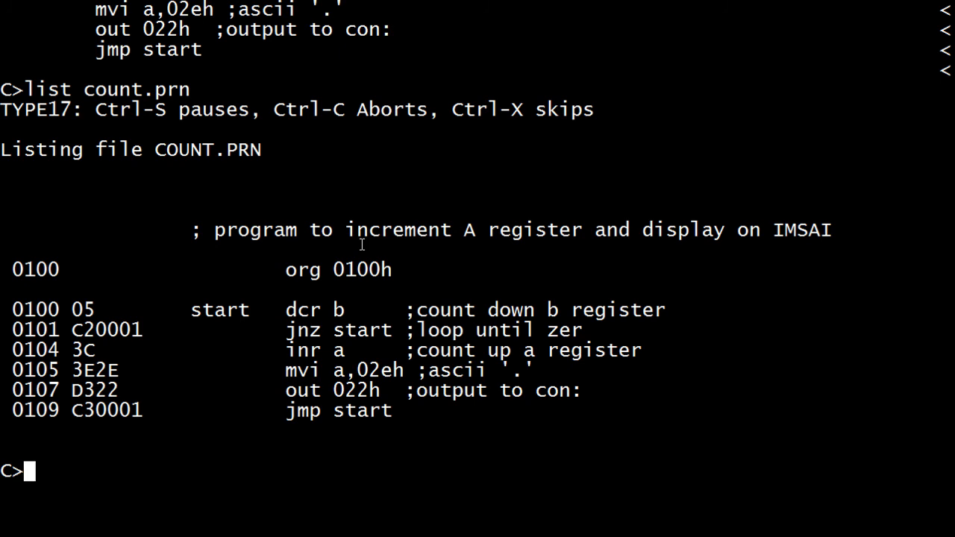
{"action": "type", "text": "asm count"}
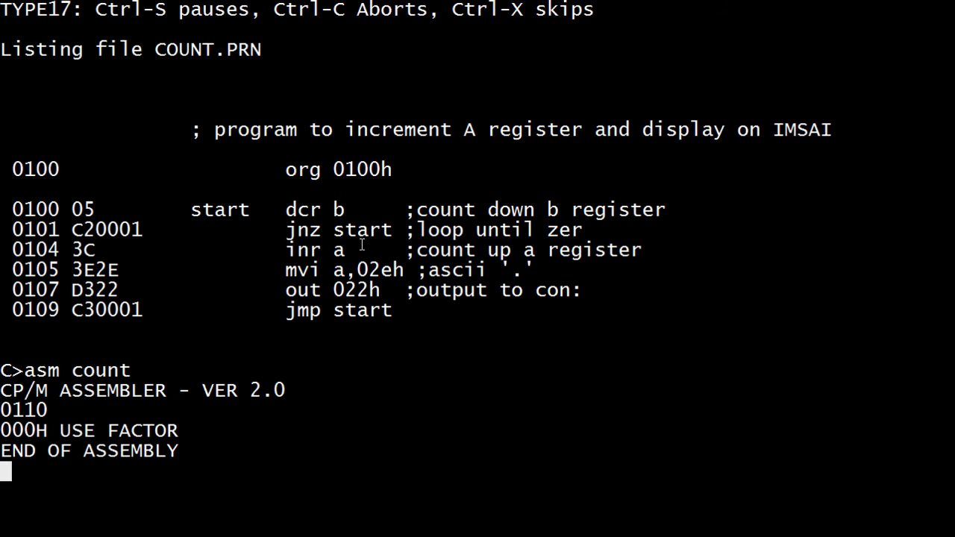
Step: List the edited COUNT.ASM source on screen
{"action": "type", "text": "list count"}
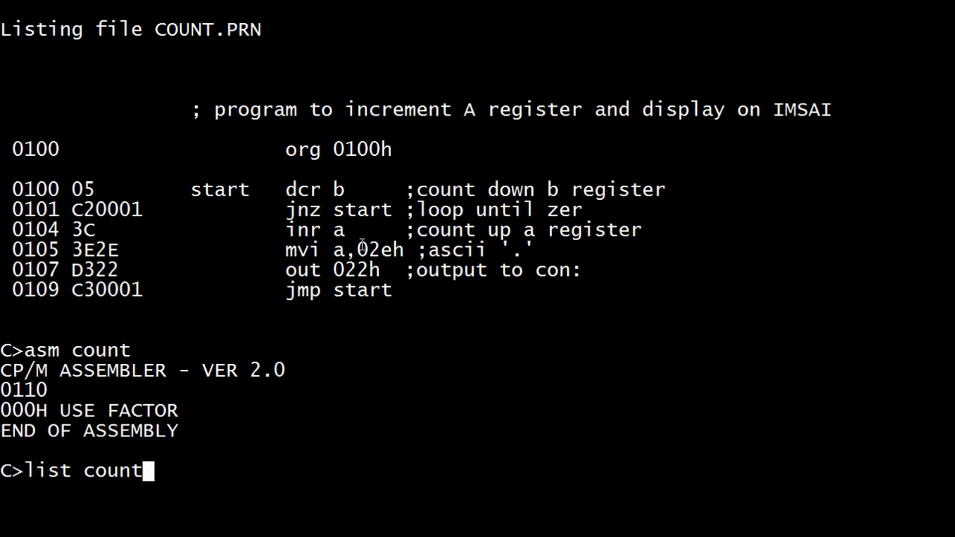
{"action": "type", "text": ".asm"}
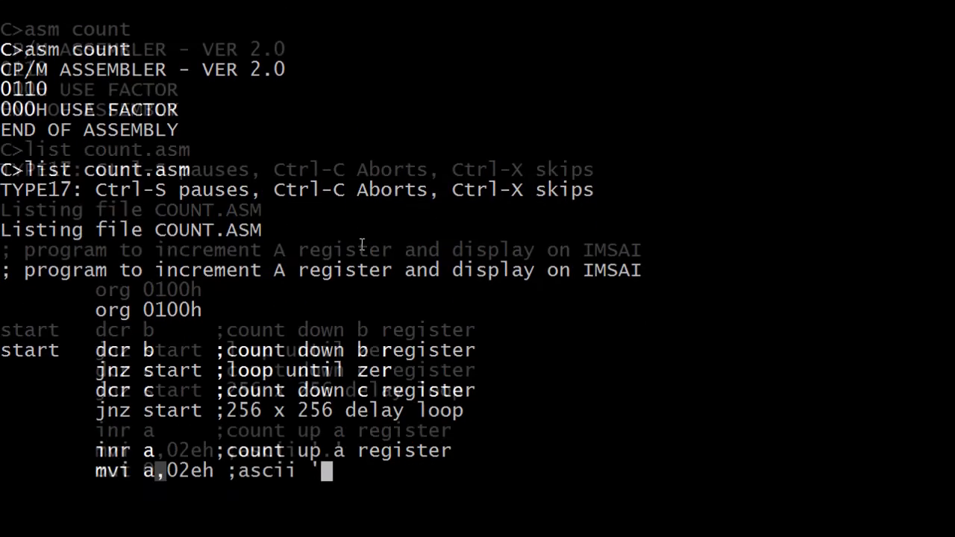
{"action": "scroll", "scroll_direction": "down", "scroll_amount": 3}
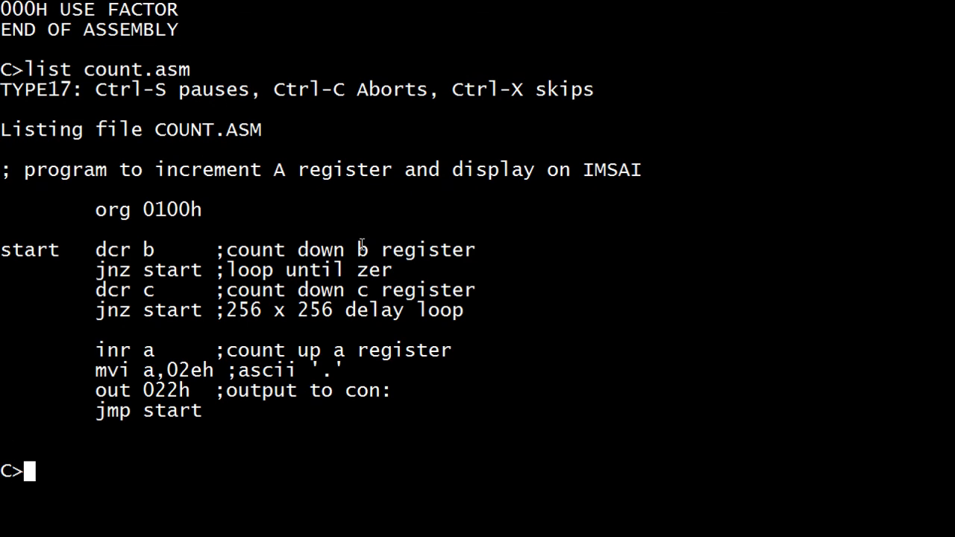
Step: List the new COUNT.PRN showing dcr c at 0104 and jmp start at 010D
{"action": "type", "text": "list count"}
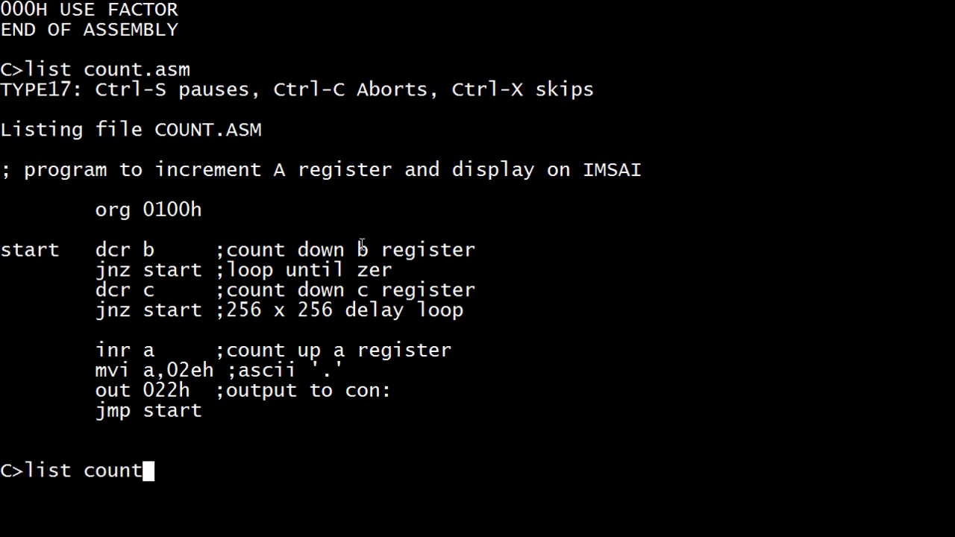
{"action": "type", "text": ".prn"}
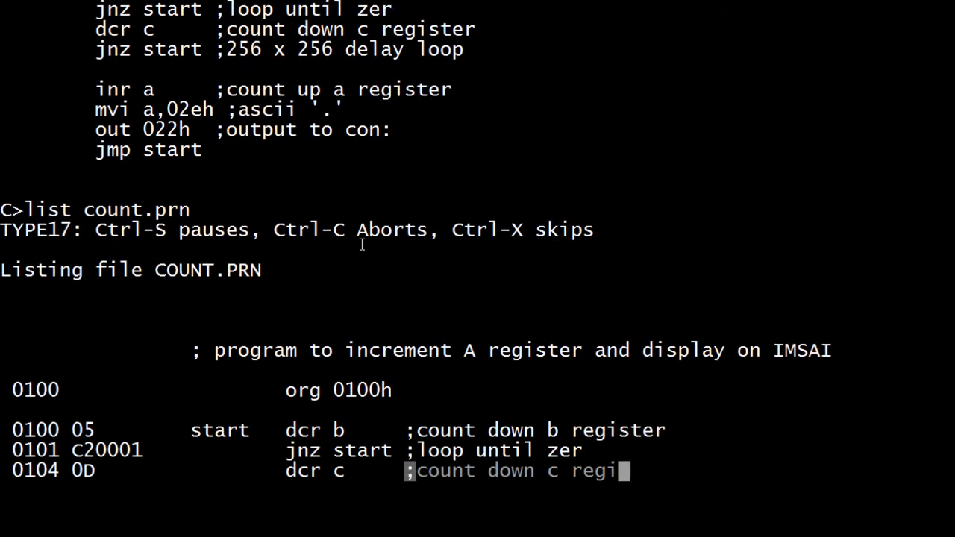
{"action": "scroll", "scroll_direction": "down", "scroll_amount": 3}
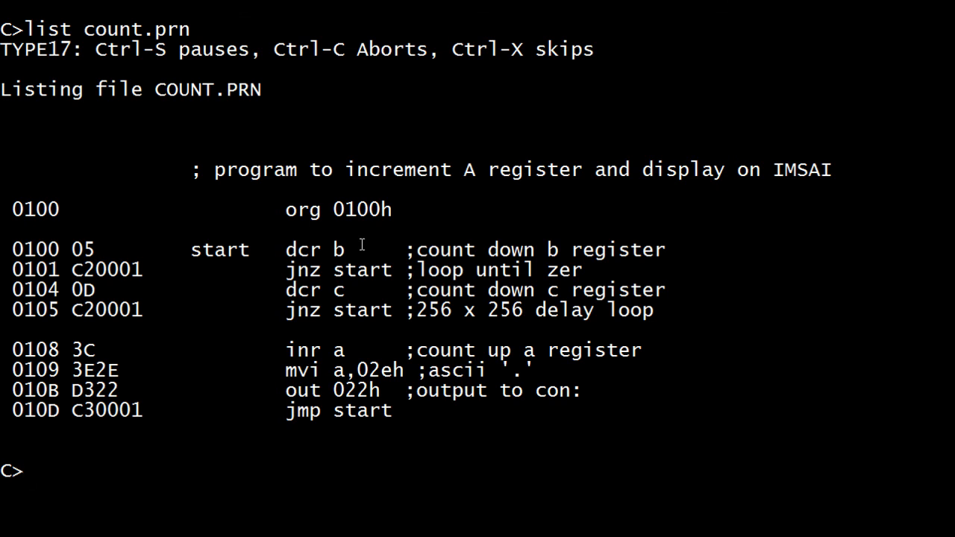
{"action": "type", "text": "load coun"}
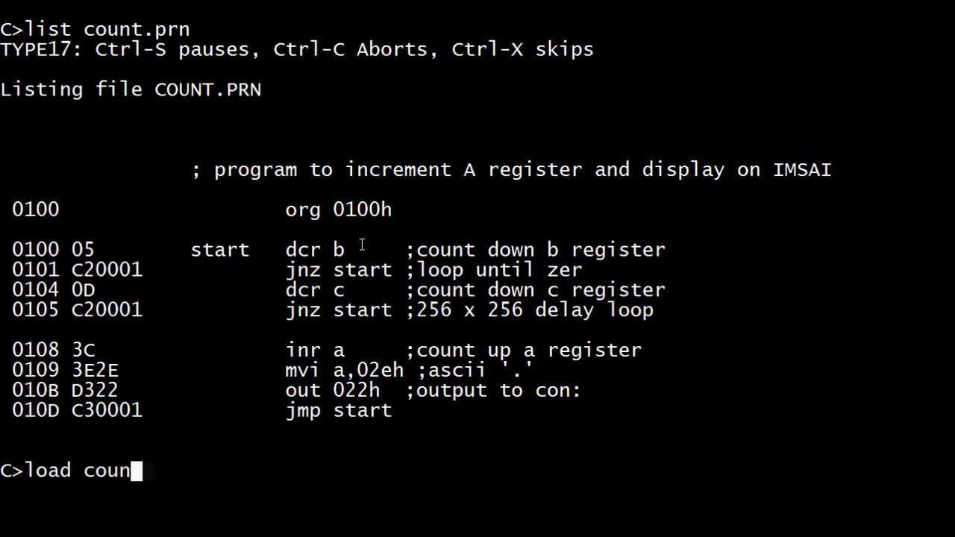